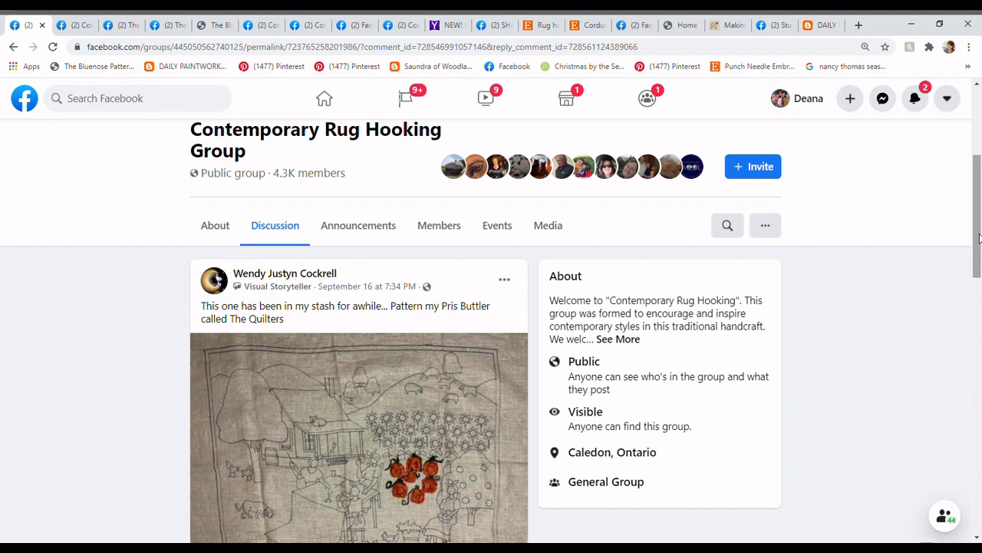
Scroll down to show the whole Quilters pattern photo with its reactions and comment count.
scroll(down, 3)
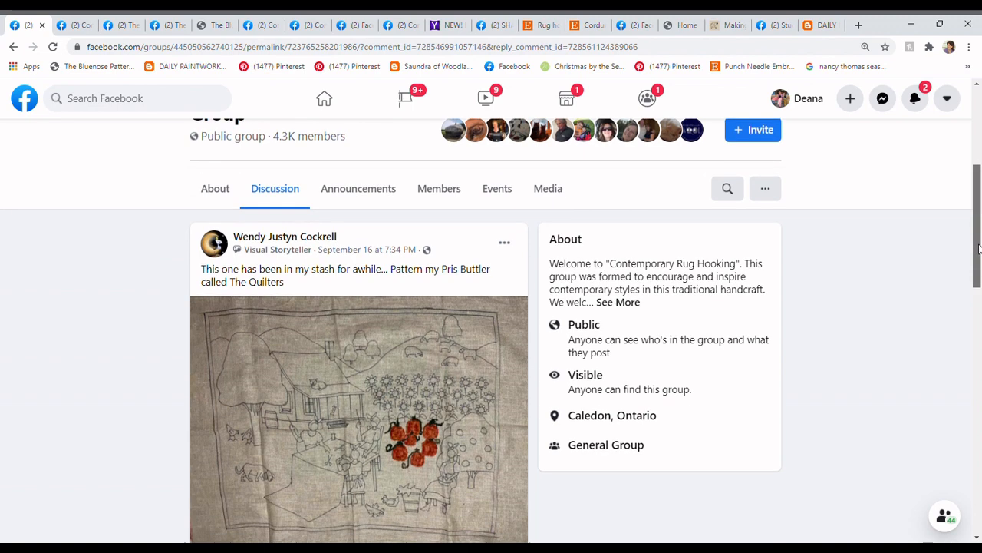
scroll(down, 3)
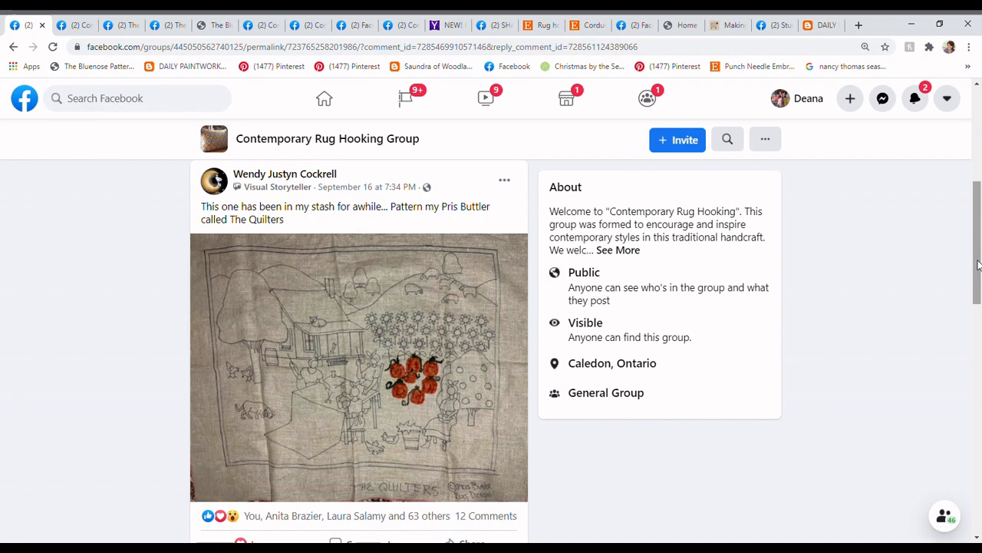
mouse_move(765, 372)
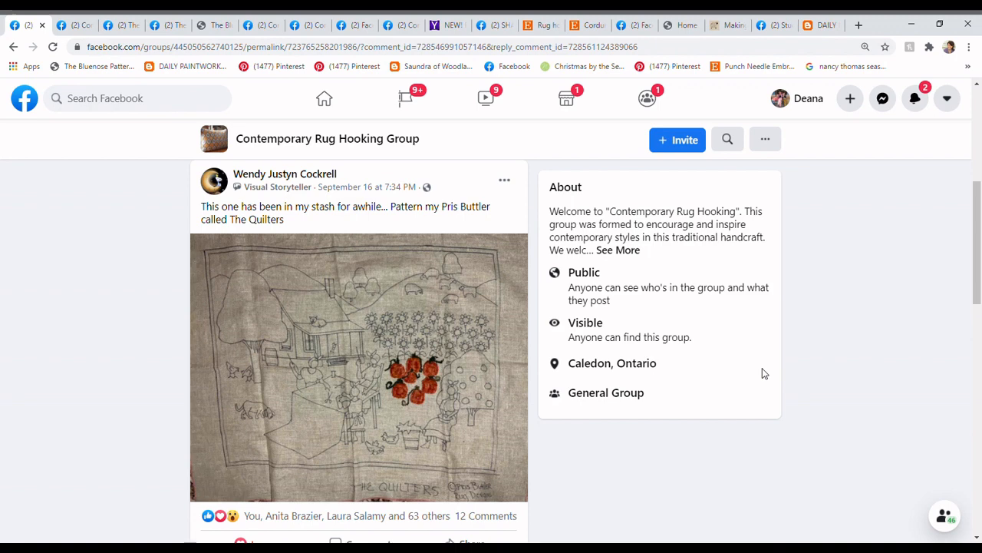
mouse_move(491, 270)
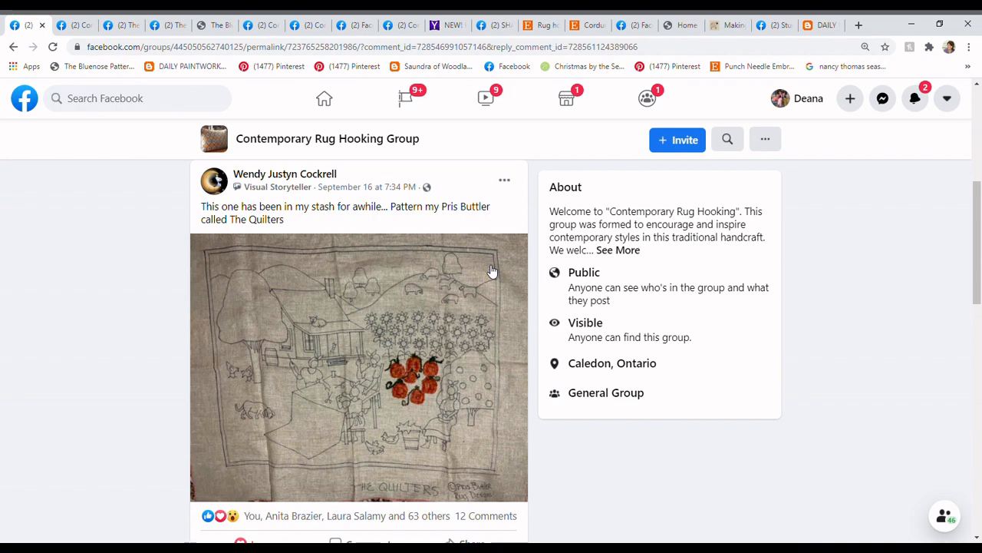
mouse_move(460, 314)
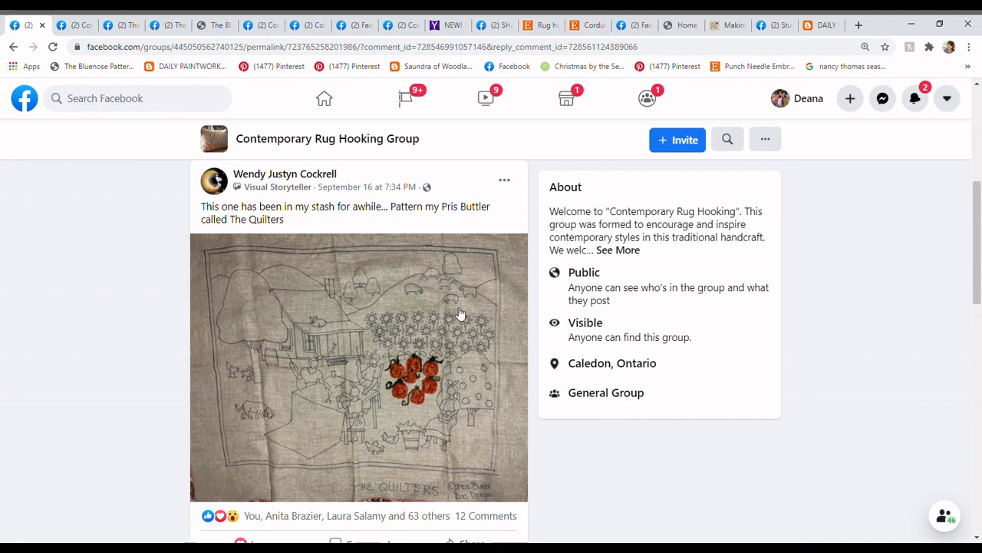
mouse_move(434, 300)
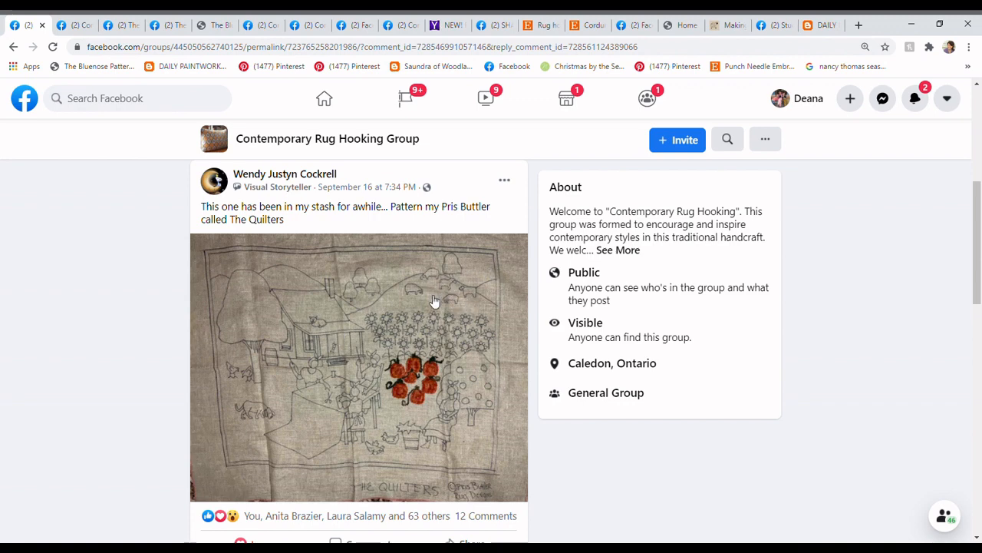
mouse_move(449, 290)
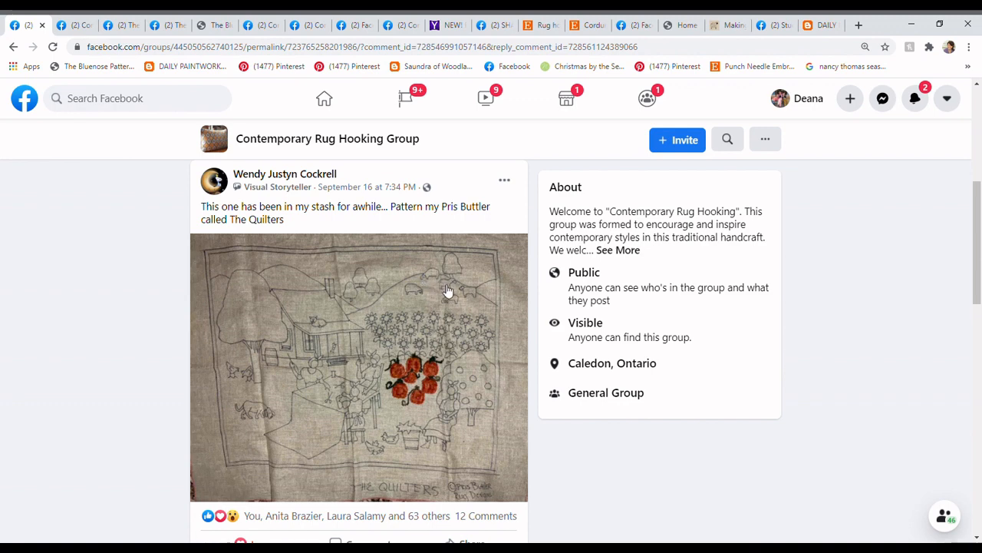
mouse_move(316, 343)
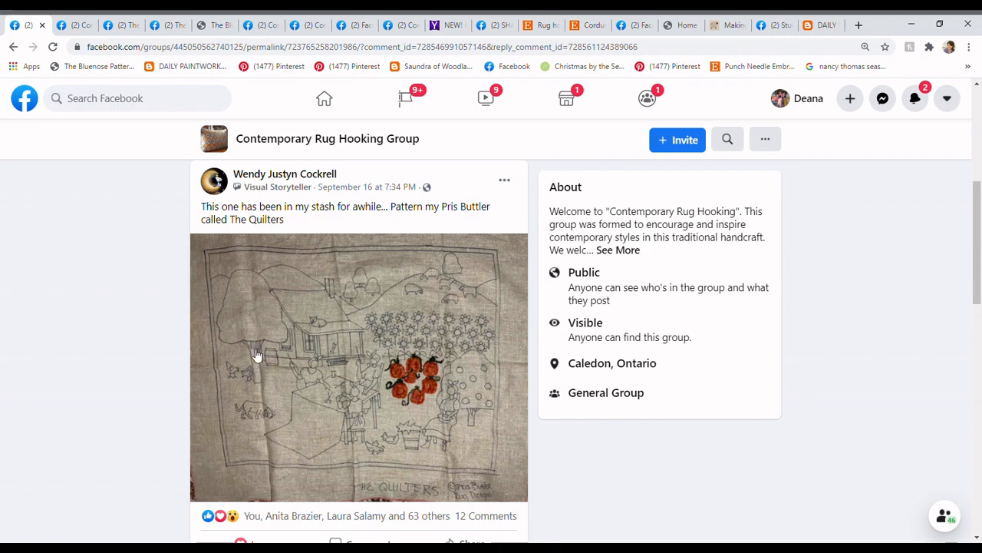
mouse_move(325, 375)
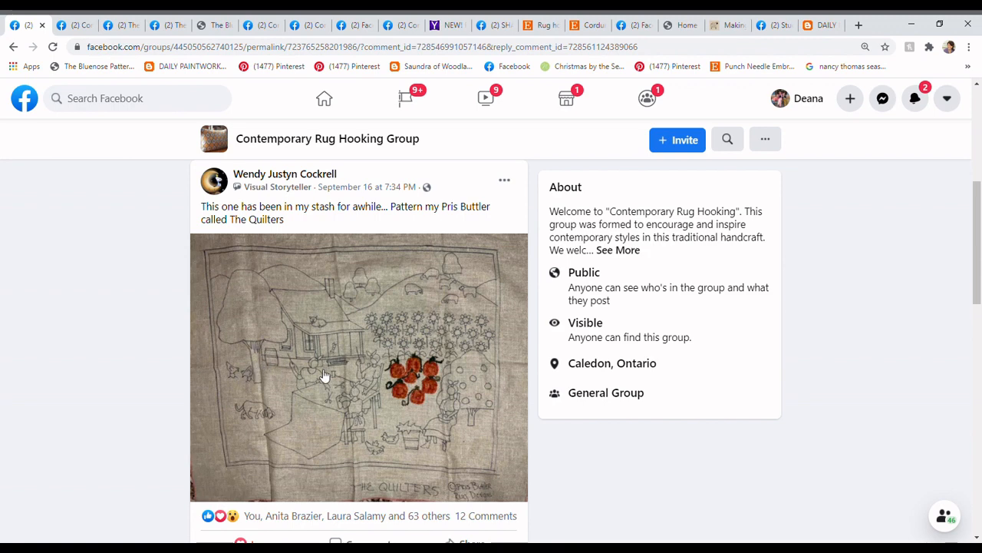
mouse_move(355, 375)
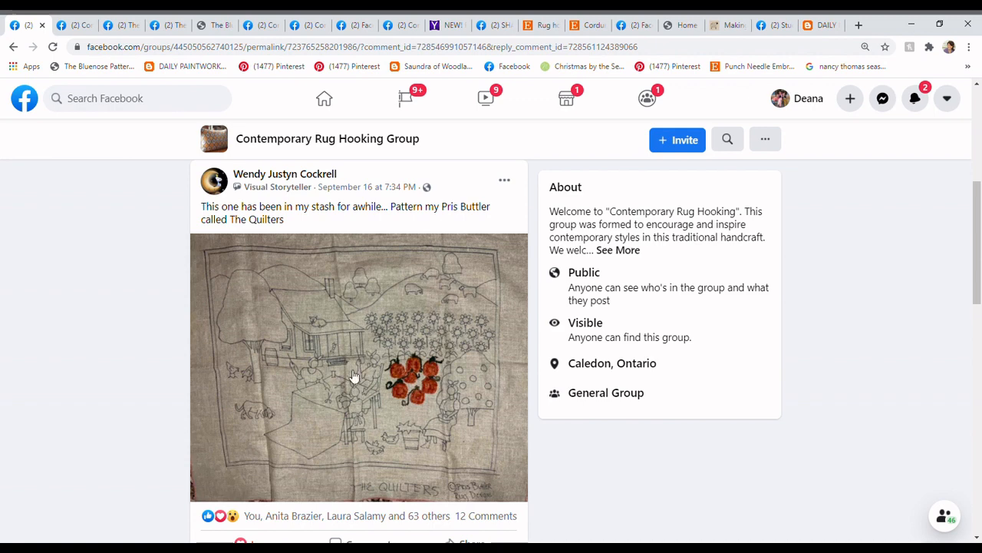
mouse_move(476, 417)
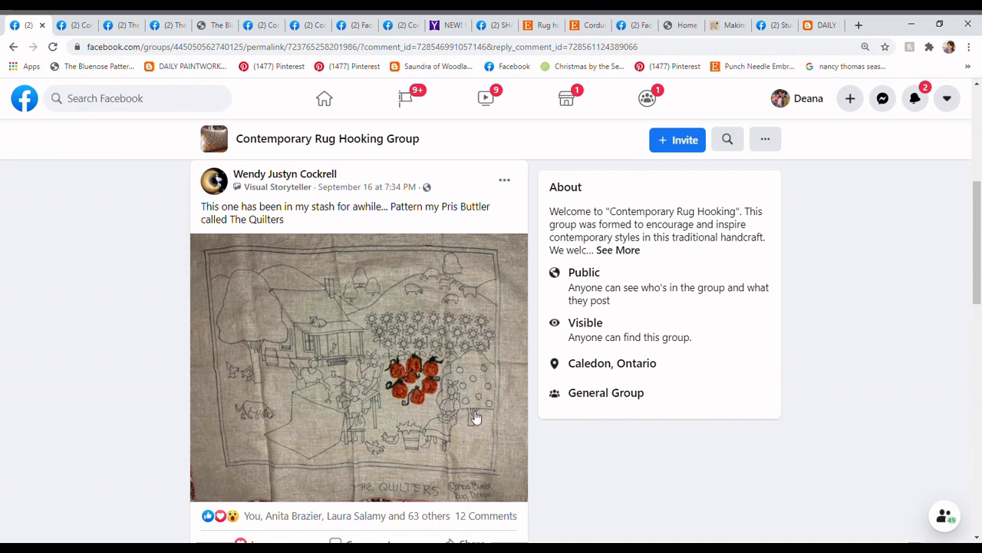
mouse_move(404, 446)
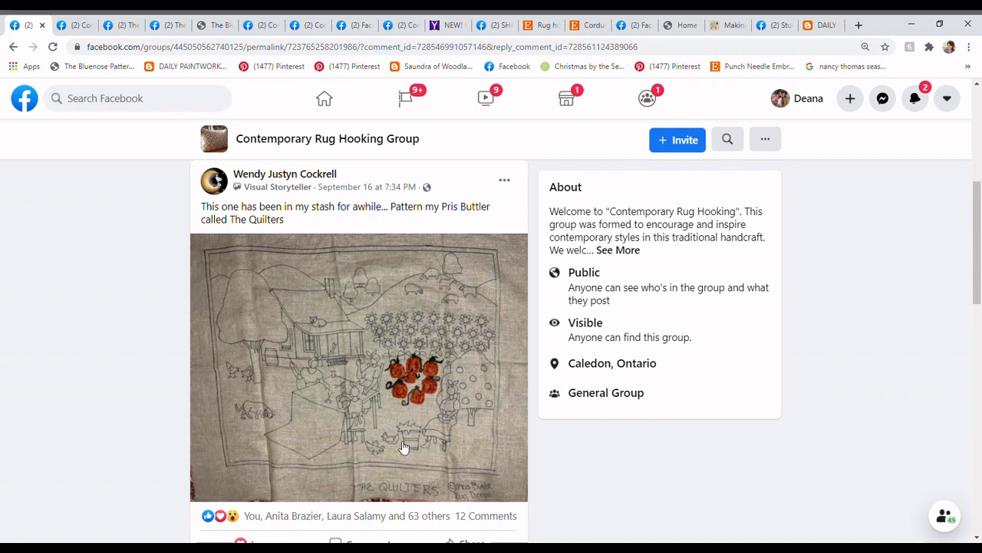
mouse_move(442, 334)
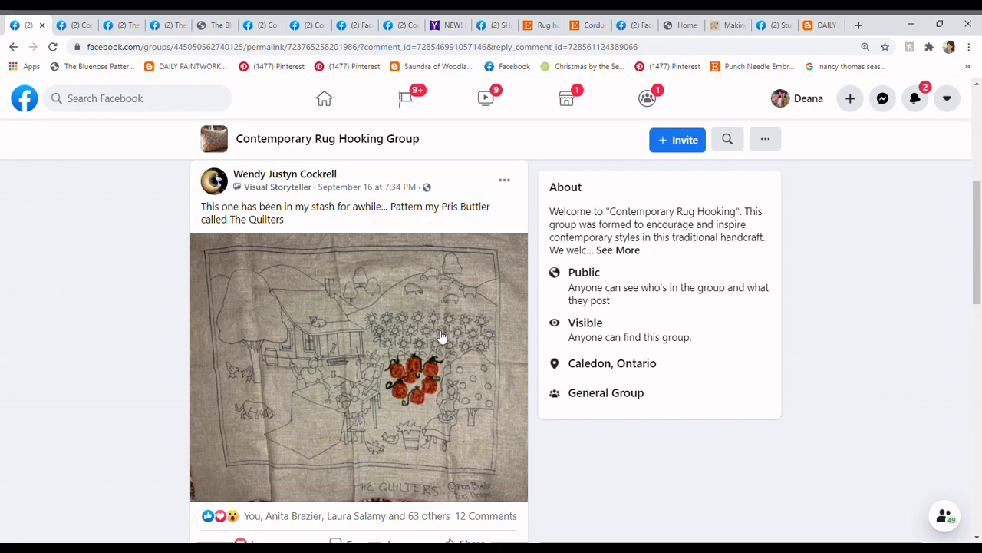
mouse_move(449, 280)
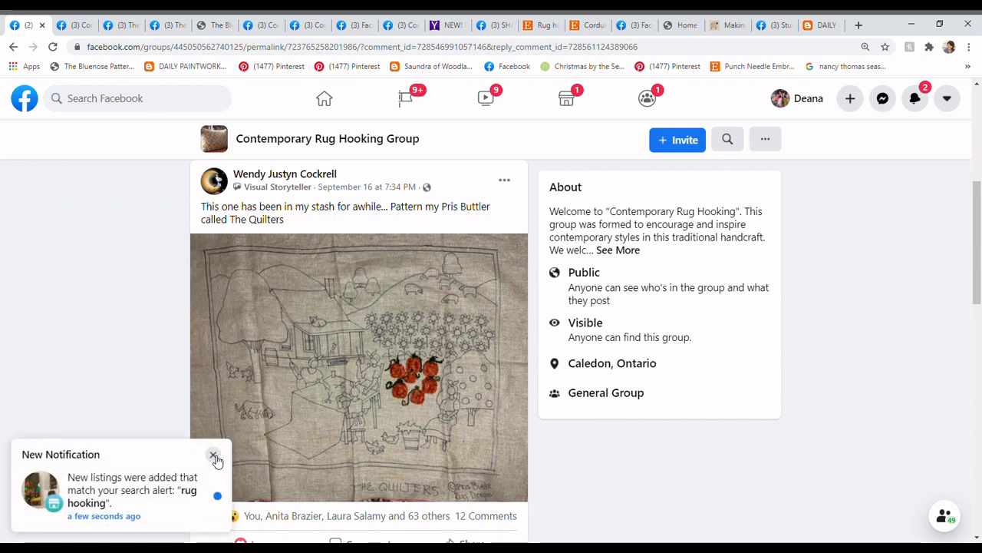
click(213, 454)
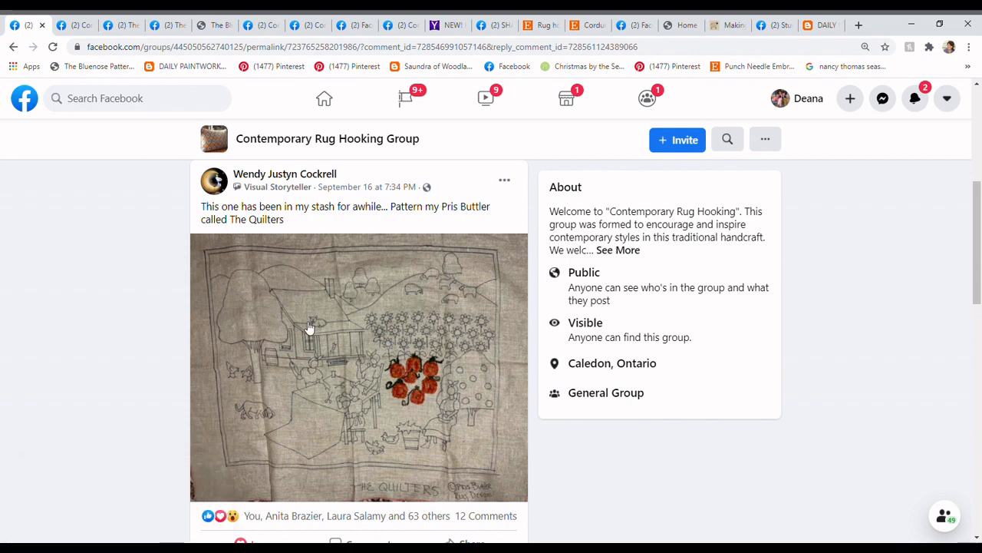
mouse_move(340, 264)
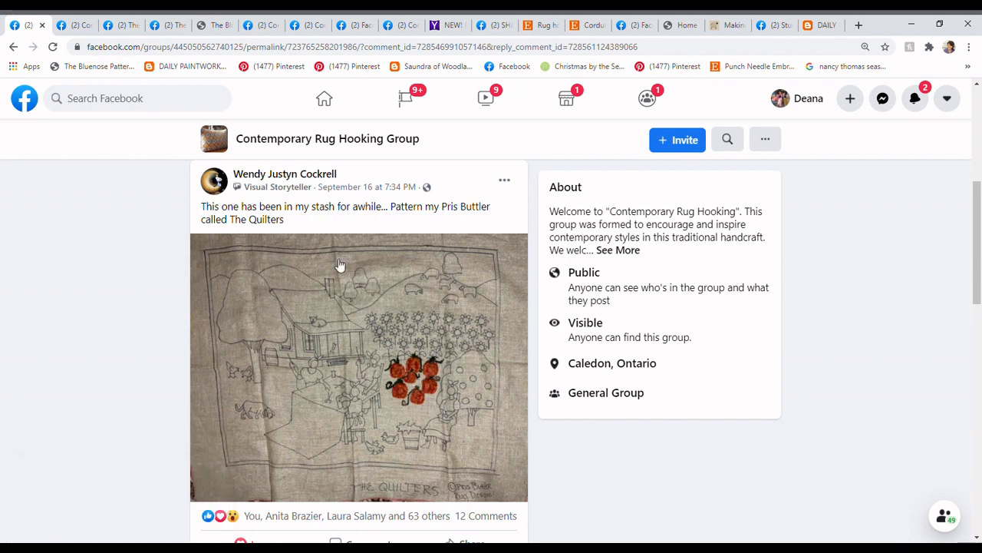
mouse_move(460, 390)
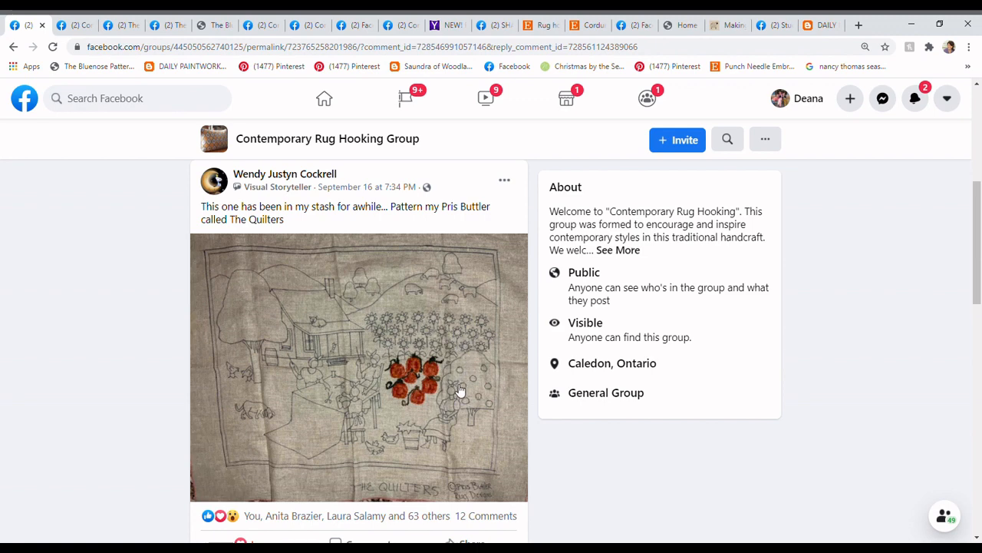
mouse_move(393, 331)
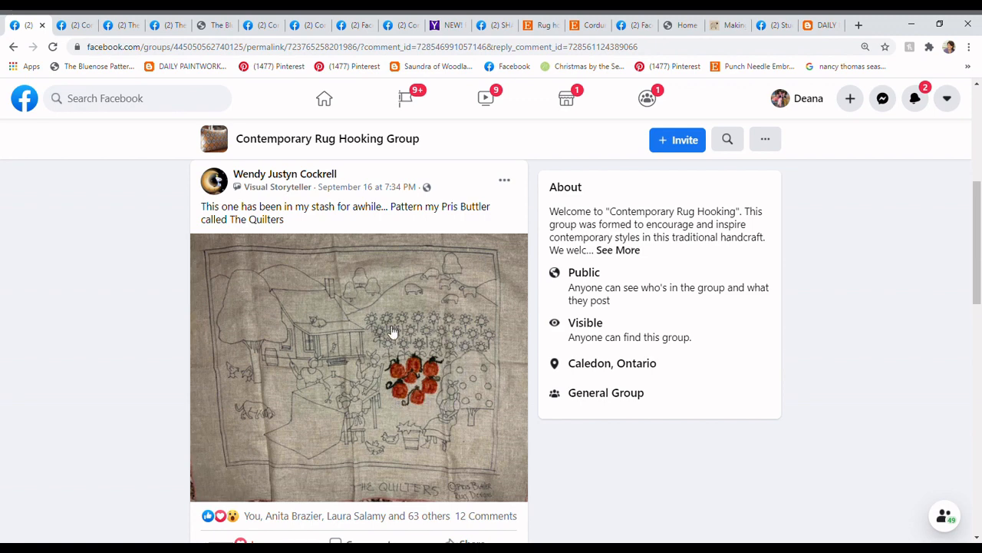
mouse_move(448, 403)
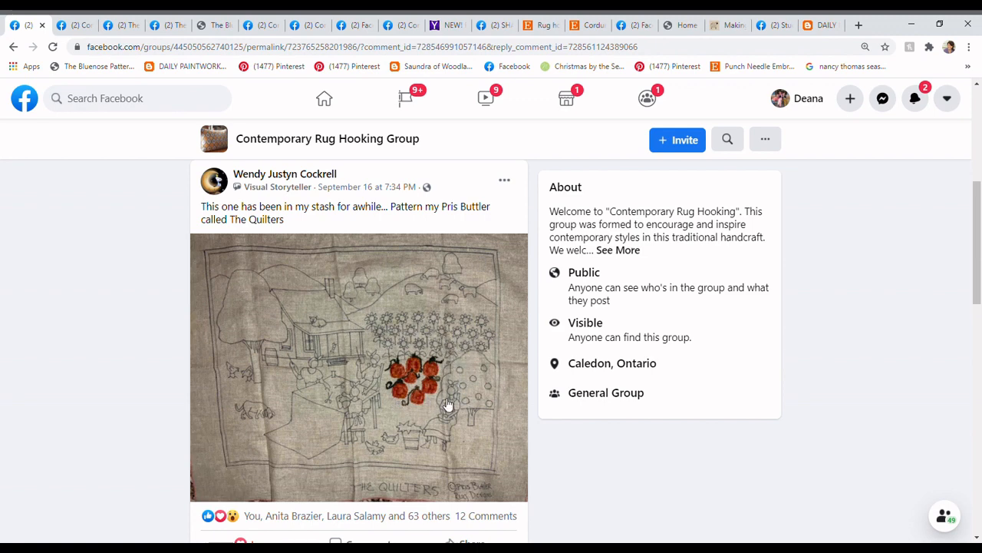
mouse_move(462, 285)
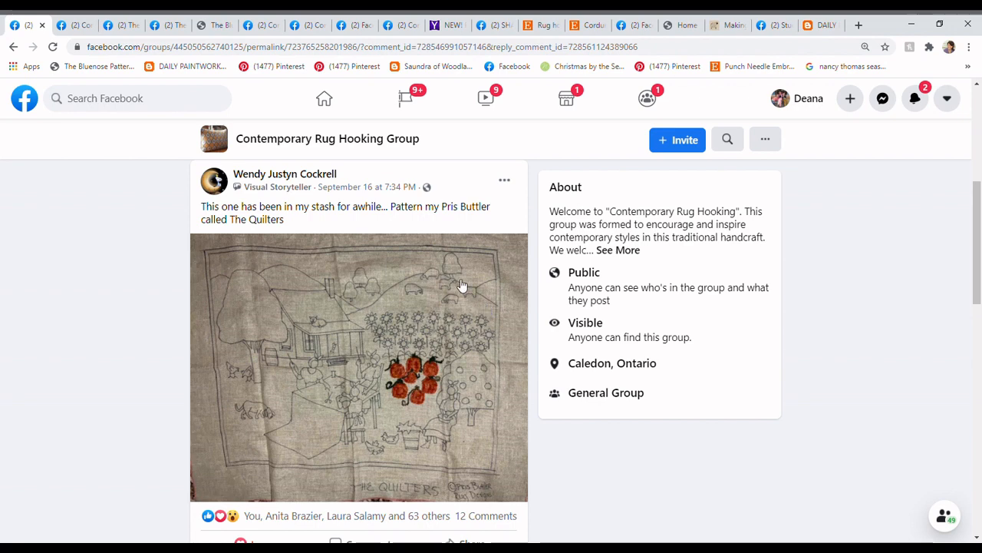
mouse_move(454, 282)
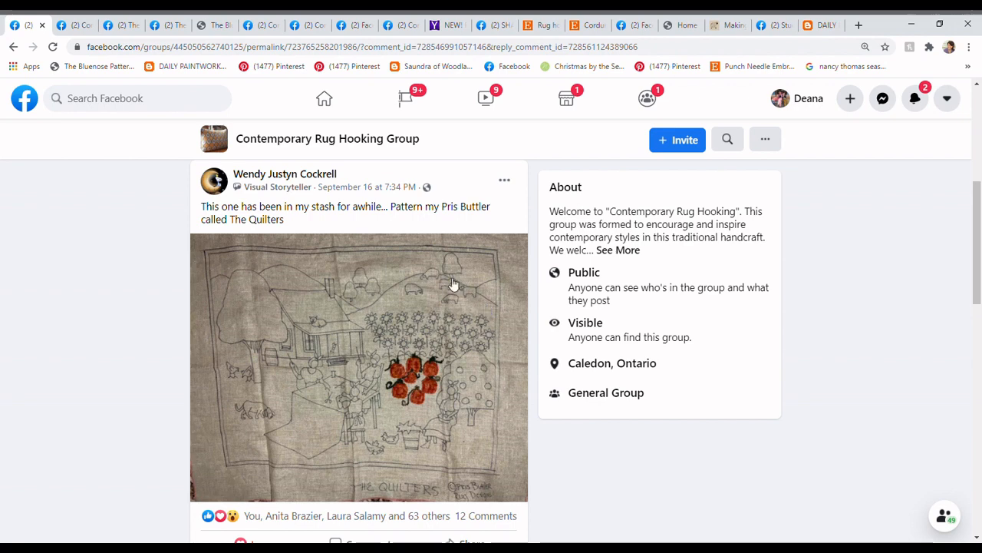
mouse_move(307, 329)
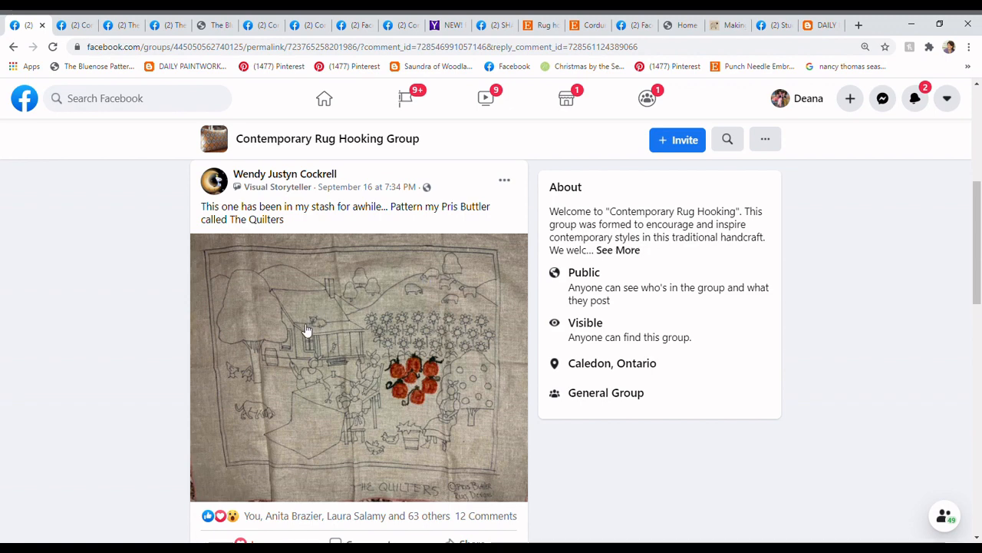
mouse_move(392, 329)
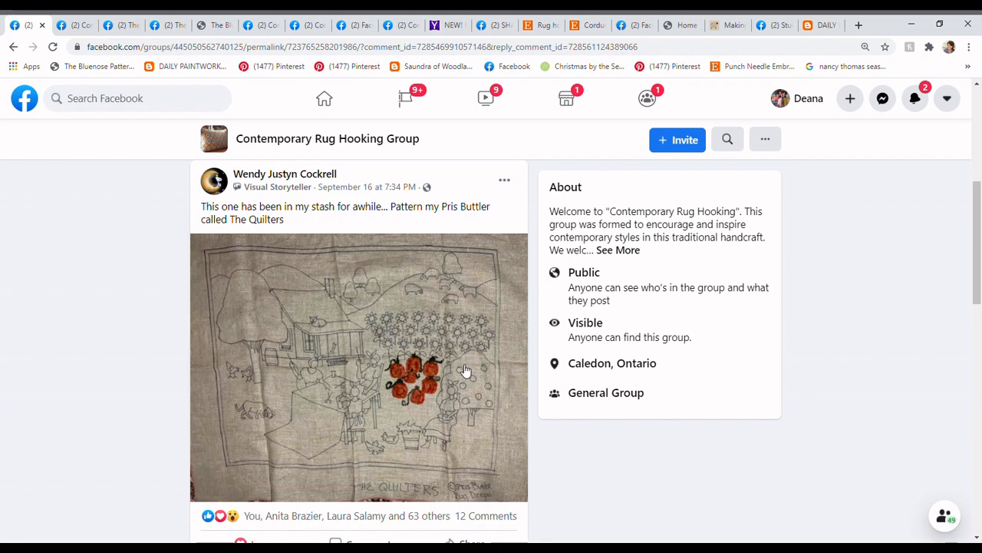
mouse_move(374, 291)
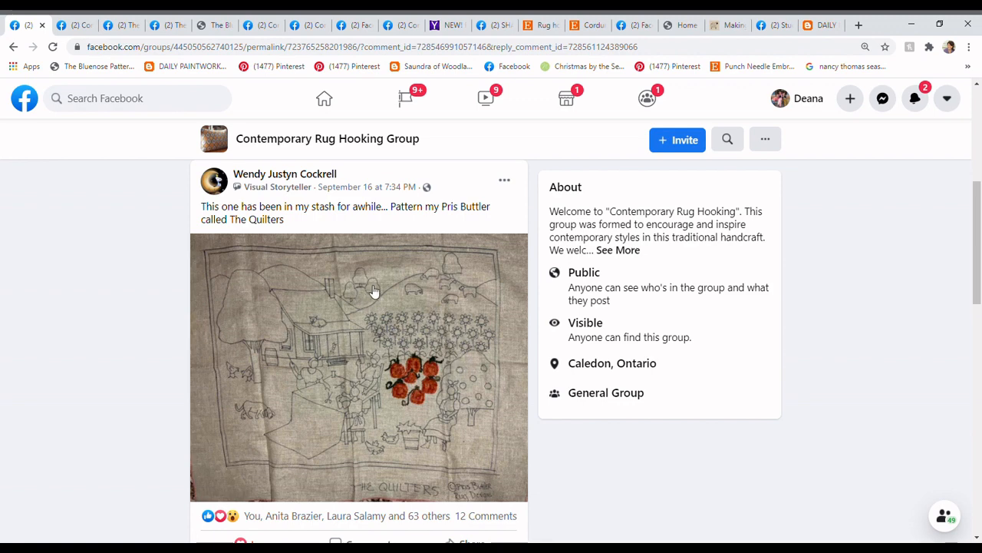
mouse_move(459, 380)
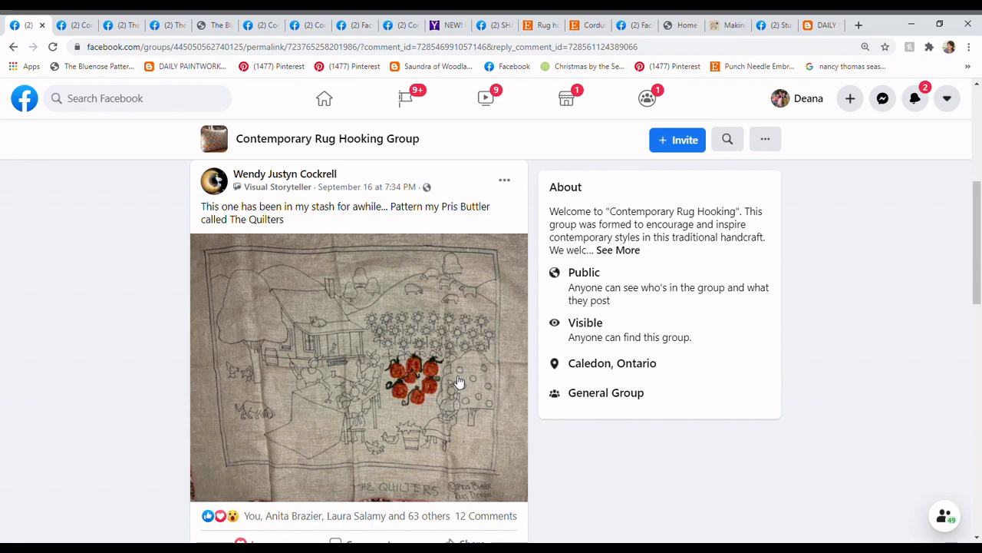
mouse_move(368, 396)
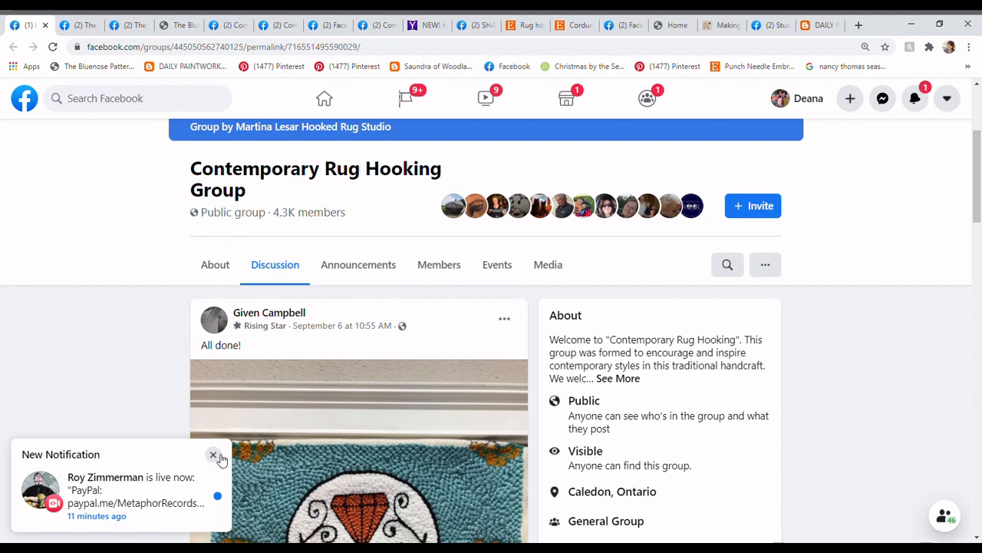
Scroll down the 'All done!' post until the completed sugar skull rug photo is visible.
click(214, 455)
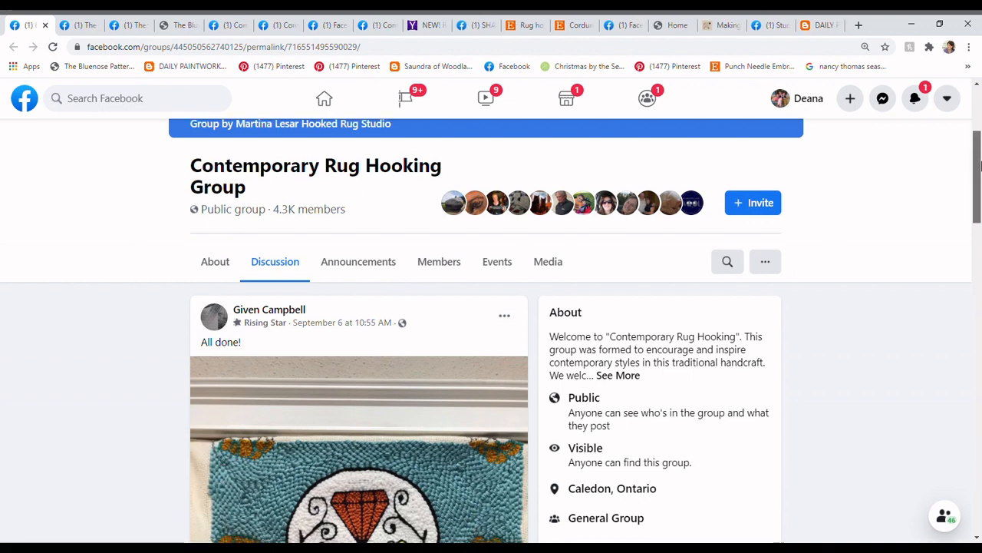
scroll(down, 3)
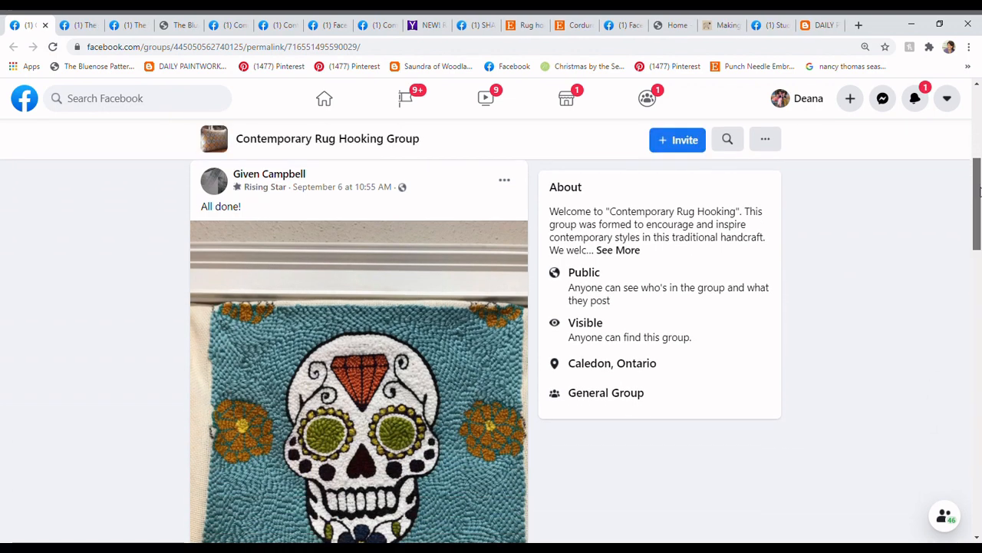
scroll(down, 3)
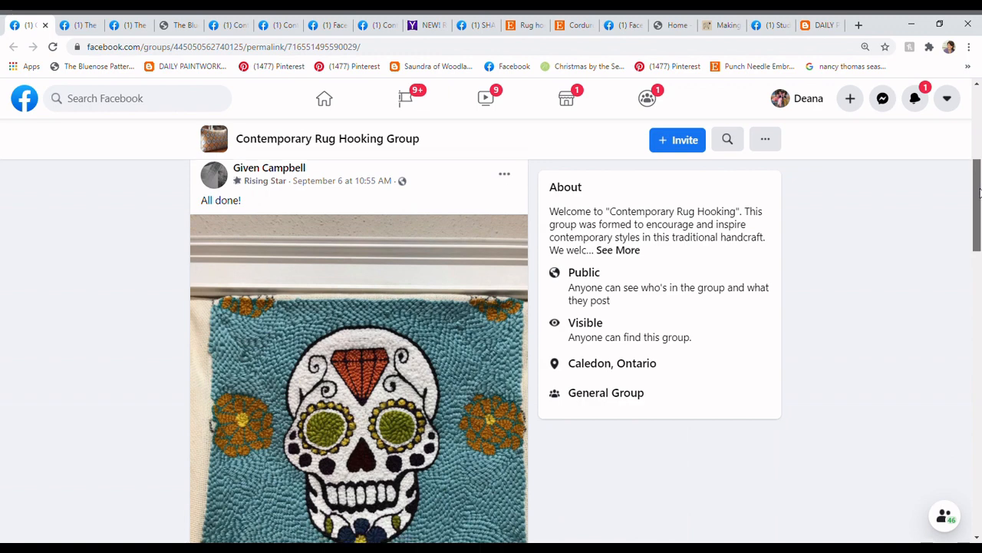
scroll(down, 3)
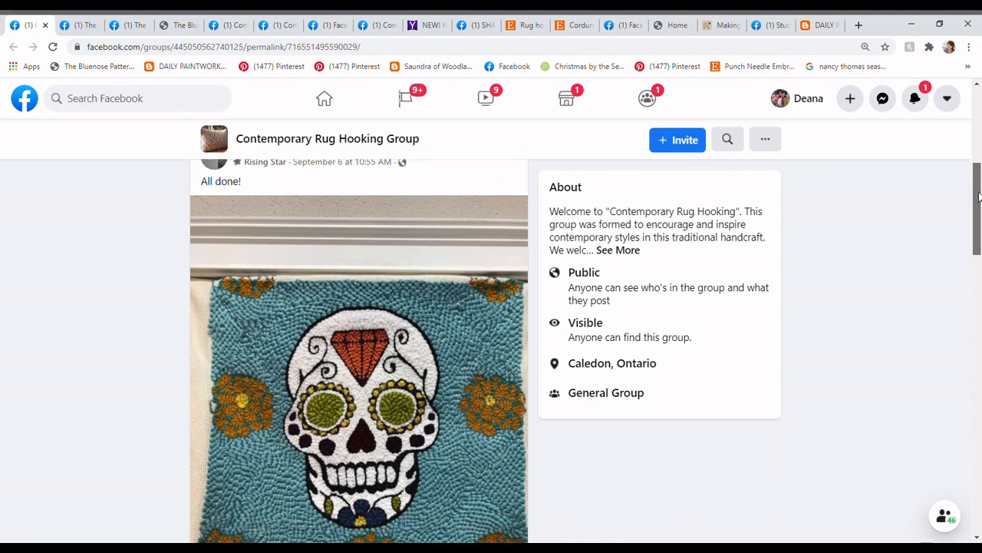
scroll(down, 3)
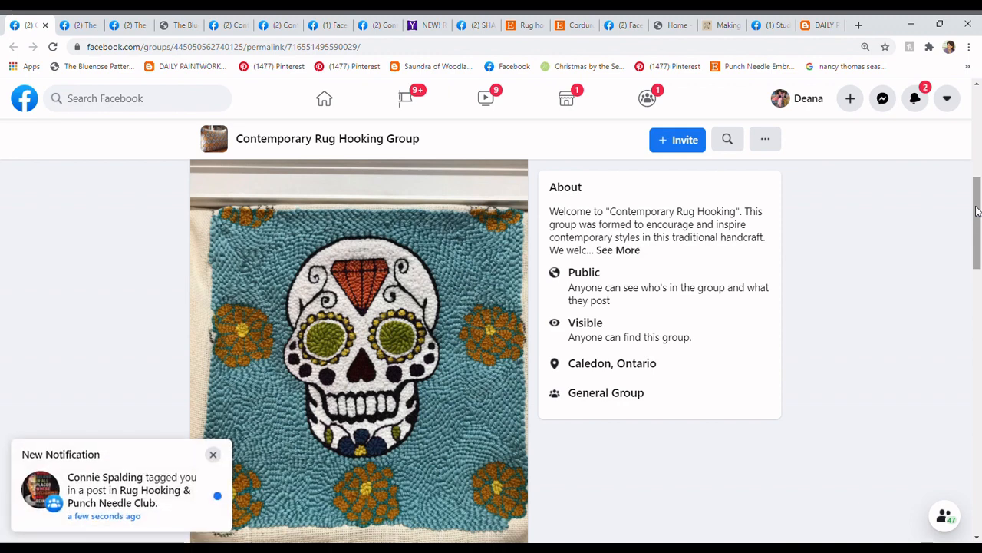
mouse_move(452, 251)
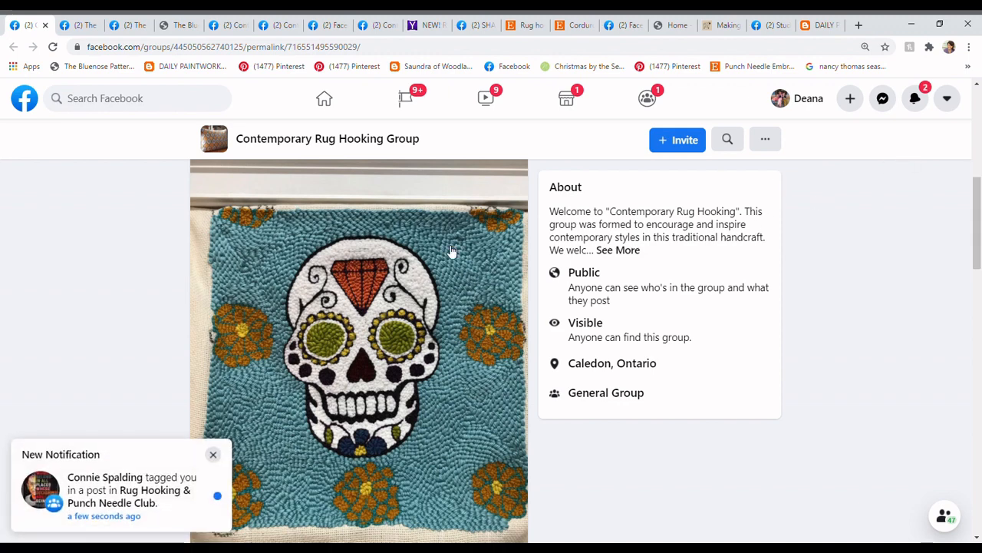
Close the tag notification popup in the bottom-left corner.
click(213, 455)
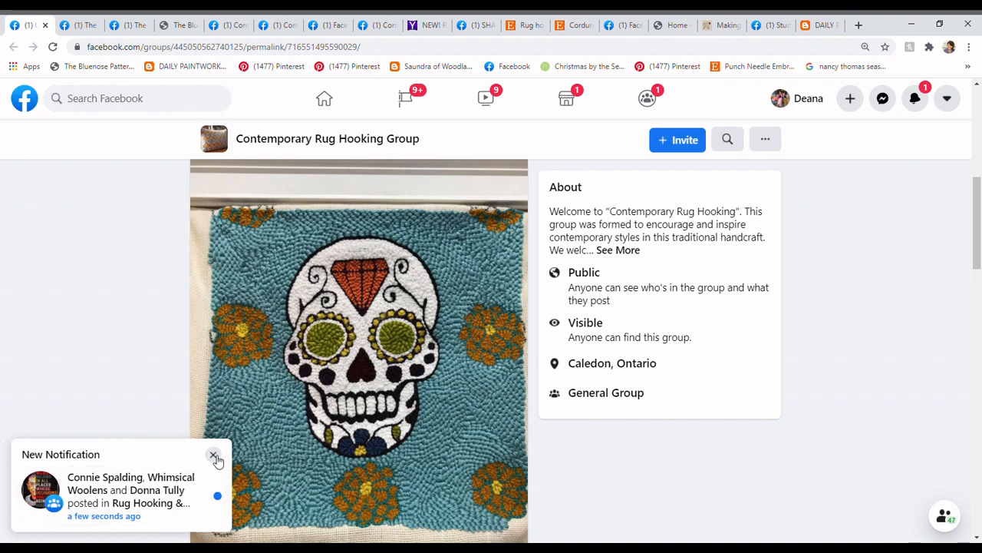
click(215, 456)
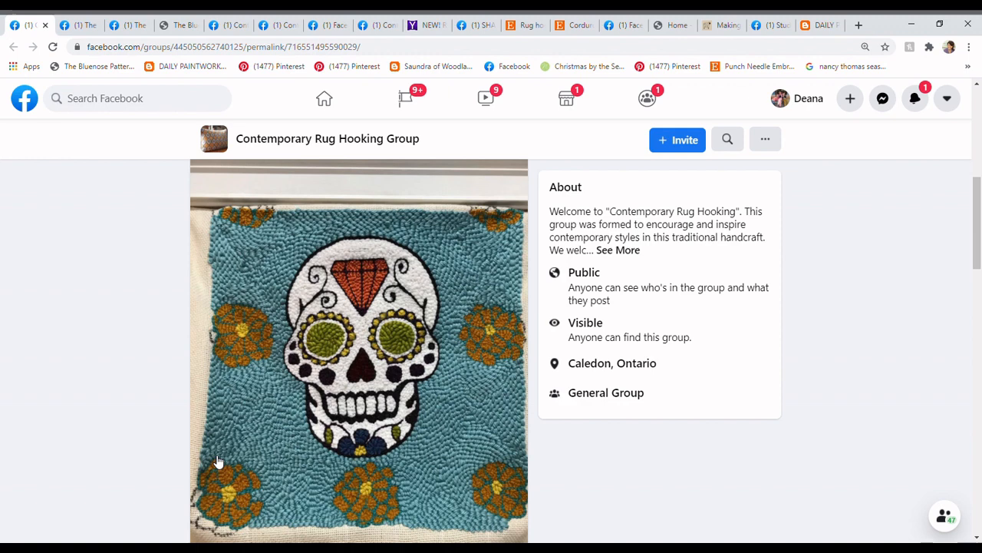
mouse_move(134, 474)
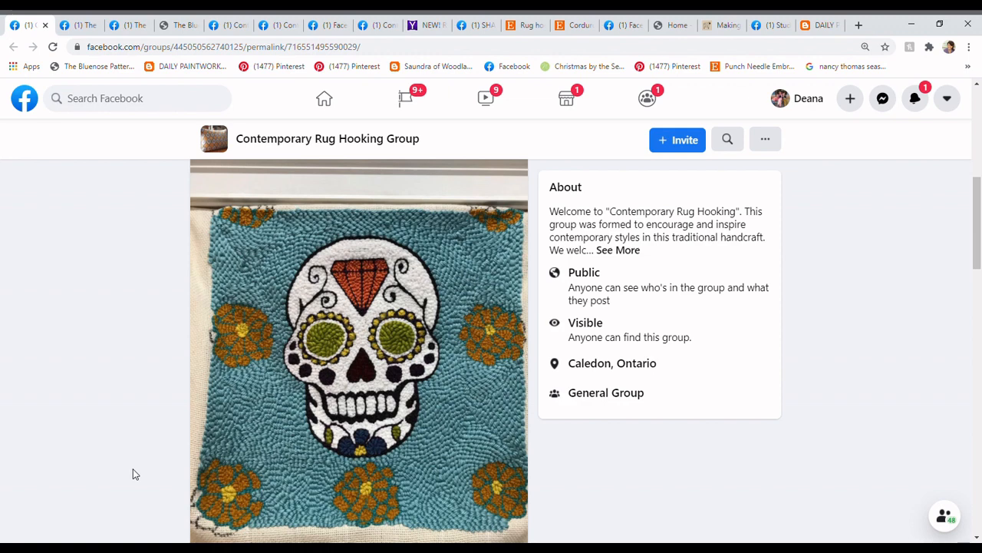
mouse_move(112, 532)
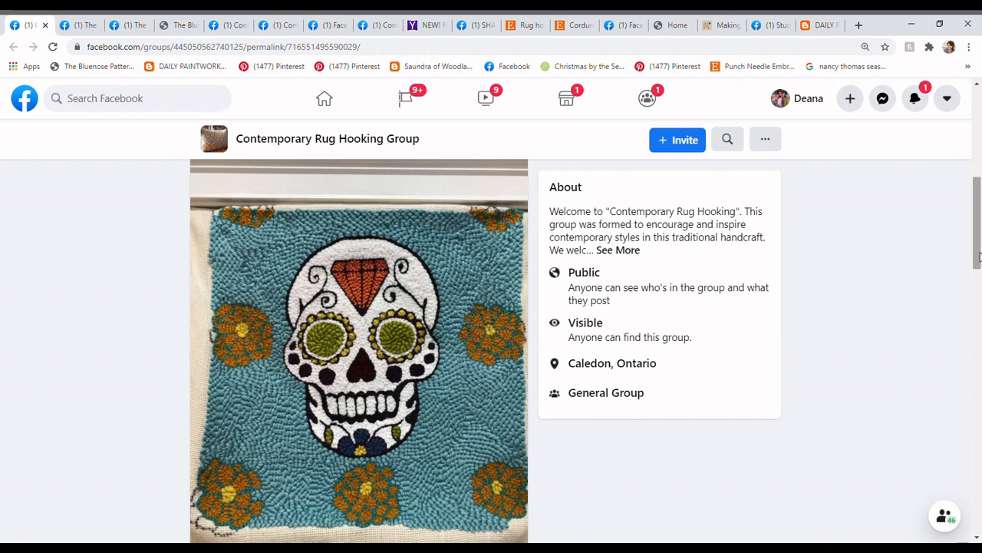
Scroll to the weekly recap video comment and expand its 17 hidden replies.
scroll(down, 3)
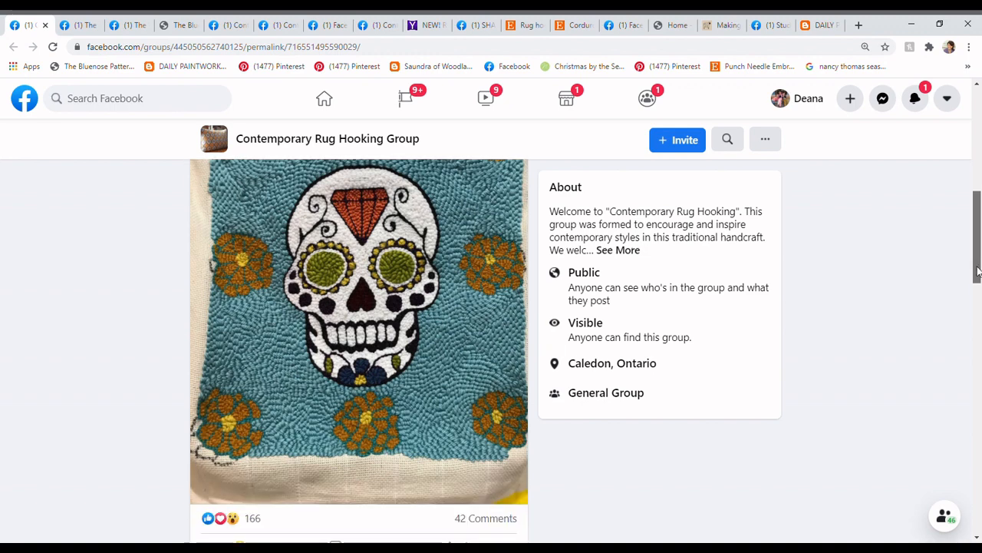
scroll(down, 3)
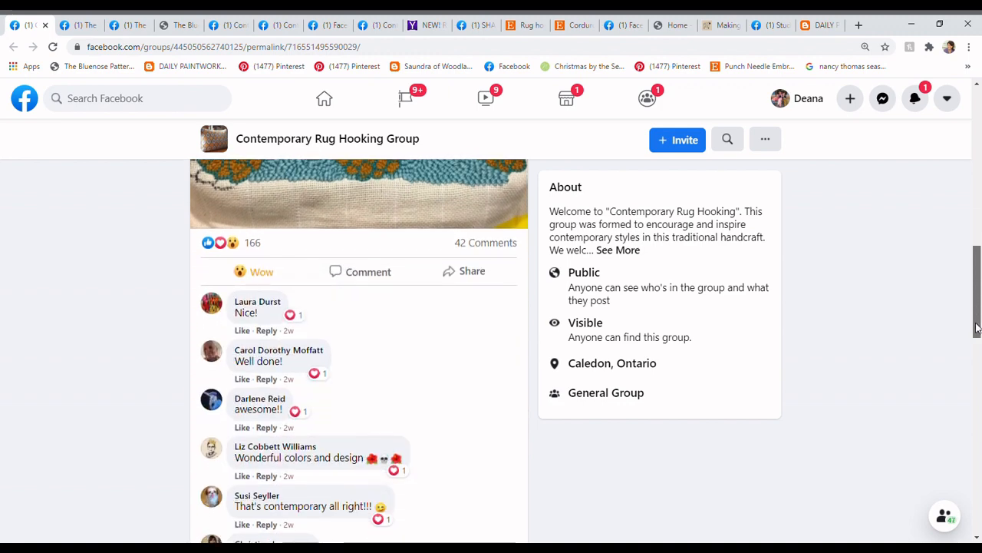
scroll(down, 3)
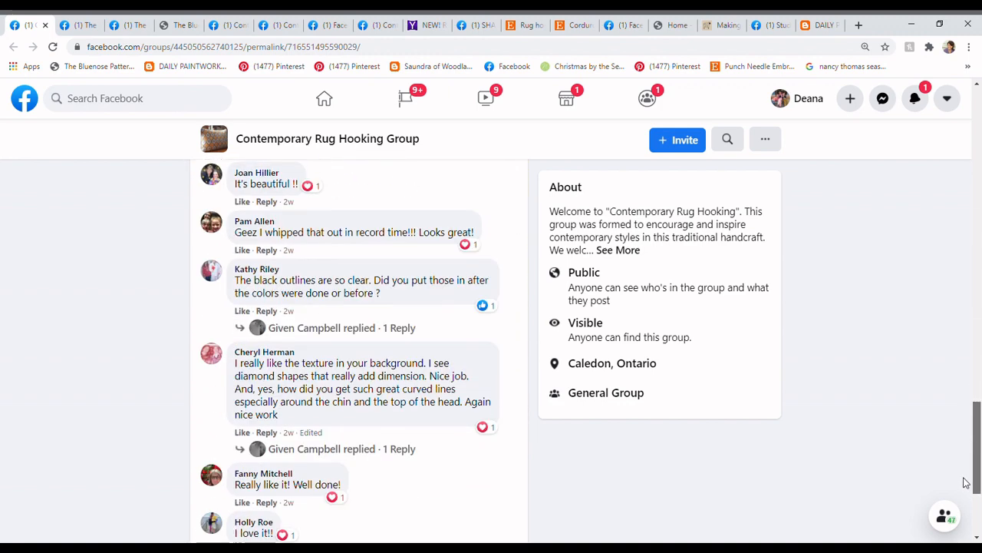
scroll(down, 3)
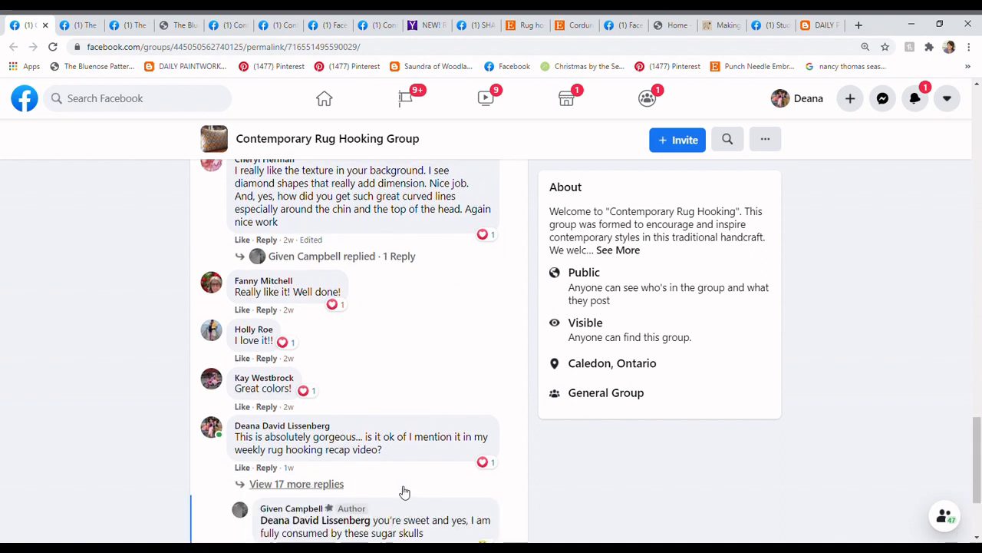
click(297, 483)
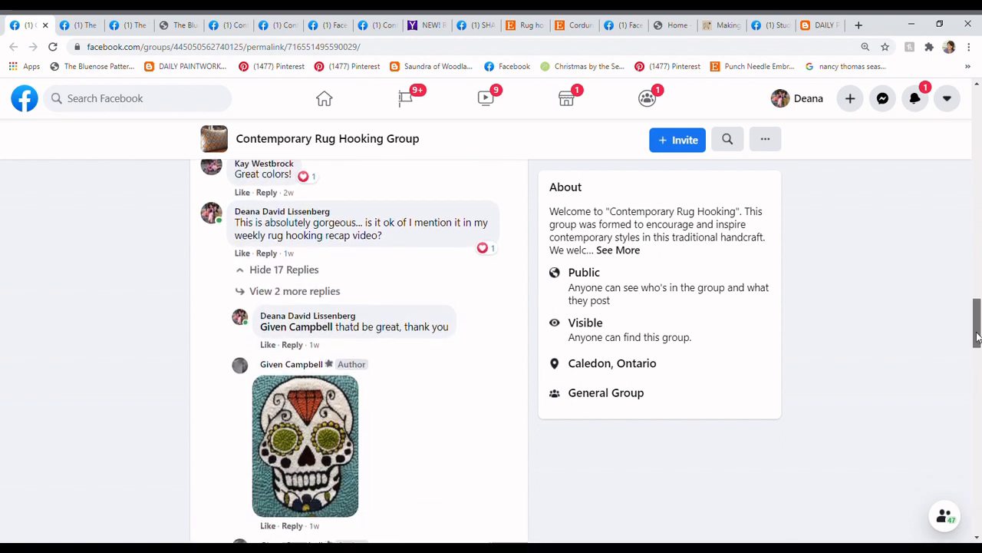
Scroll past the close-up rug photos to the author's reply about selling pillows.
scroll(down, 3)
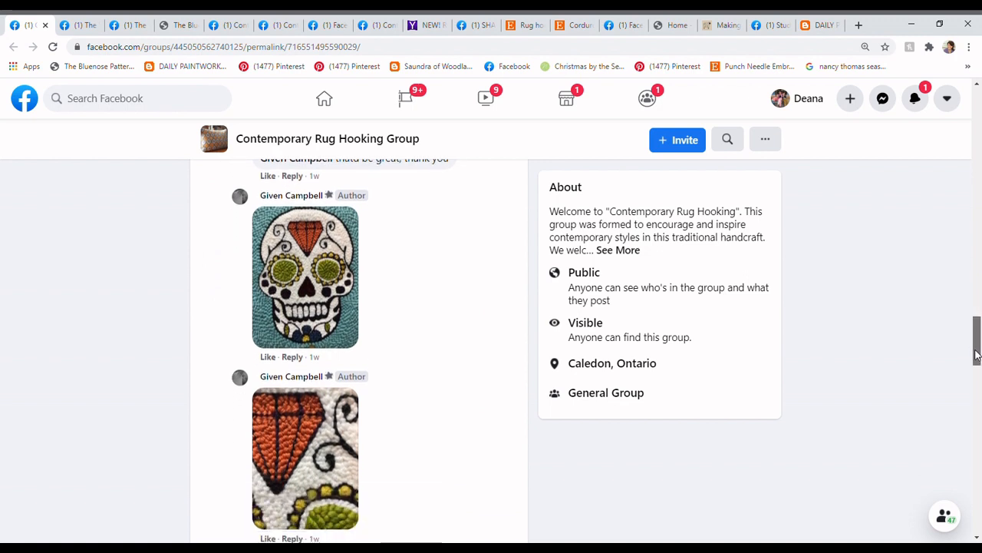
scroll(down, 3)
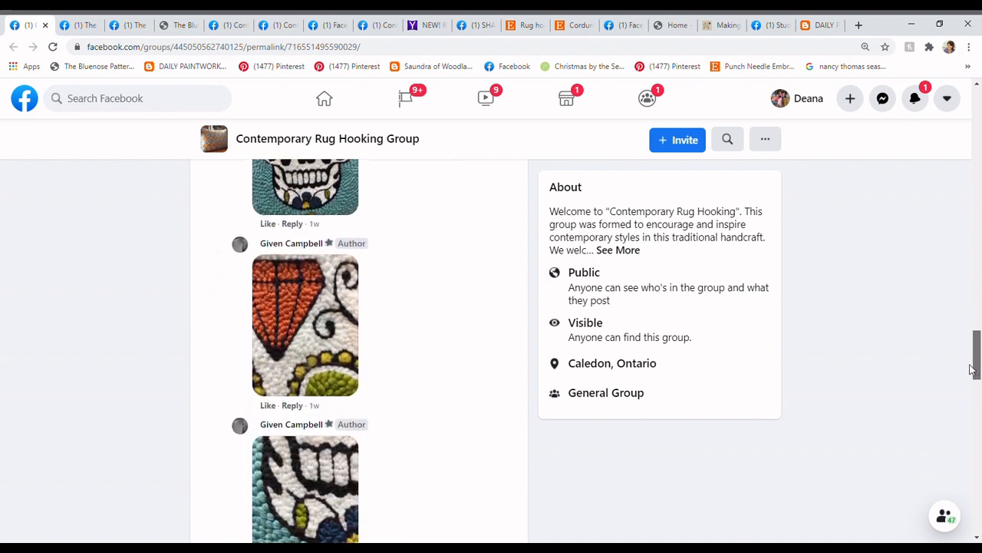
scroll(down, 3)
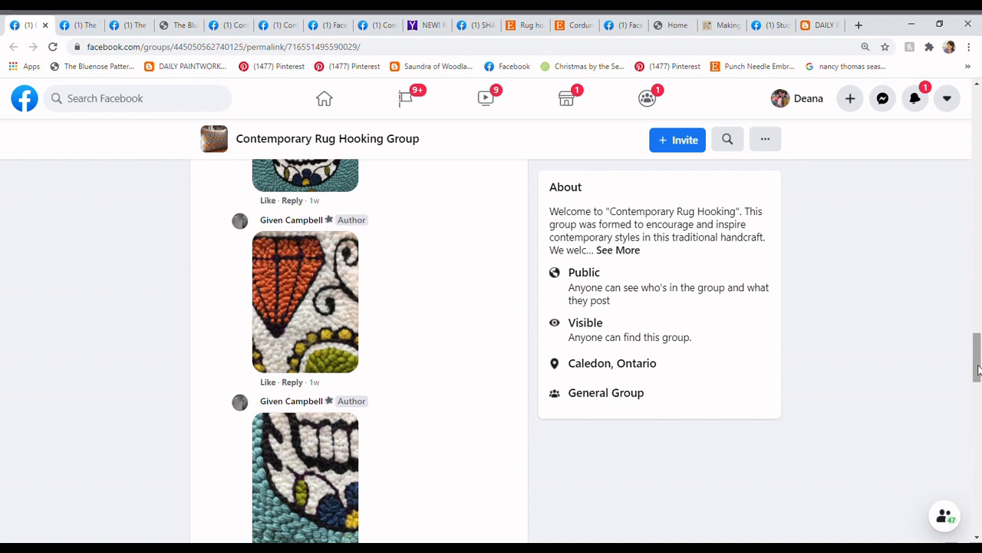
scroll(down, 3)
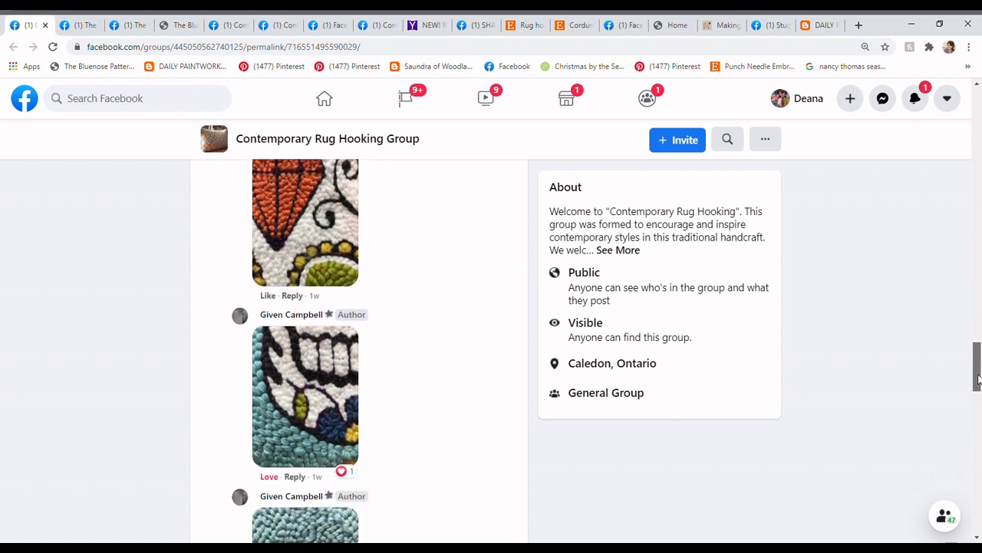
scroll(down, 3)
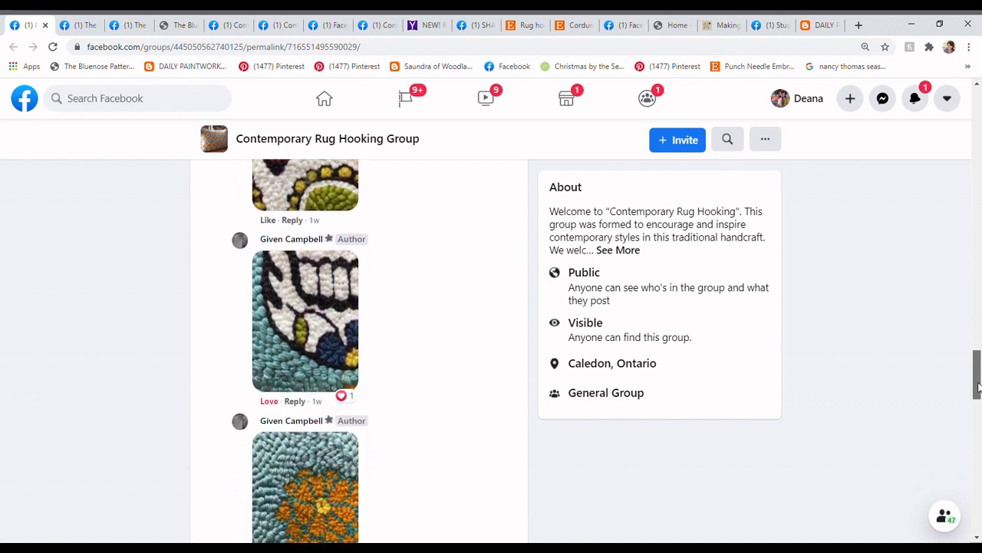
scroll(down, 3)
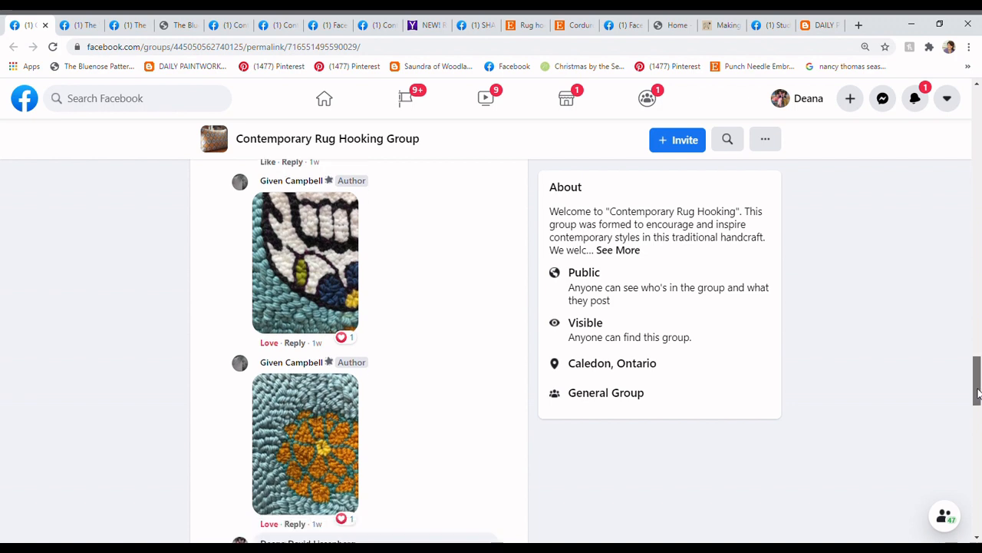
scroll(down, 3)
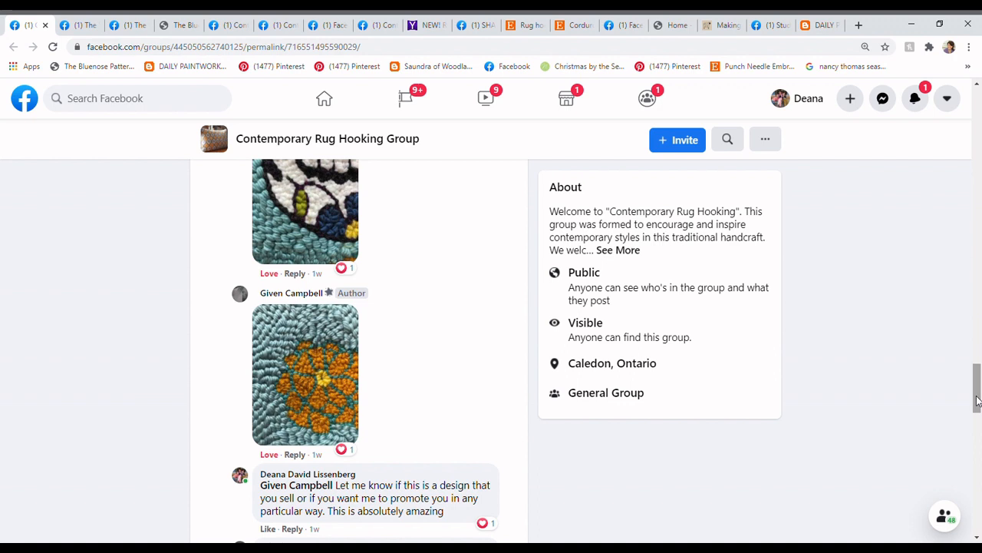
scroll(down, 3)
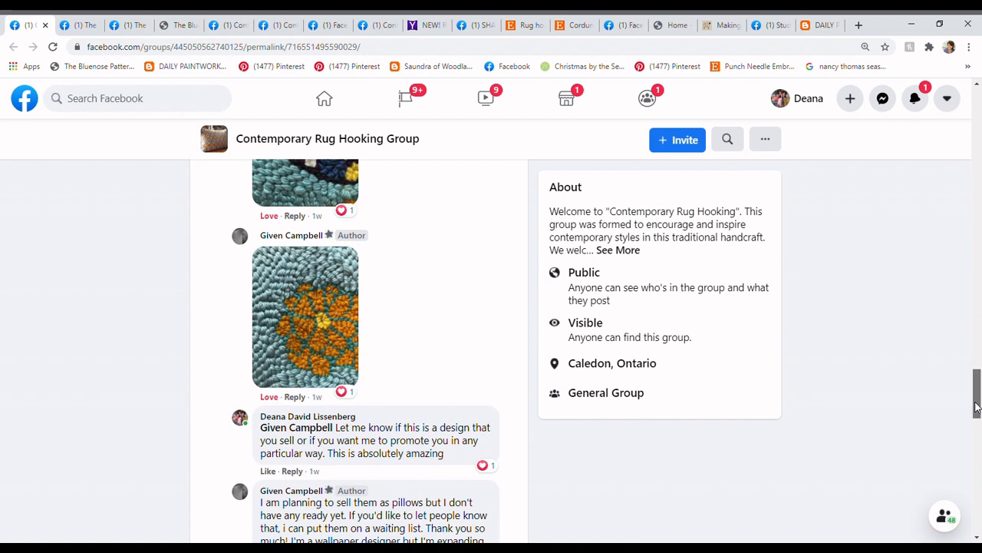
Scroll further down the thread to the finished heart sugar skull and newly traced pattern.
scroll(down, 3)
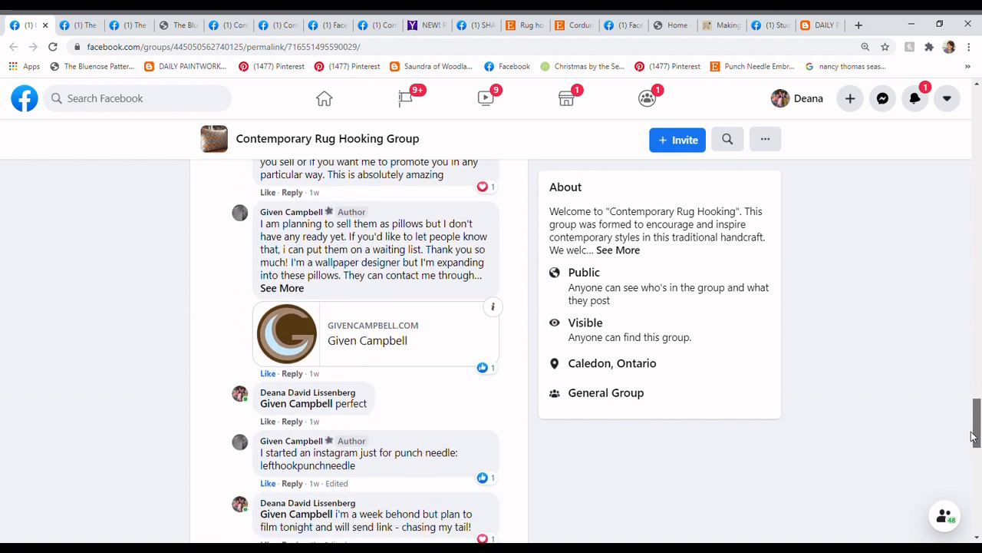
scroll(down, 3)
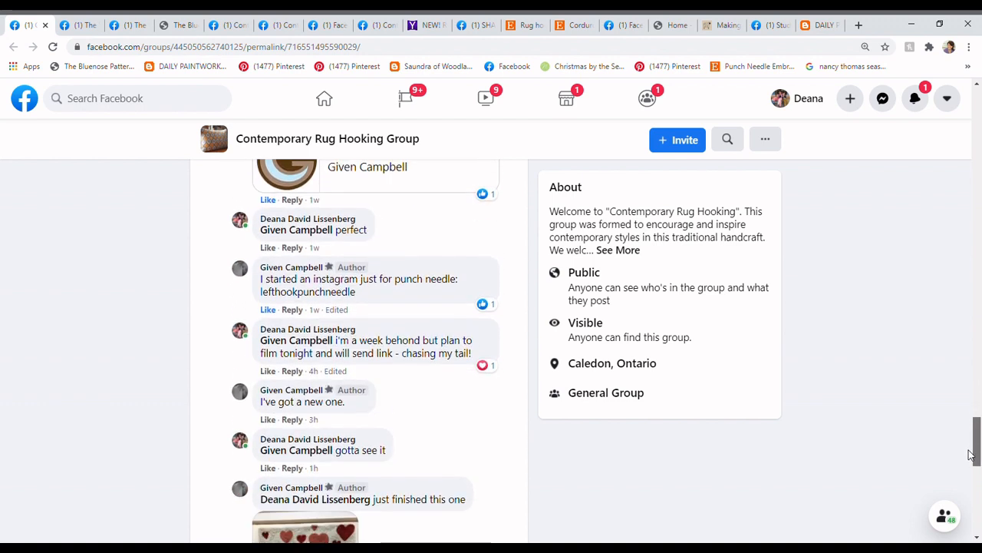
scroll(down, 3)
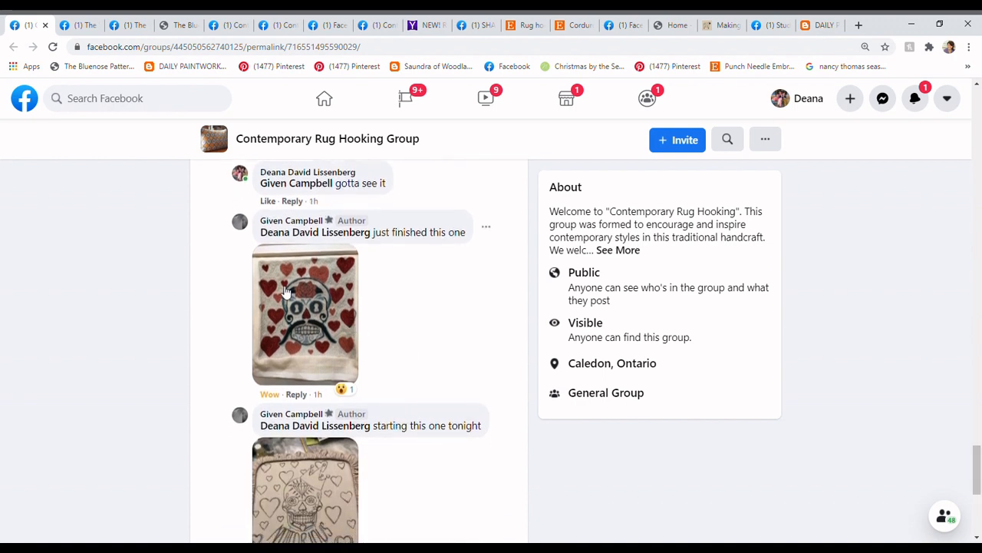
mouse_move(709, 334)
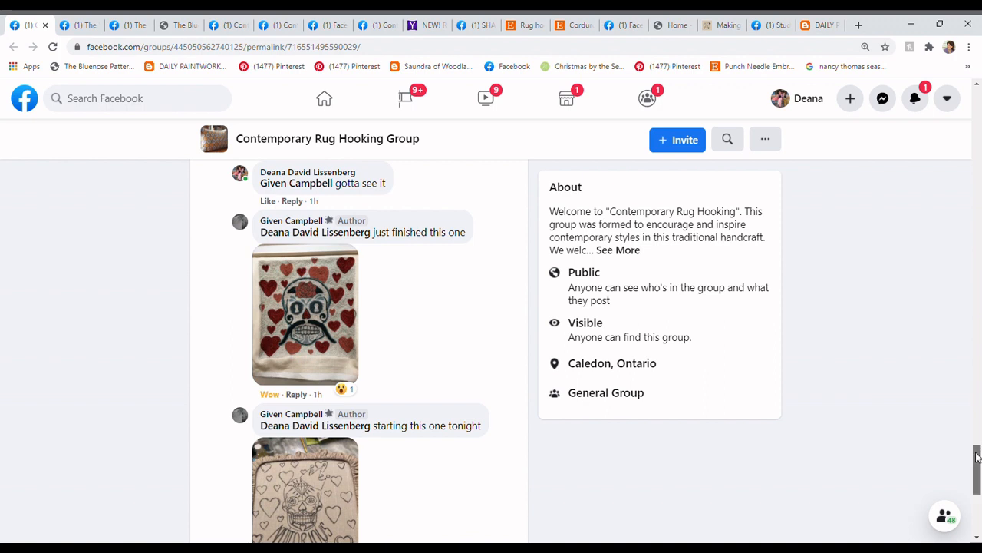
scroll(down, 3)
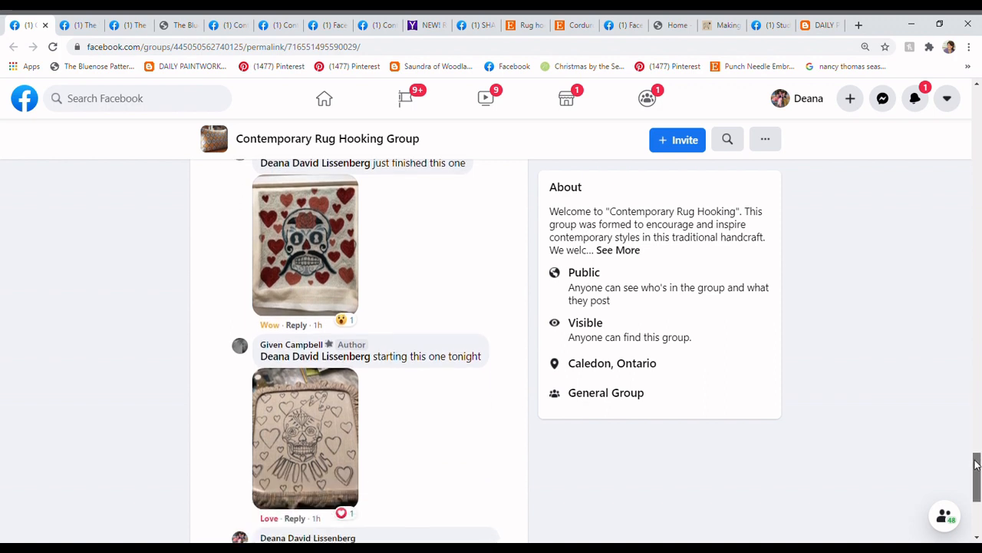
scroll(down, 3)
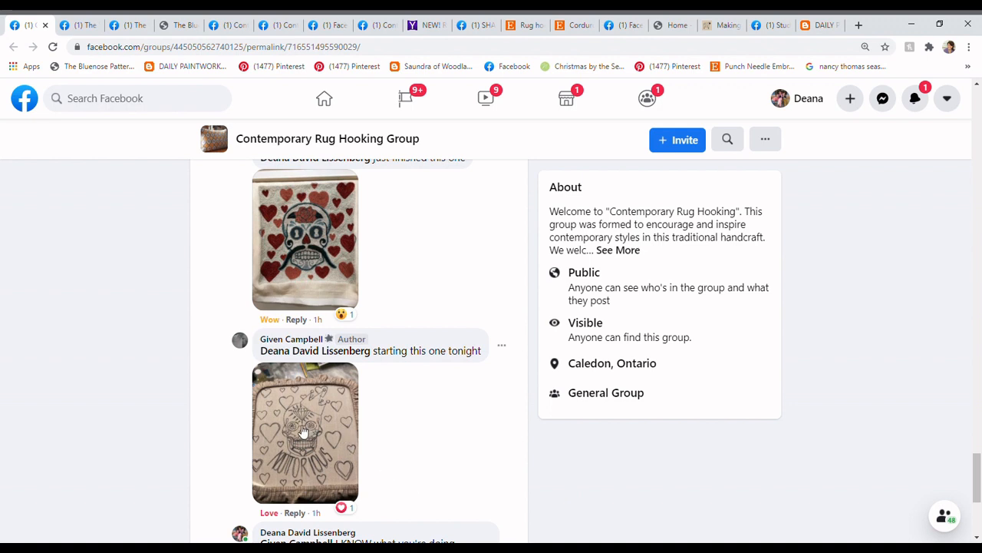
mouse_move(402, 438)
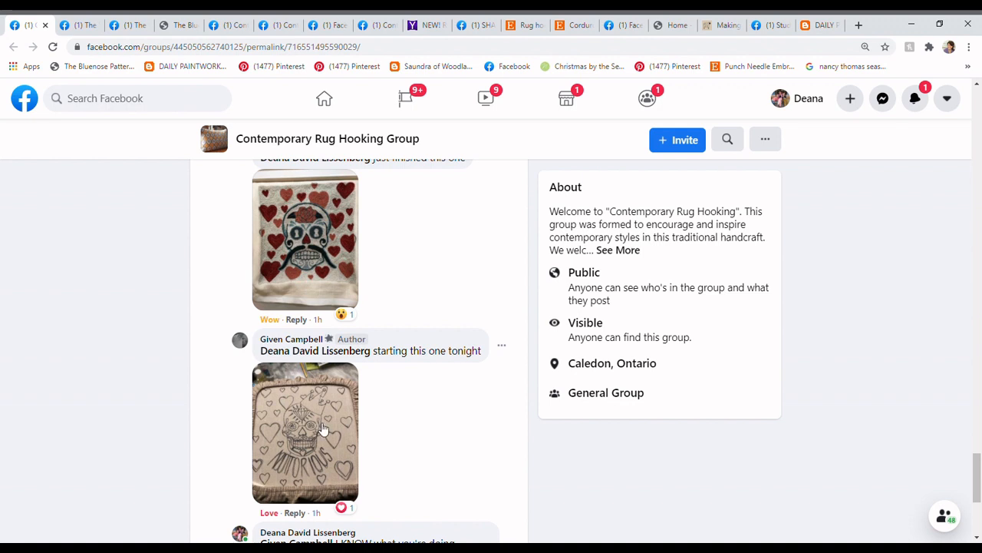
mouse_move(318, 409)
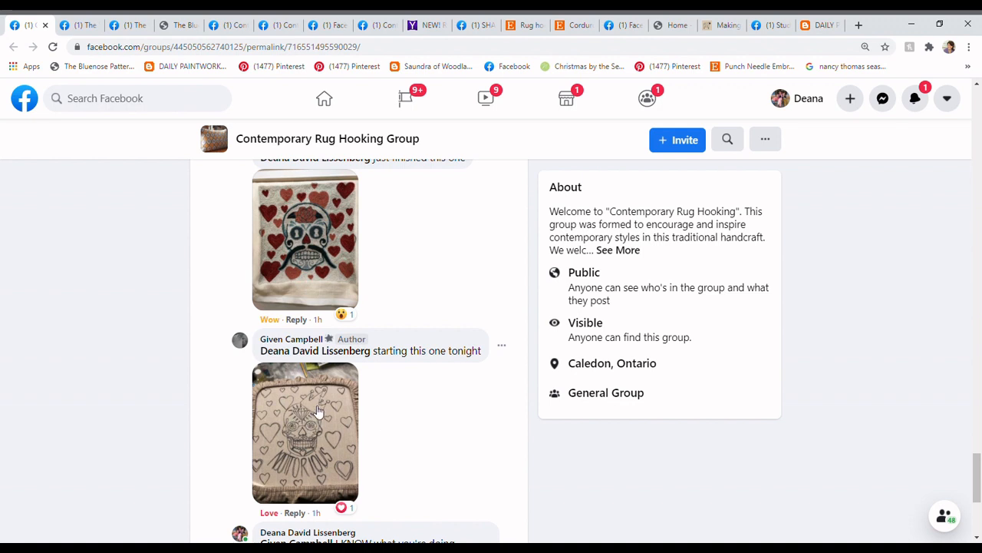
mouse_move(319, 470)
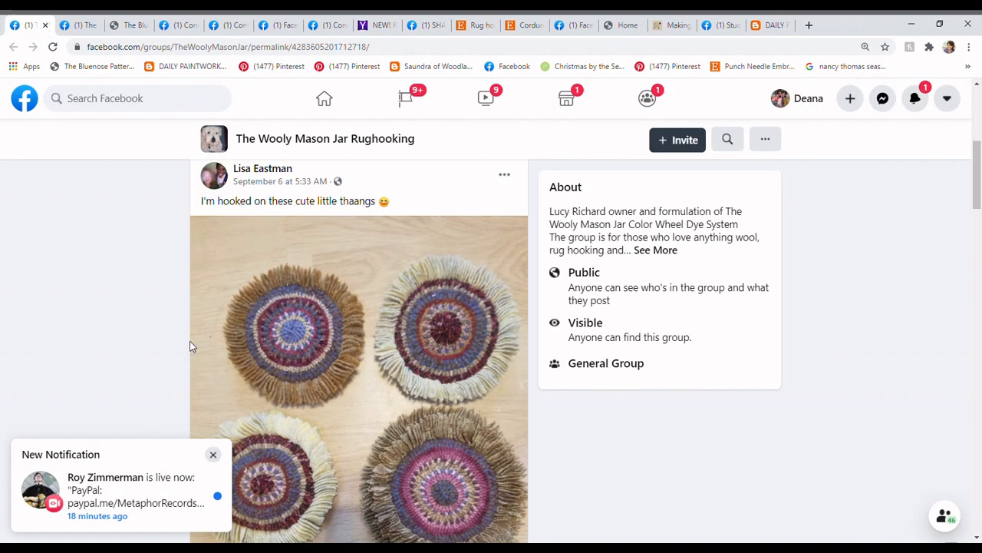
Dismiss the live-stream notification and scroll to show all four fringed round mats.
click(214, 455)
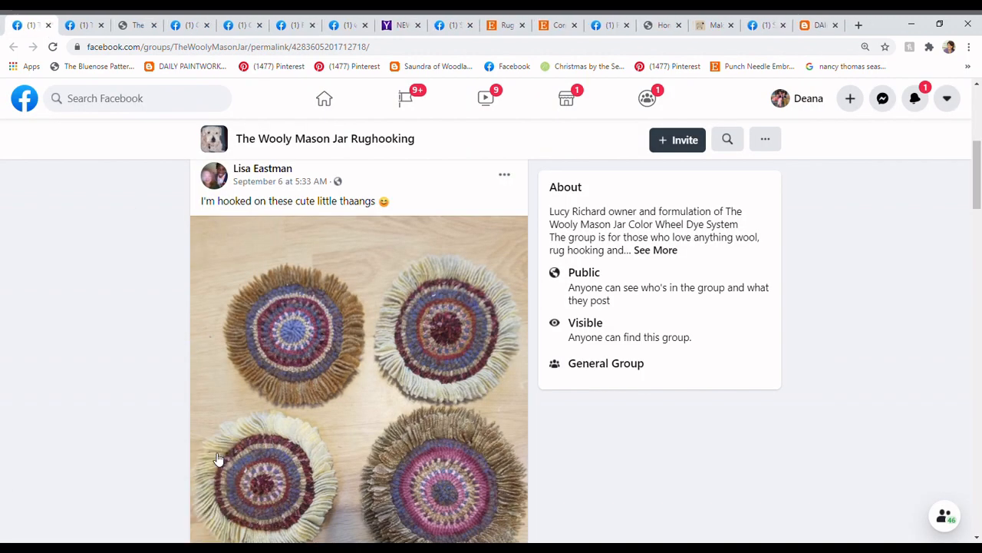
mouse_move(795, 460)
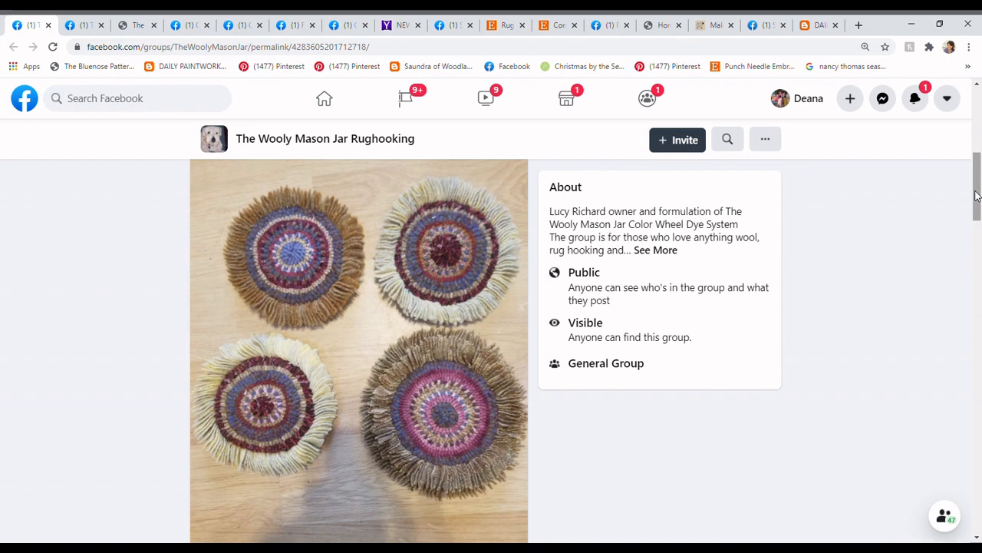
mouse_move(711, 197)
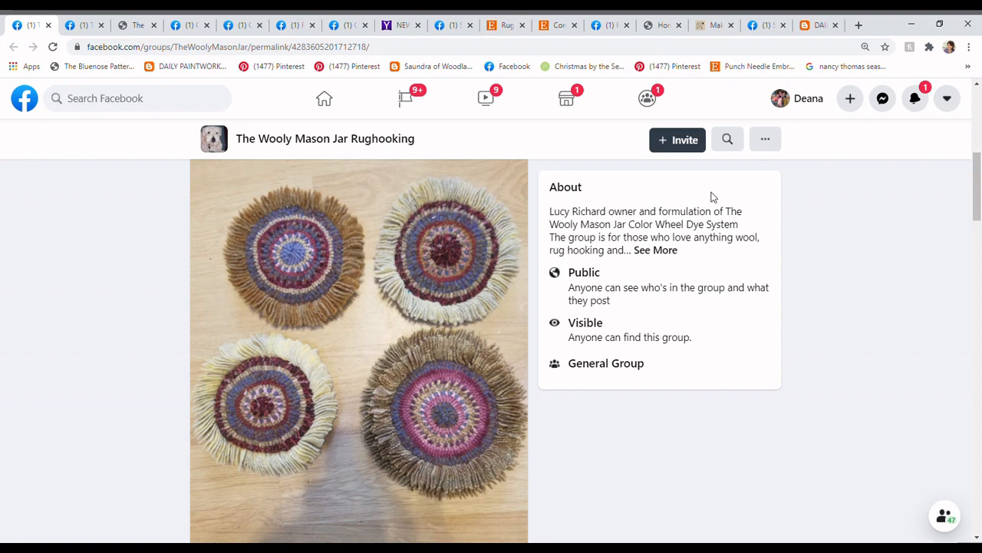
mouse_move(358, 247)
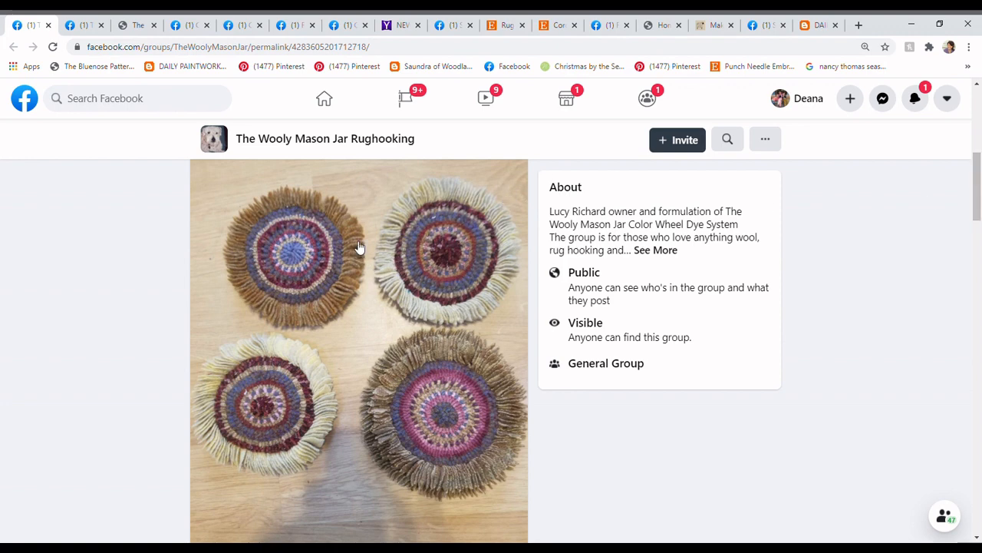
mouse_move(435, 225)
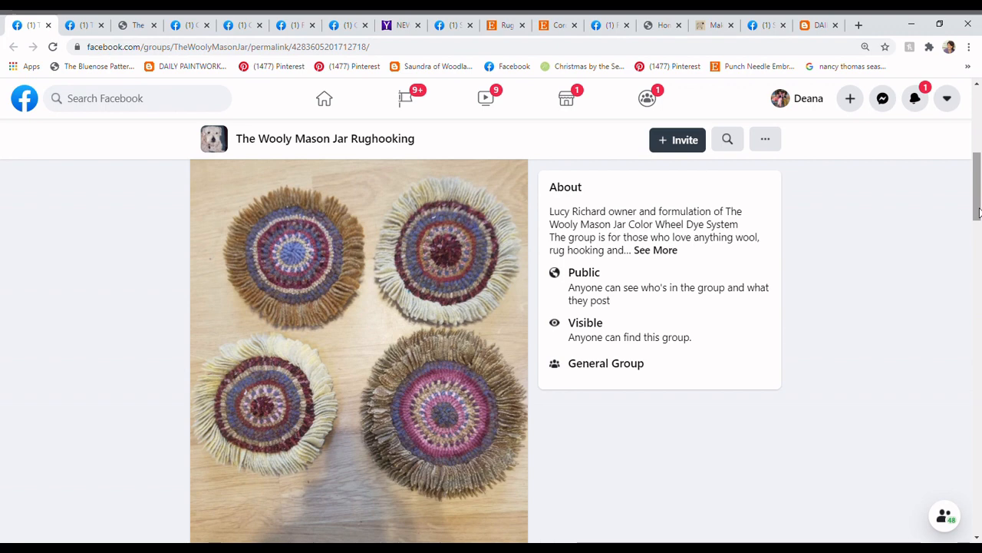
mouse_move(241, 436)
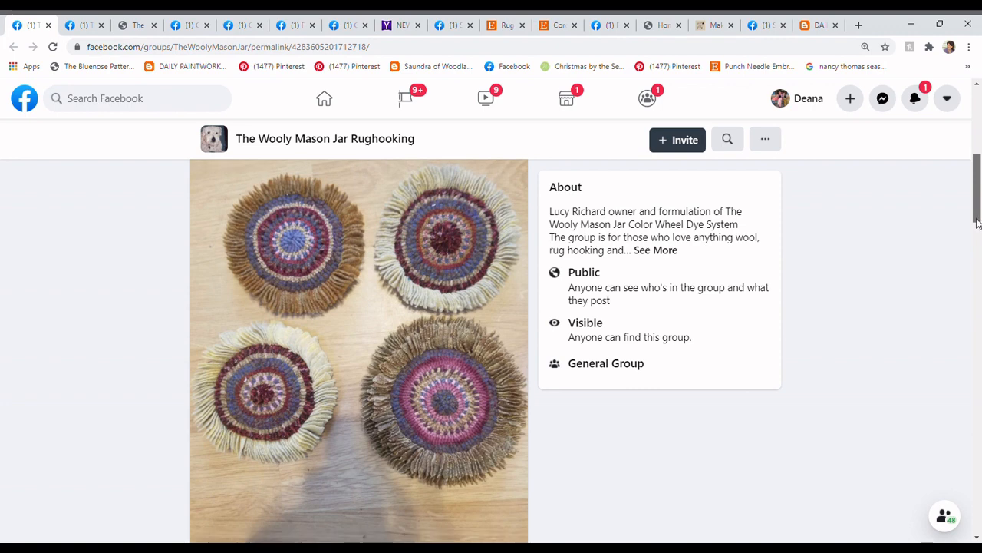
scroll(down, 3)
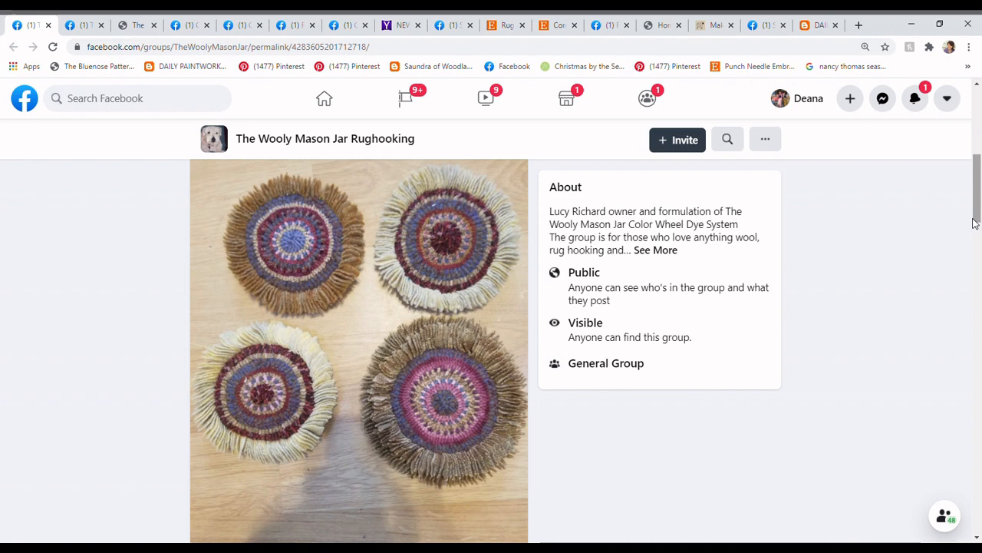
scroll(down, 3)
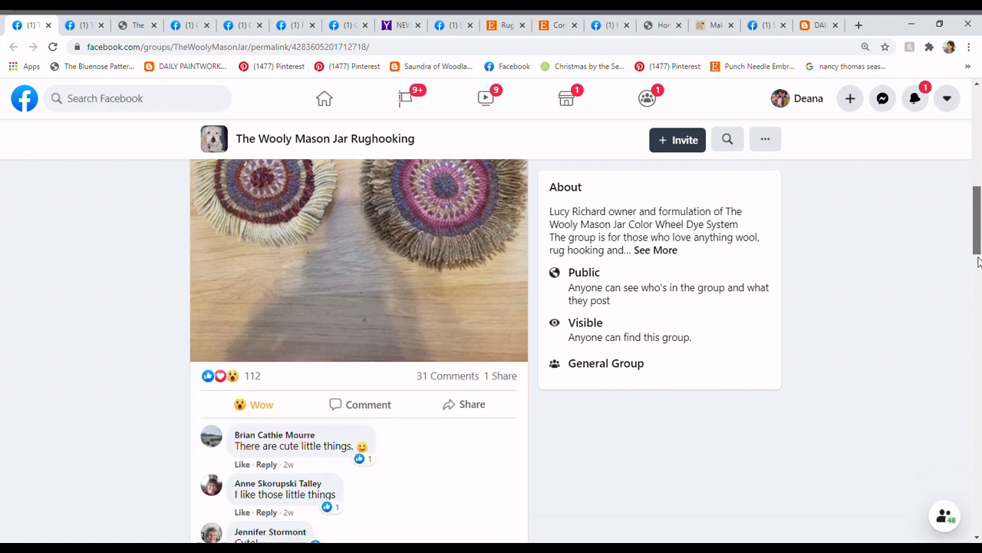
Scroll through the comments to the author's how-to reply, then back up to the mats.
scroll(down, 3)
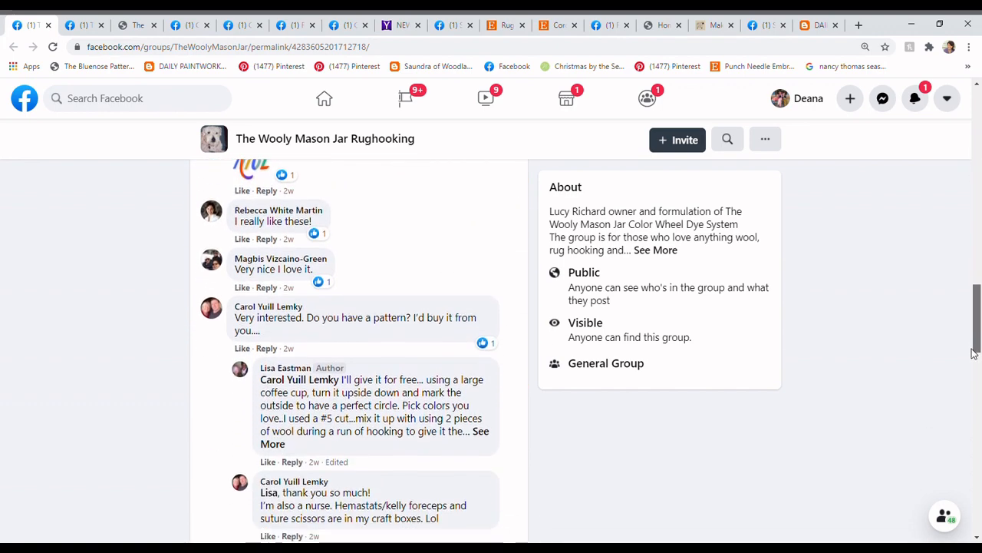
scroll(down, 3)
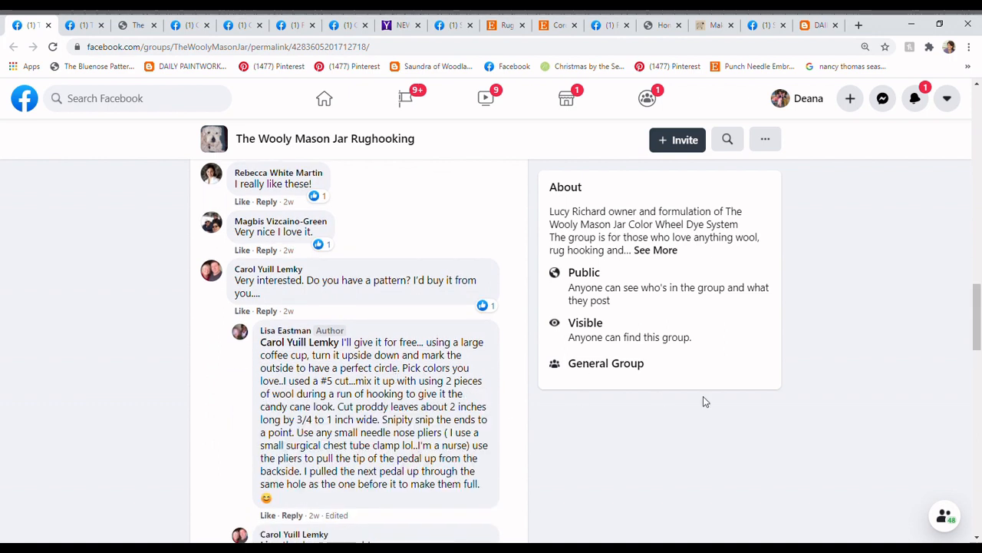
mouse_move(969, 313)
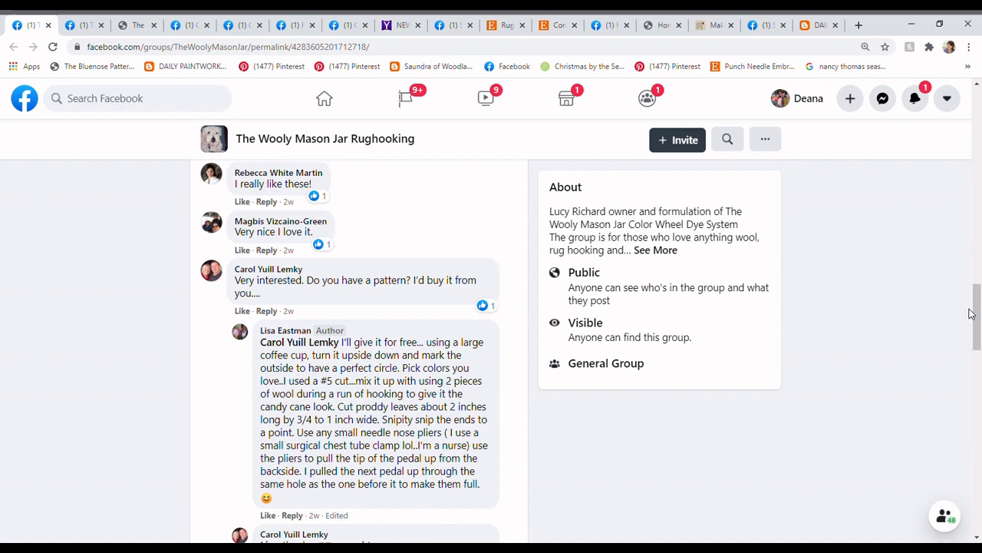
scroll(down, 3)
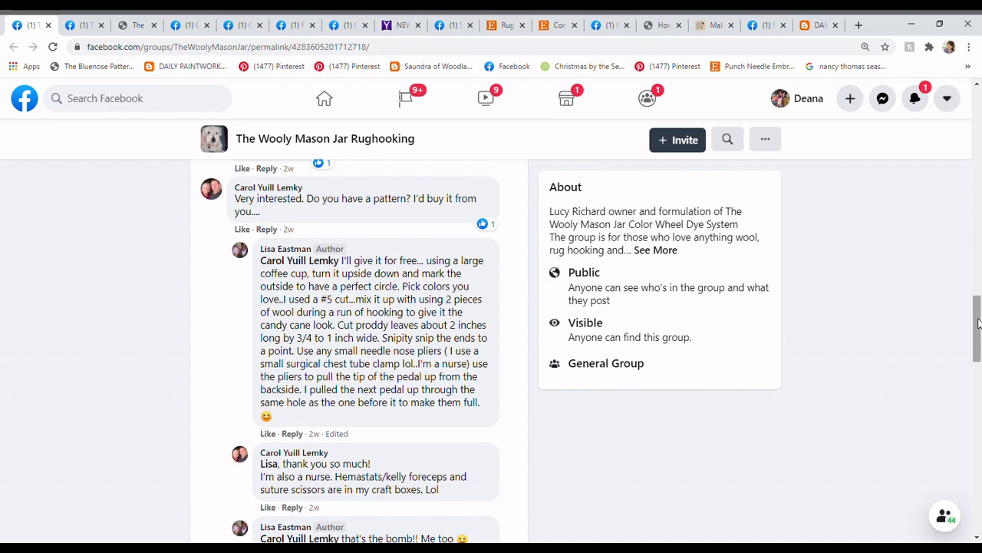
scroll(up, 3)
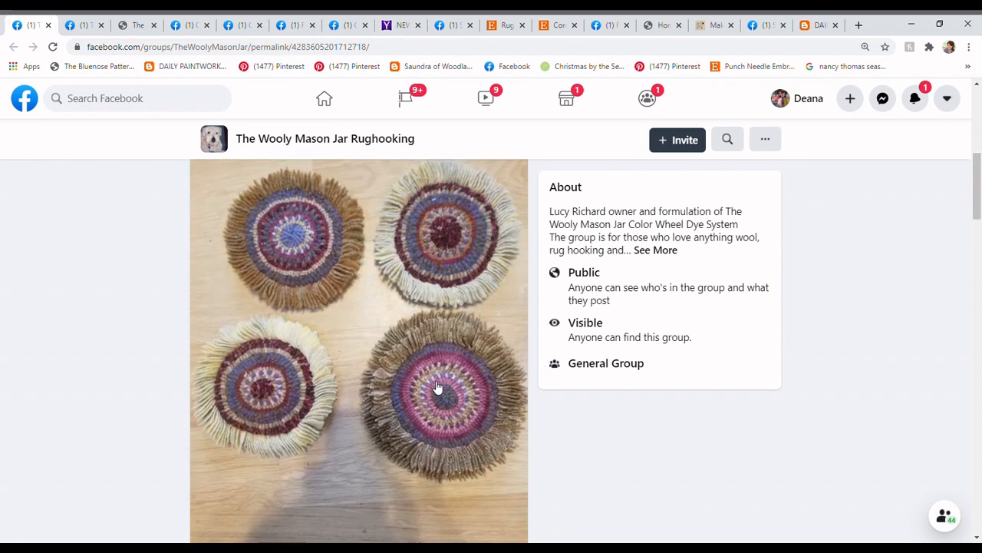
scroll(down, 3)
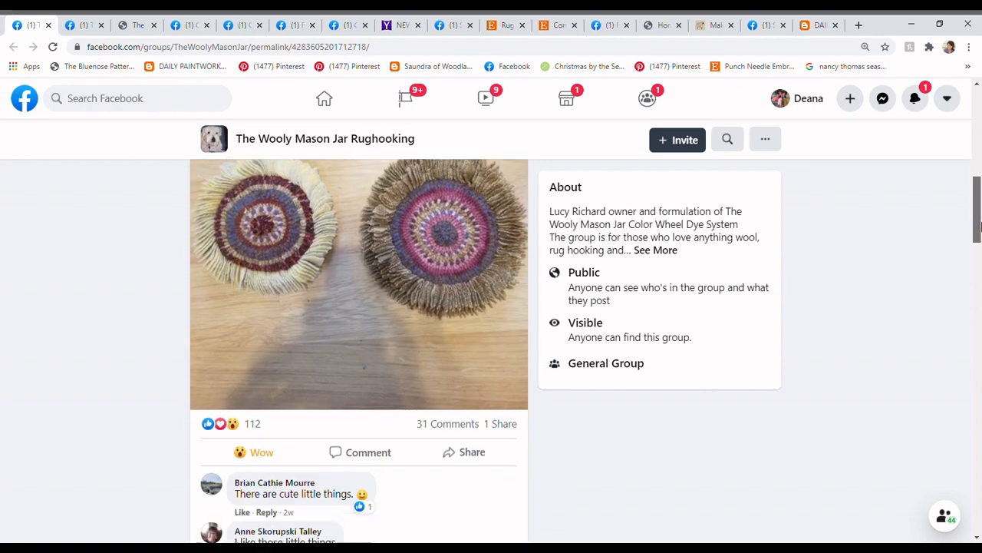
scroll(down, 3)
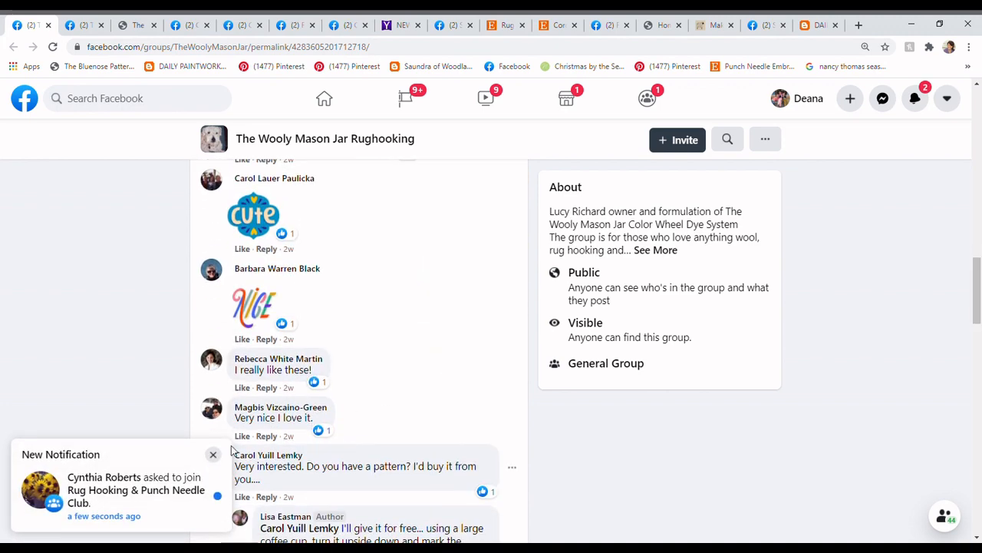
click(214, 454)
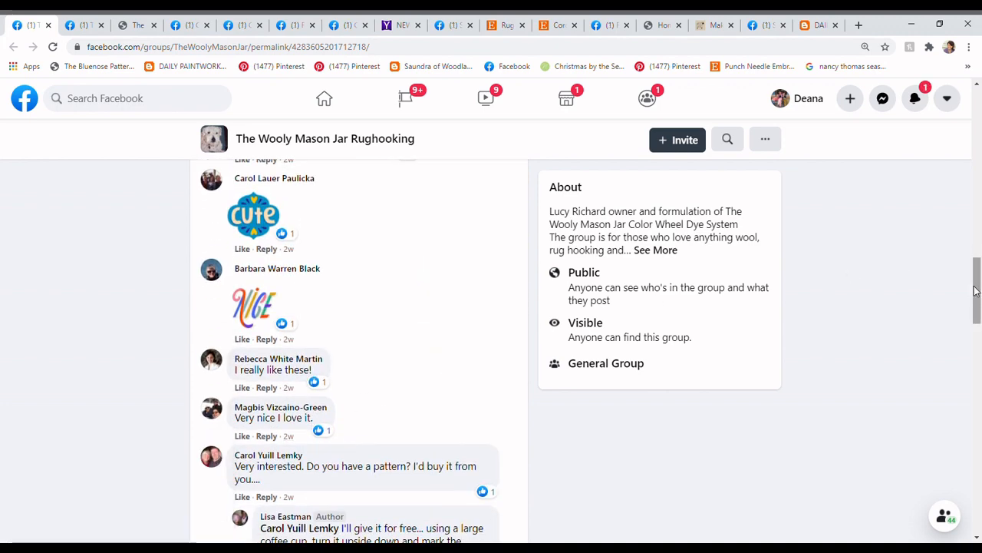
scroll(down, 3)
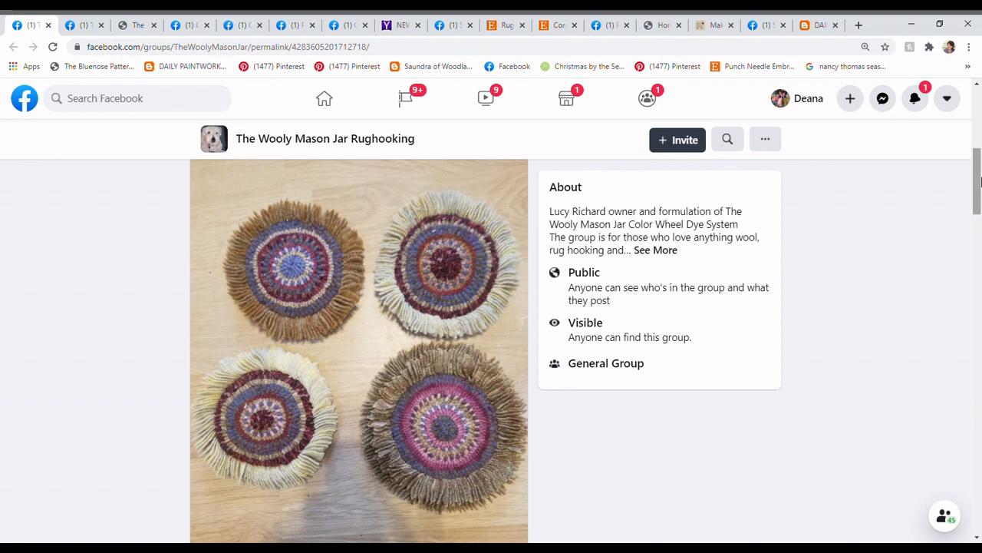
mouse_move(232, 17)
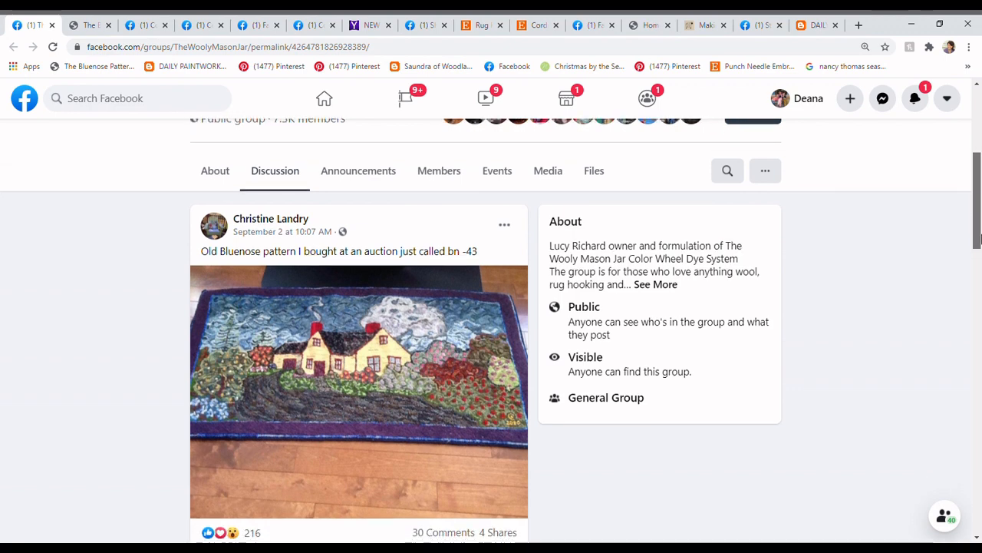
scroll(down, 3)
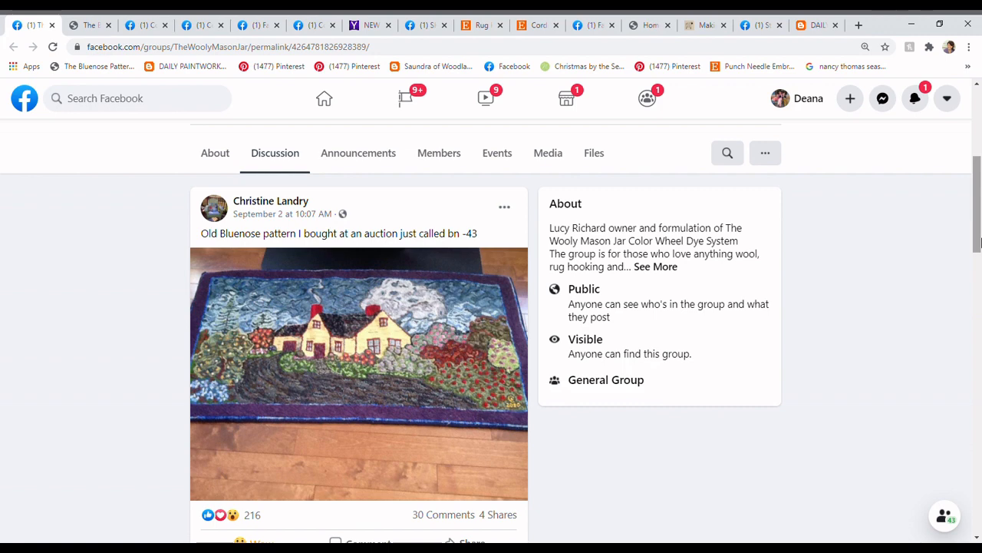
scroll(down, 3)
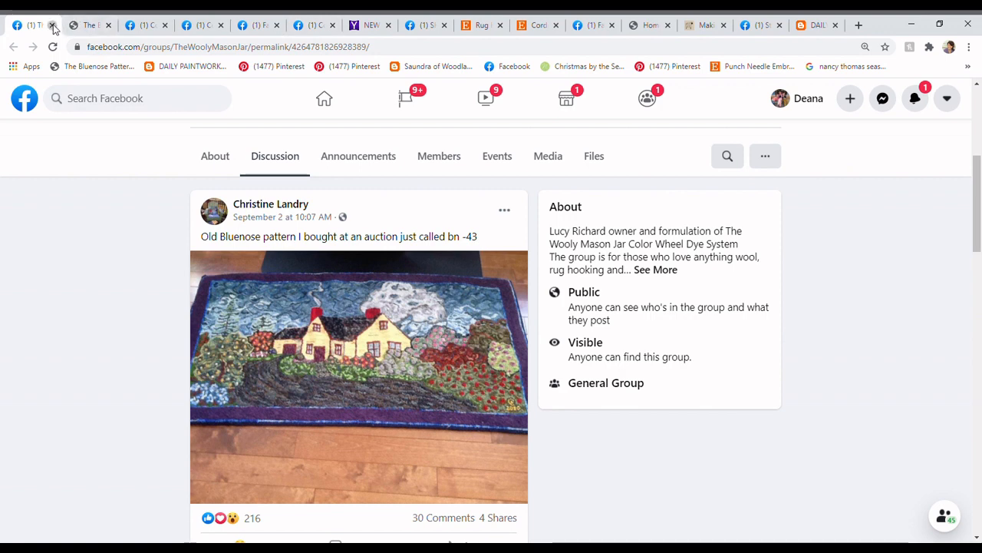
Close the Facebook post tab and scroll through Mary Jane's Rugs' Bluenose Patterns post.
click(53, 23)
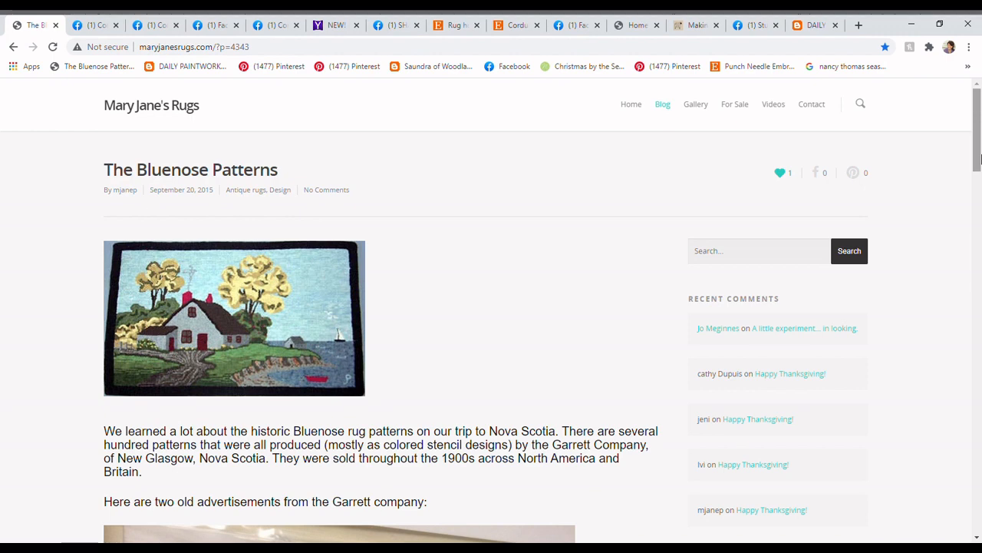
scroll(down, 3)
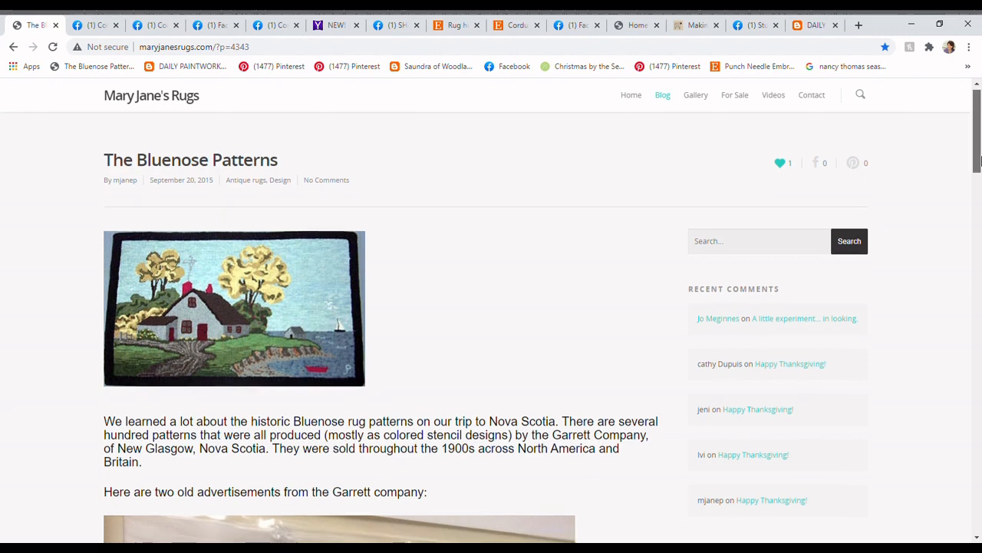
scroll(down, 3)
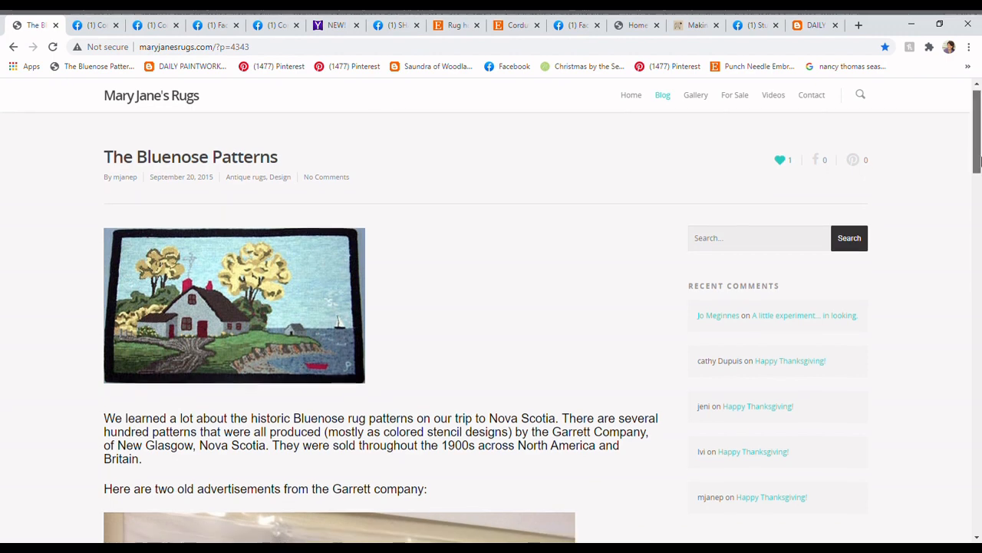
scroll(down, 3)
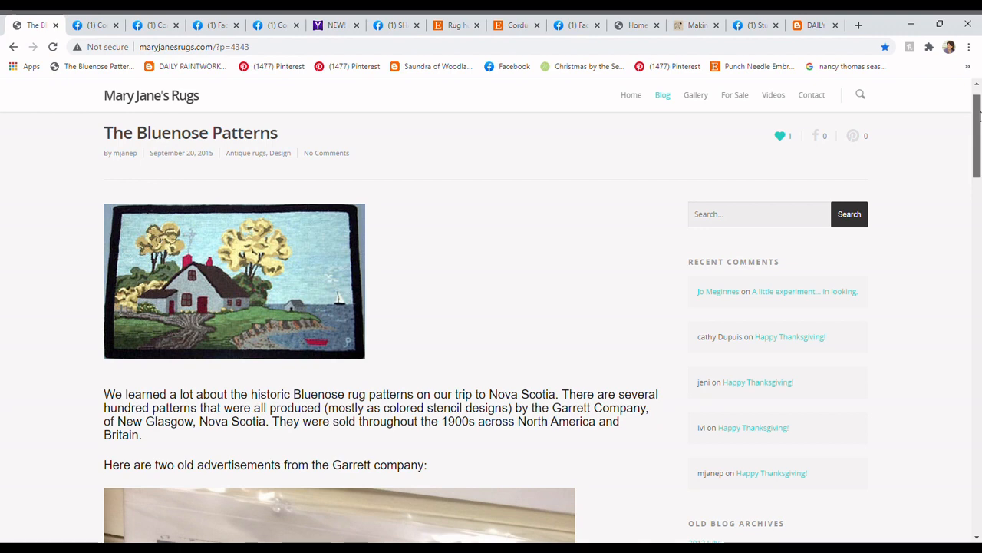
Scroll the Bluenose Patterns post past the Garrett ads and rug photos to the closing credits.
scroll(down, 3)
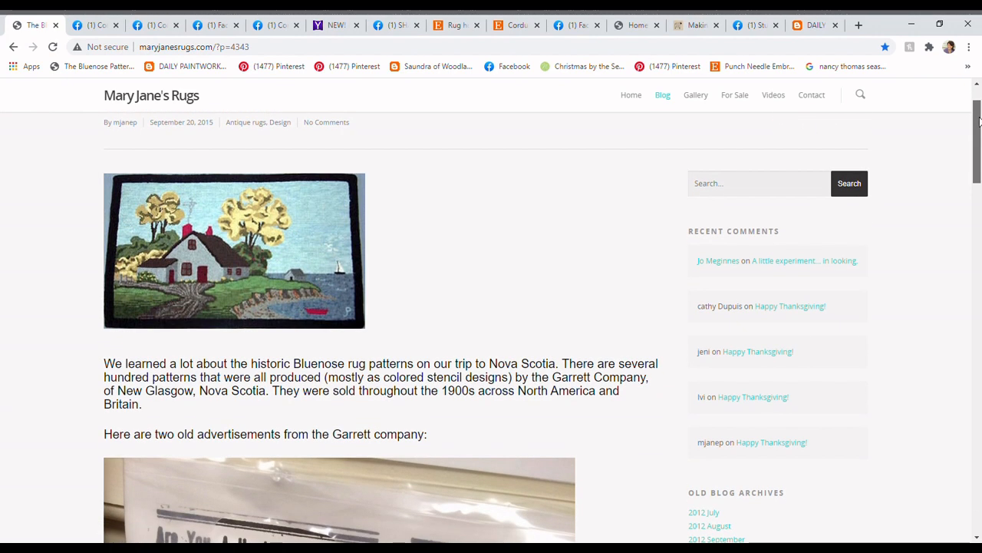
scroll(down, 3)
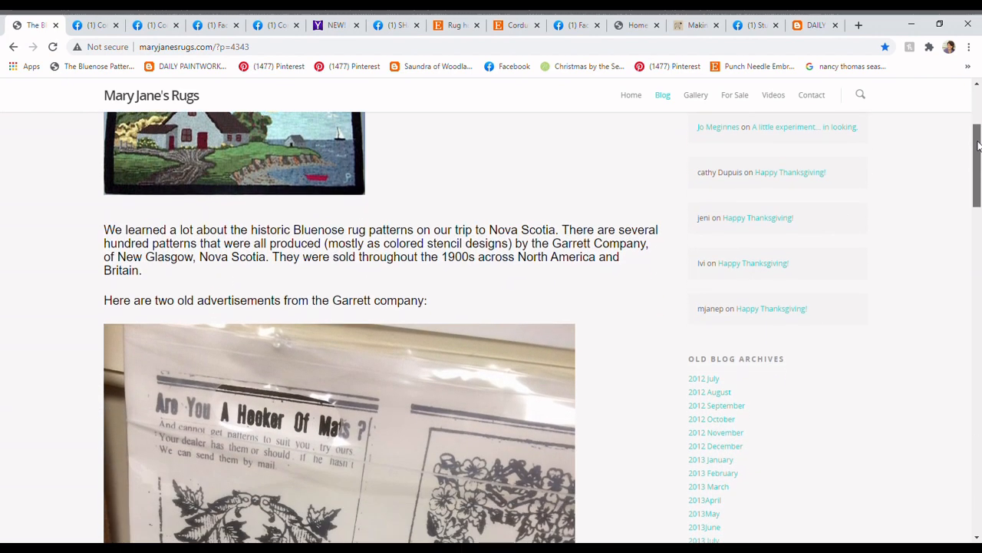
scroll(down, 3)
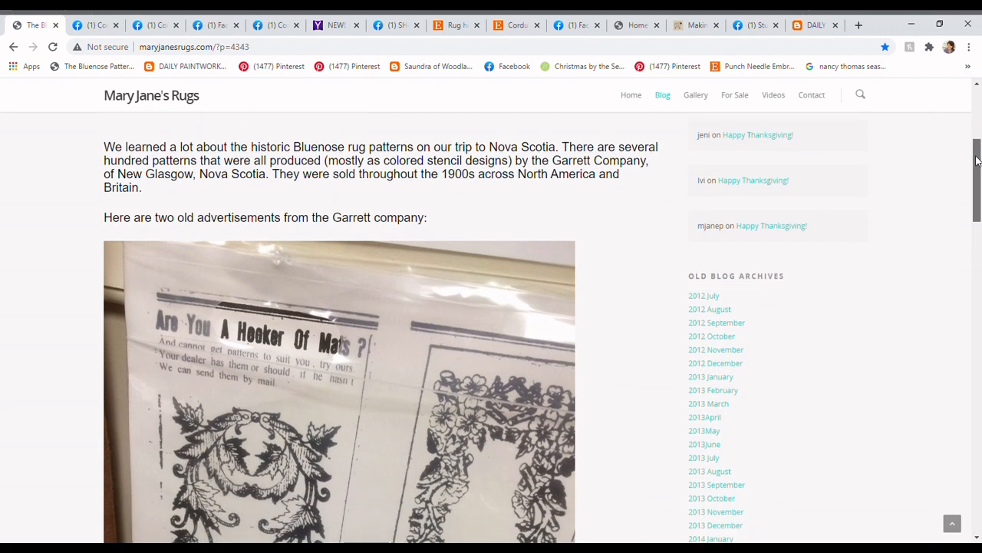
scroll(down, 3)
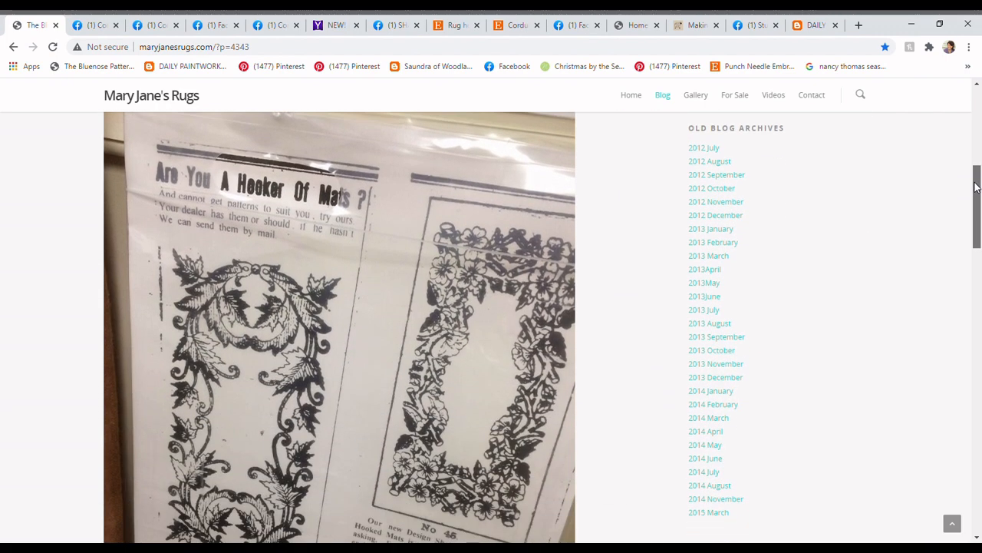
scroll(down, 3)
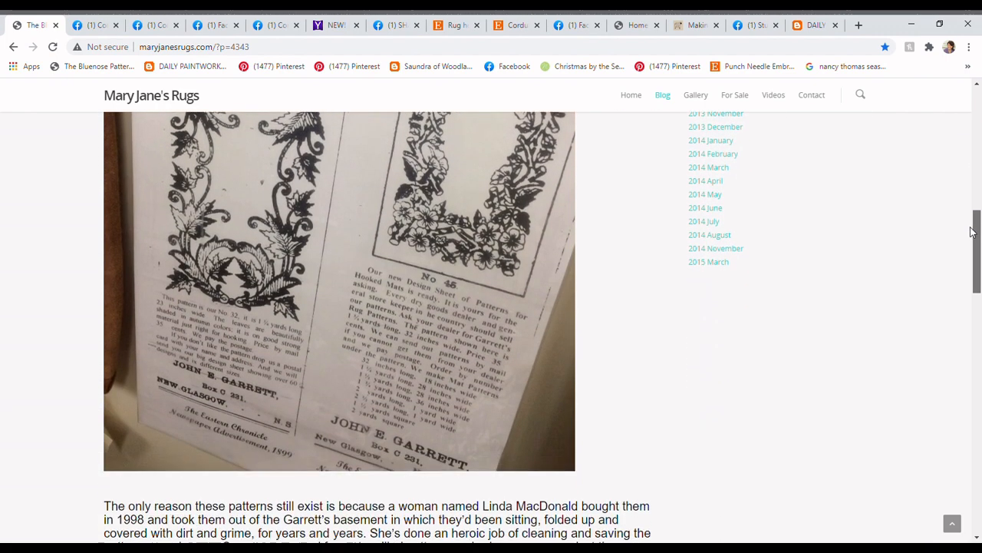
scroll(down, 3)
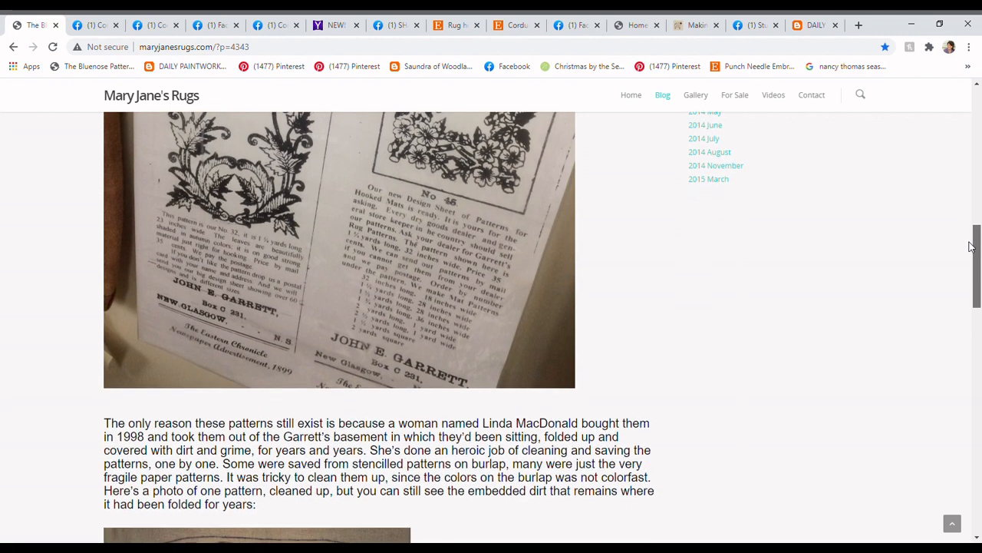
scroll(down, 3)
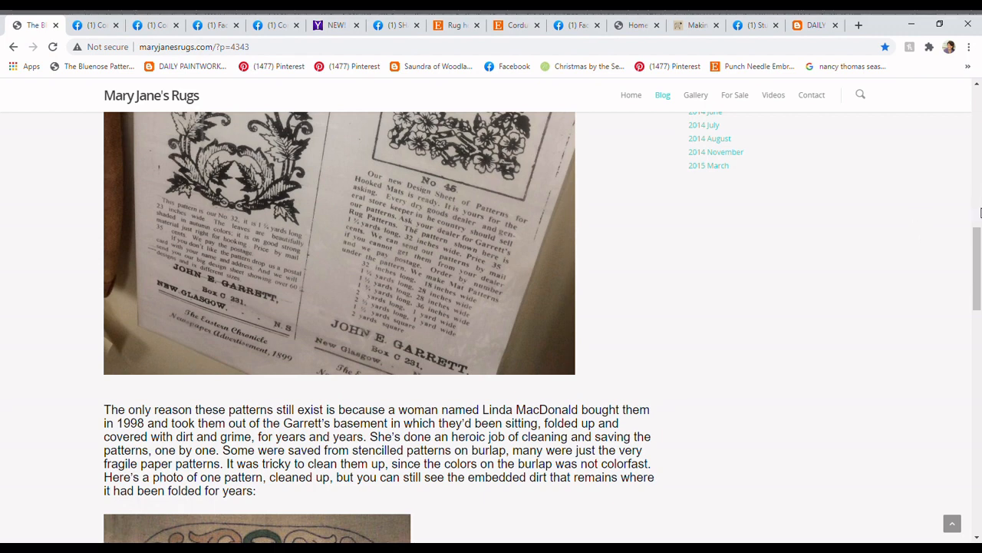
scroll(down, 3)
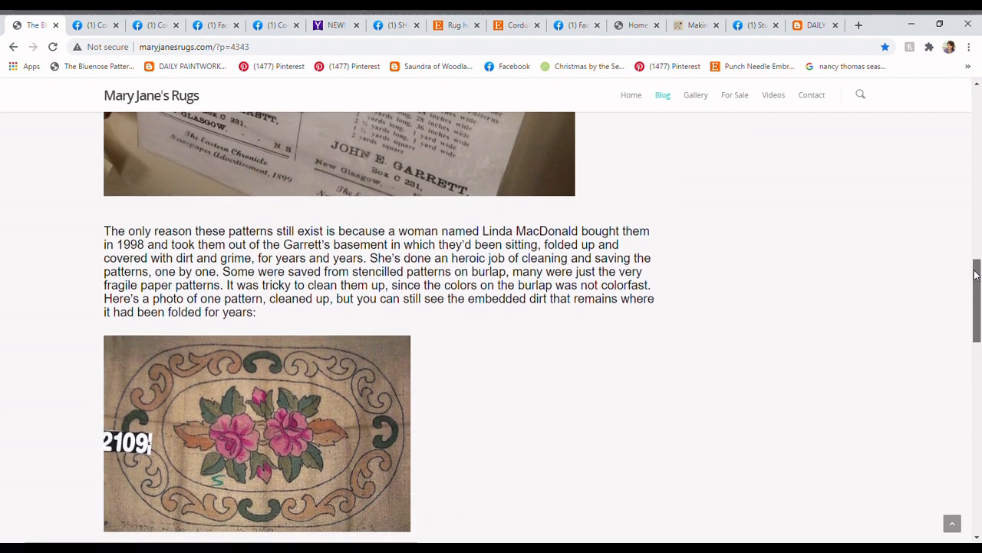
scroll(down, 3)
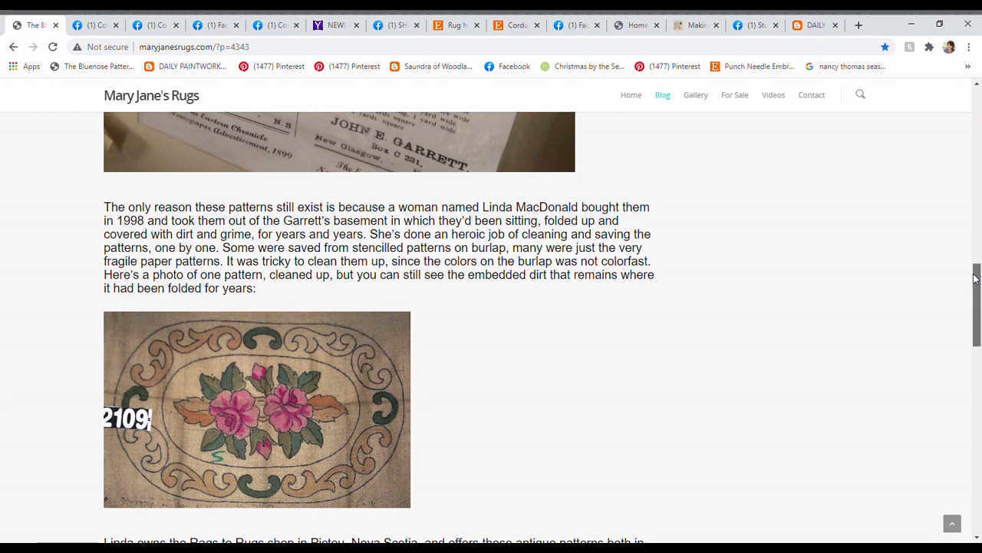
scroll(down, 3)
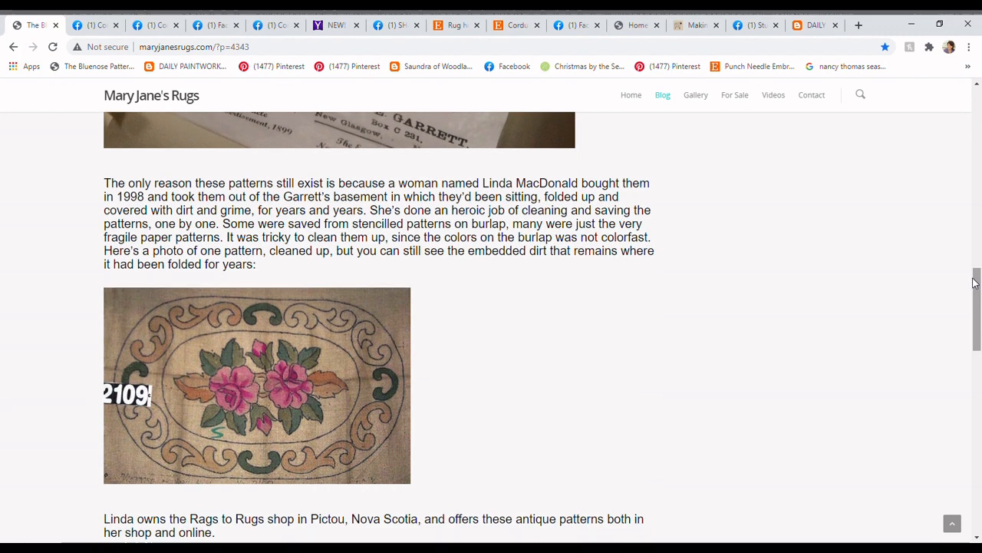
scroll(down, 3)
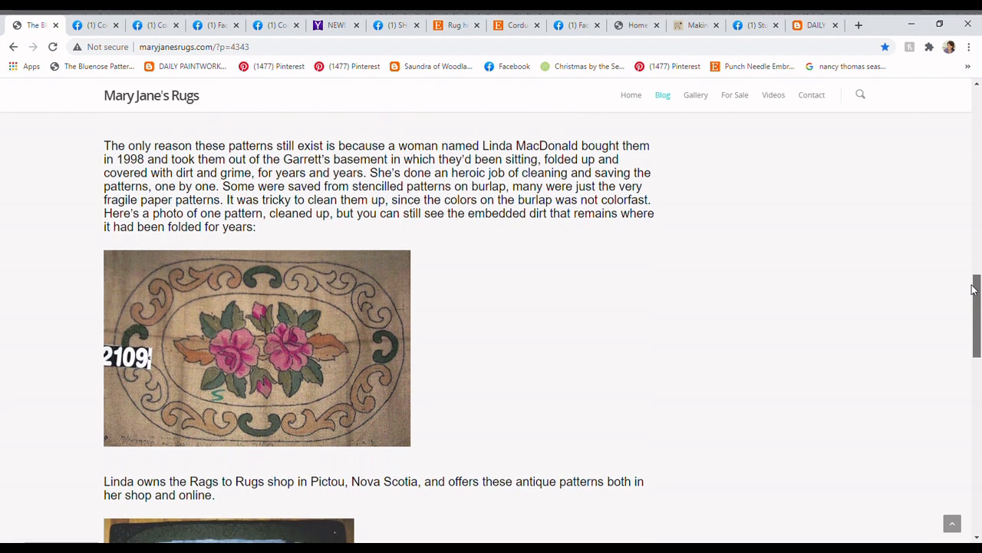
scroll(down, 3)
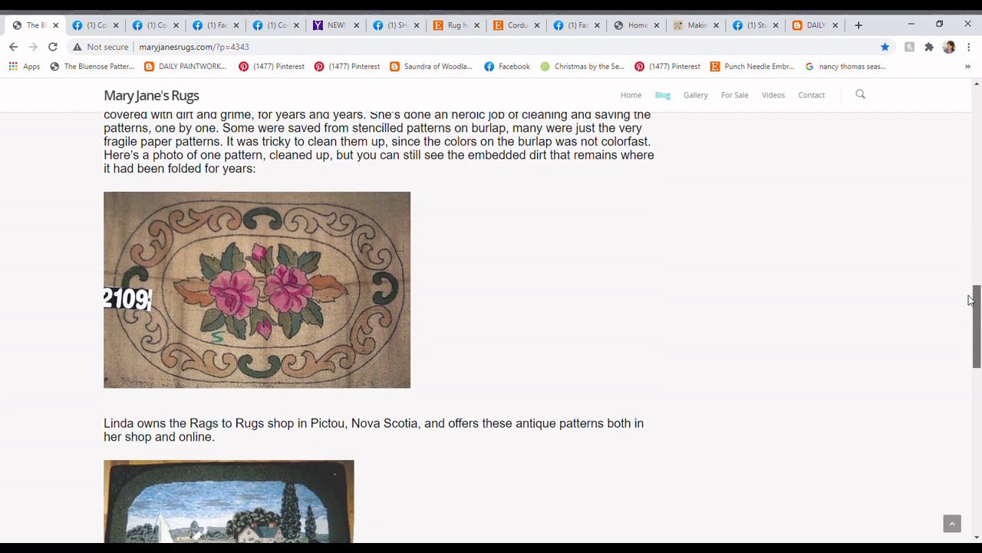
scroll(down, 3)
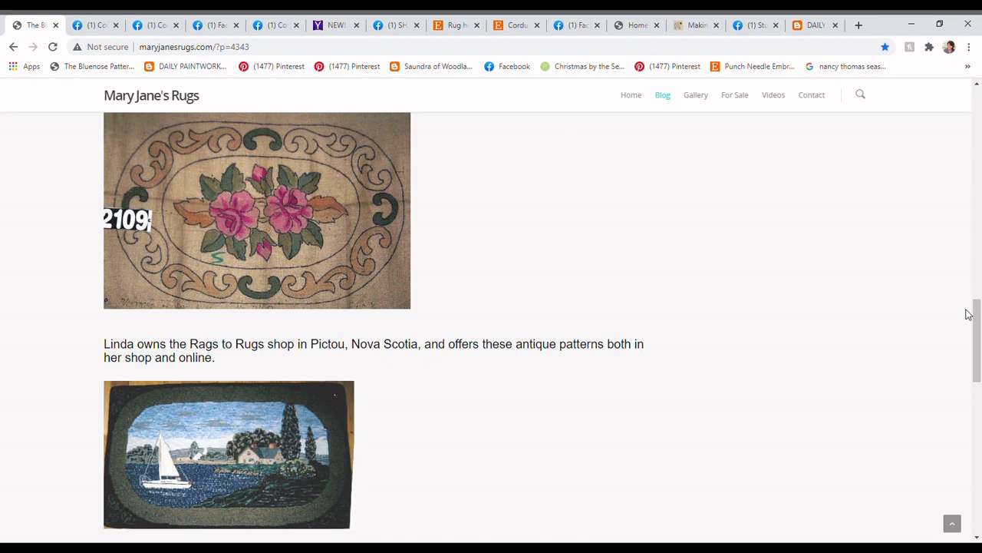
mouse_move(976, 319)
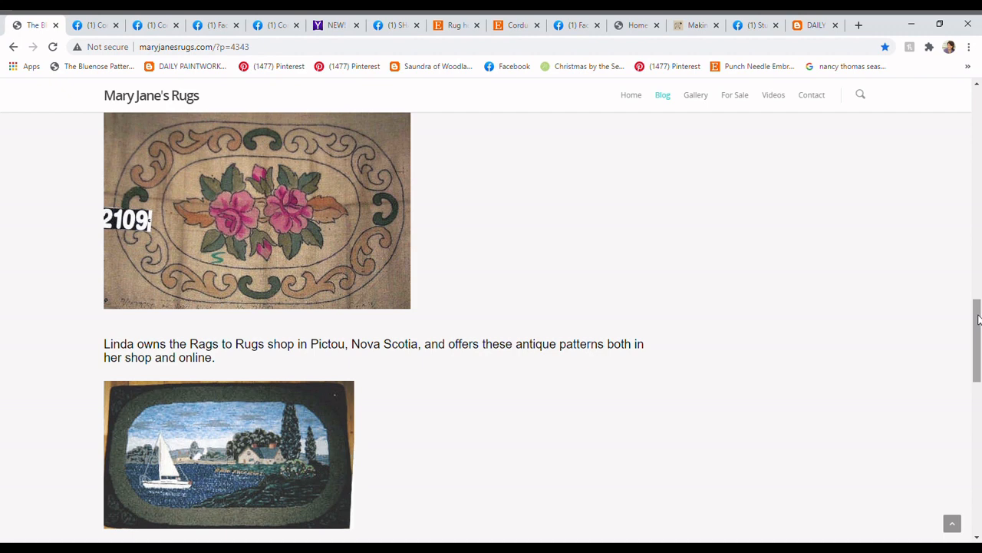
scroll(down, 3)
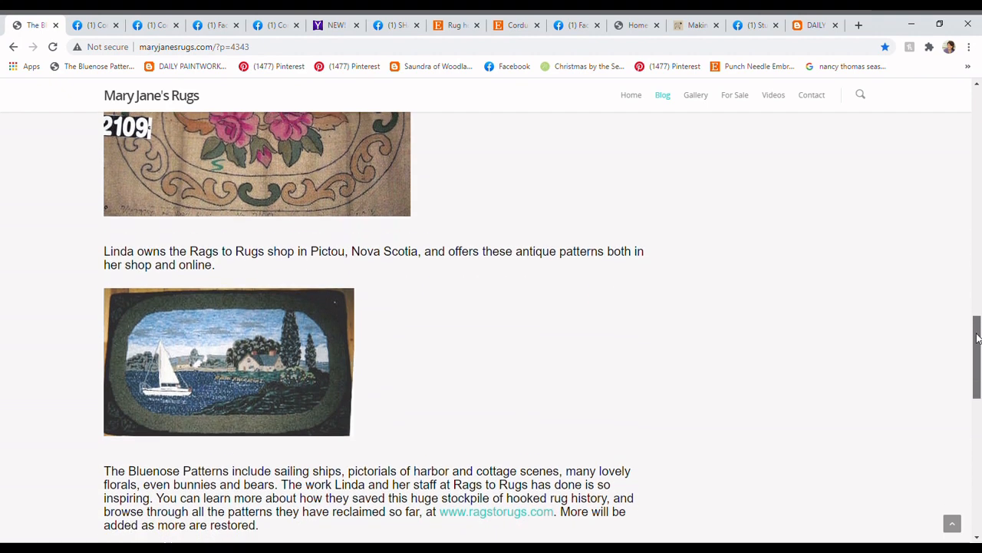
scroll(down, 3)
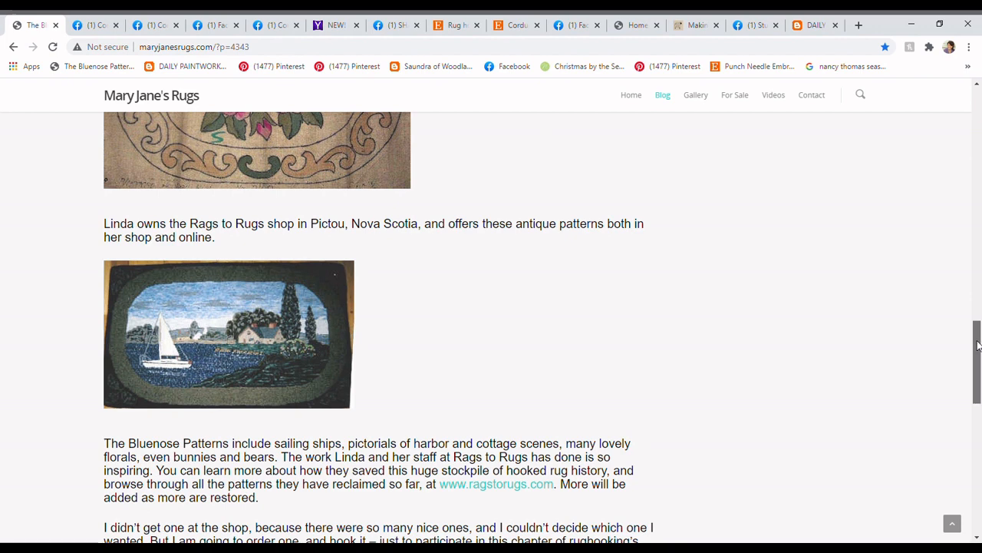
scroll(down, 3)
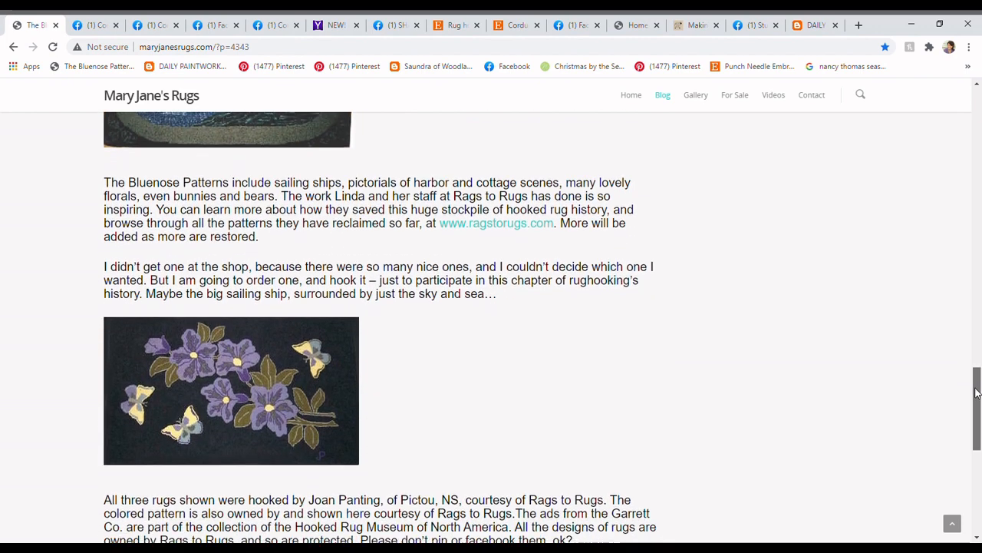
scroll(down, 3)
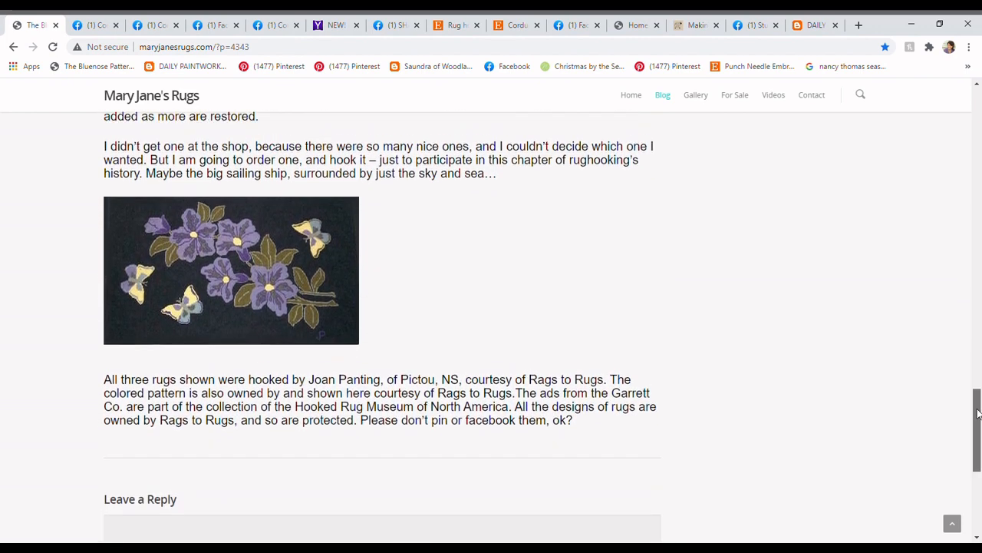
scroll(up, 3)
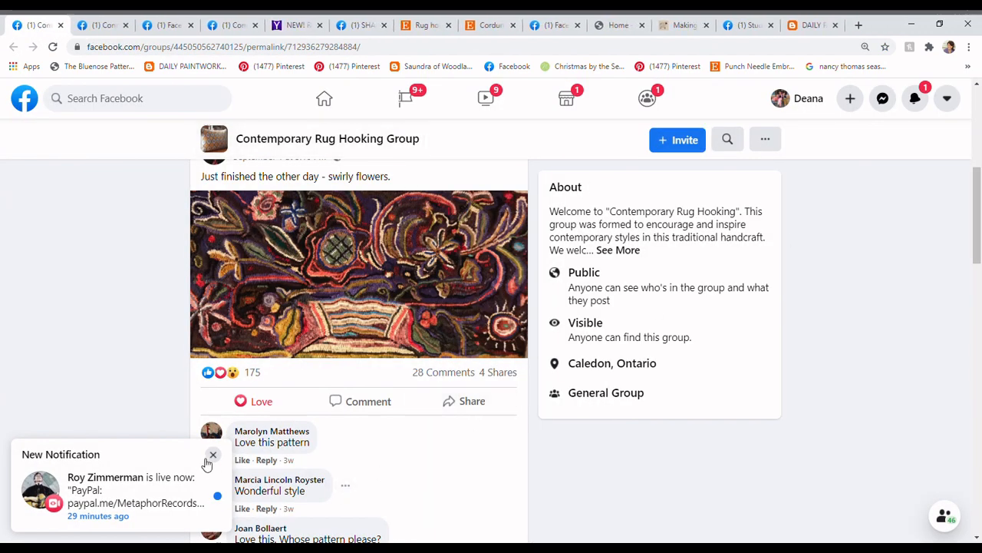
Close the New Notification pop-up covering the swirly flowers rug post.
click(213, 455)
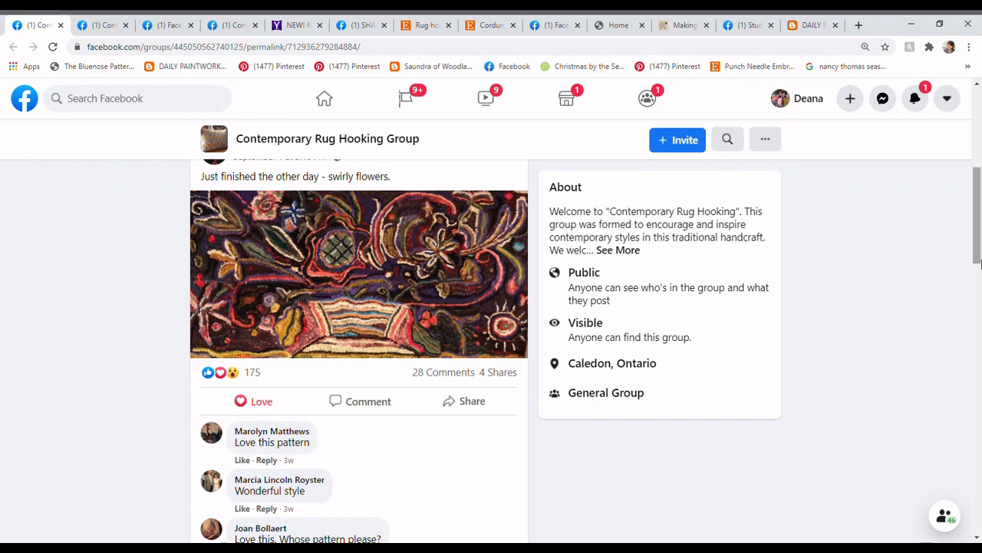
scroll(up, 3)
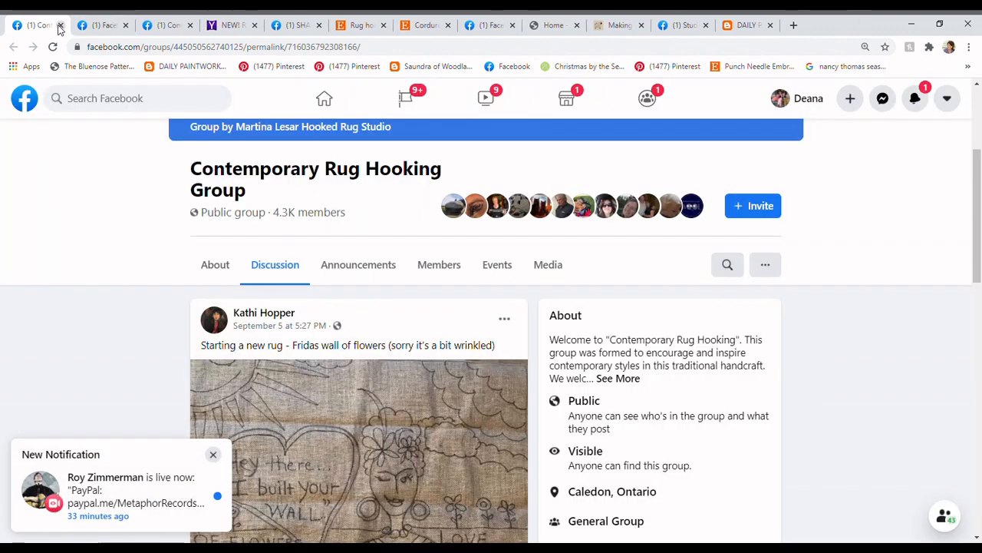
Dismiss the notification pop-ups and view the Frida wall of flowers pattern and its caption.
click(214, 454)
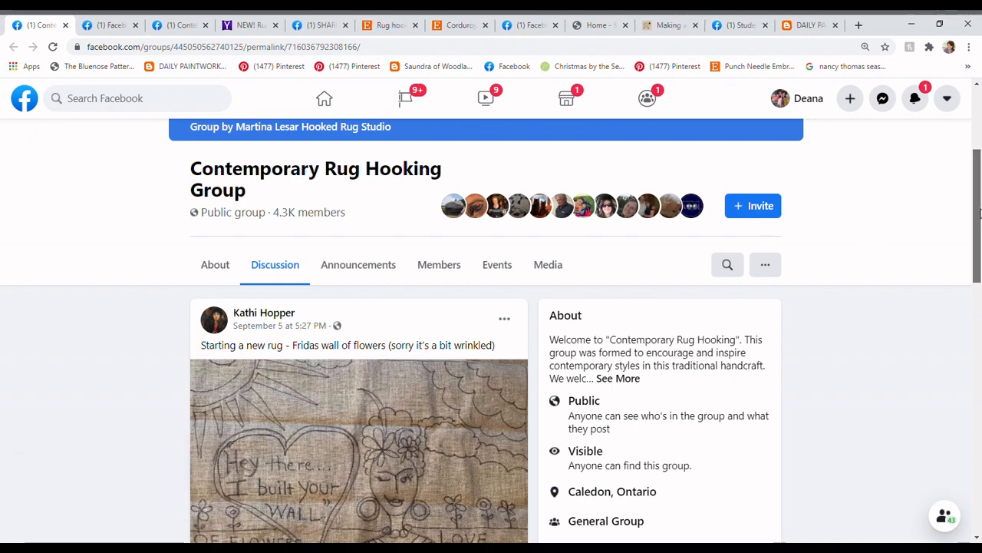
scroll(down, 3)
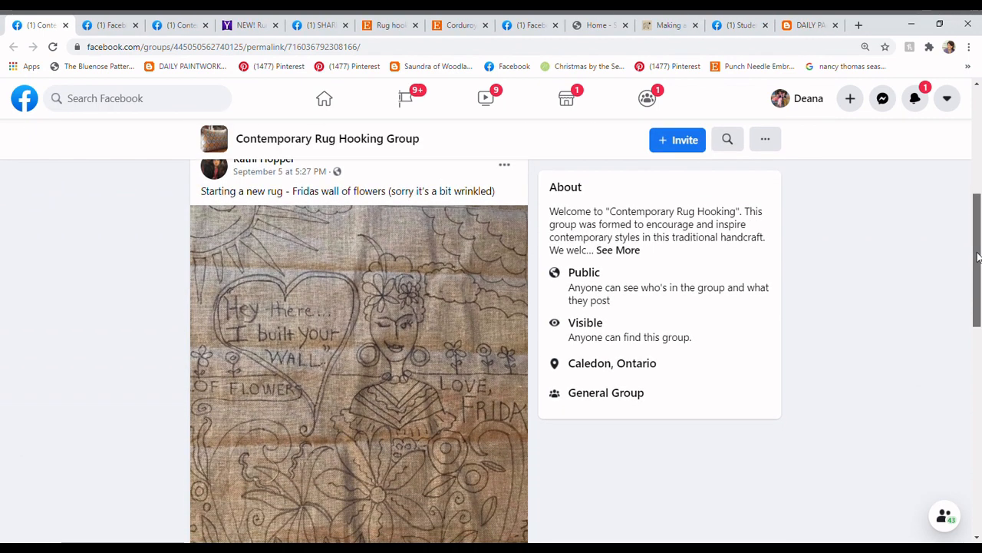
scroll(down, 3)
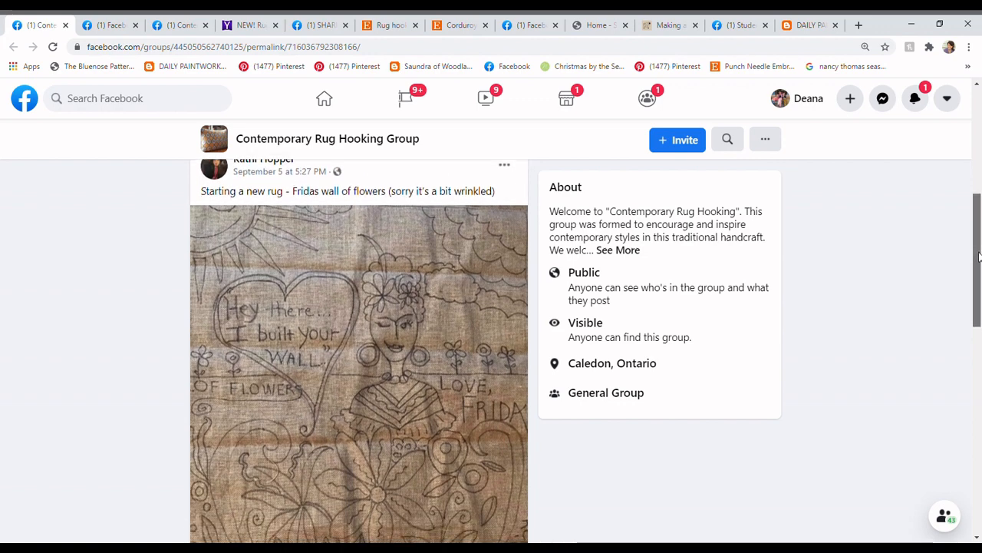
scroll(down, 3)
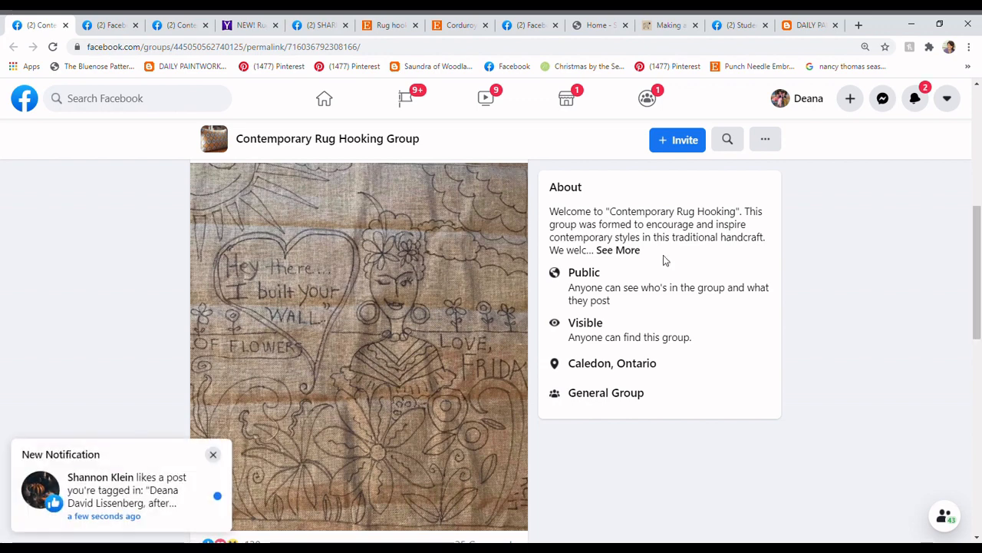
click(213, 455)
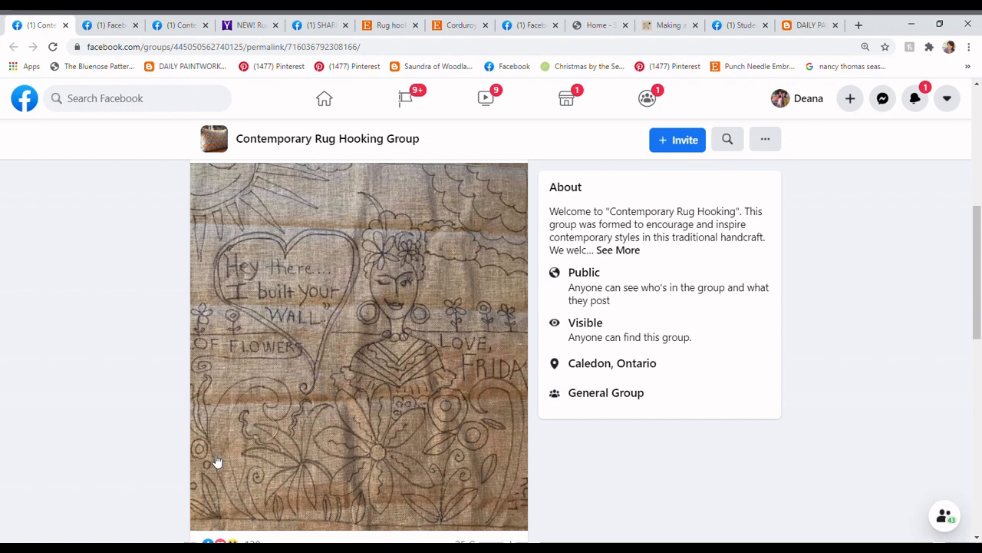
mouse_move(481, 373)
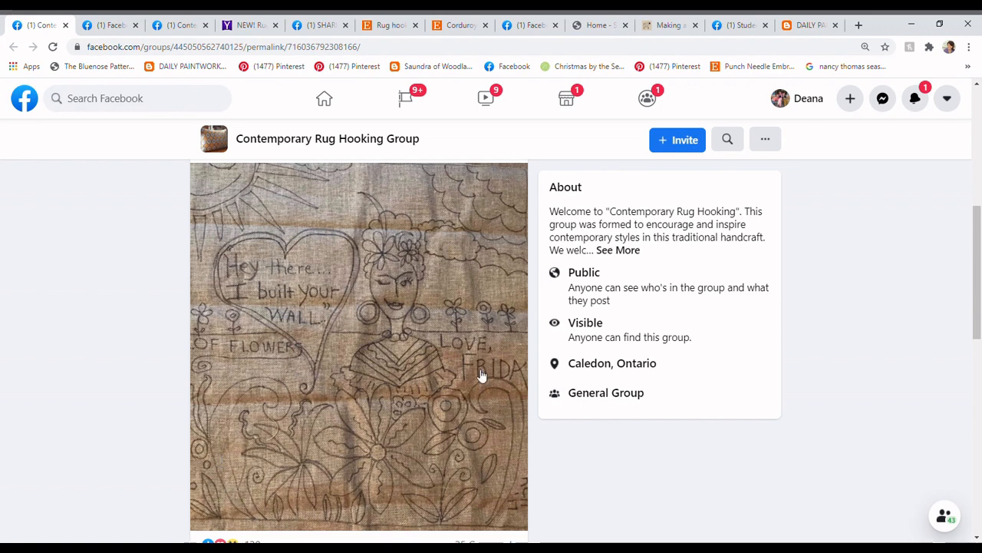
scroll(down, 3)
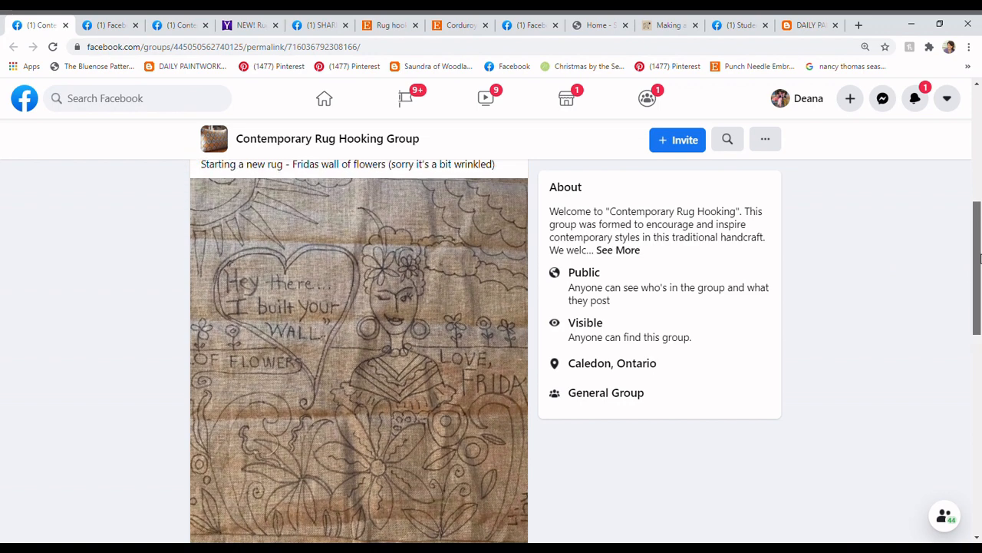
scroll(down, 3)
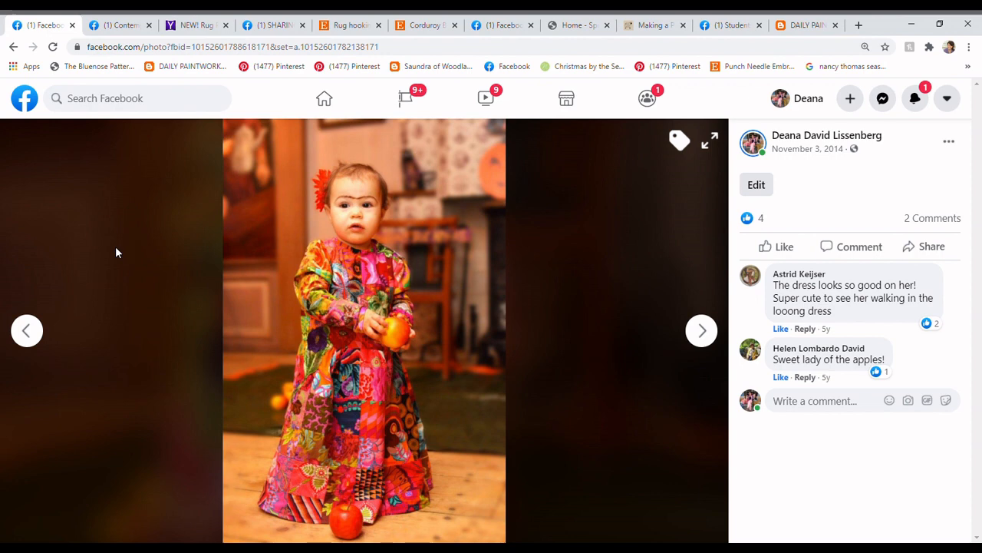
mouse_move(701, 331)
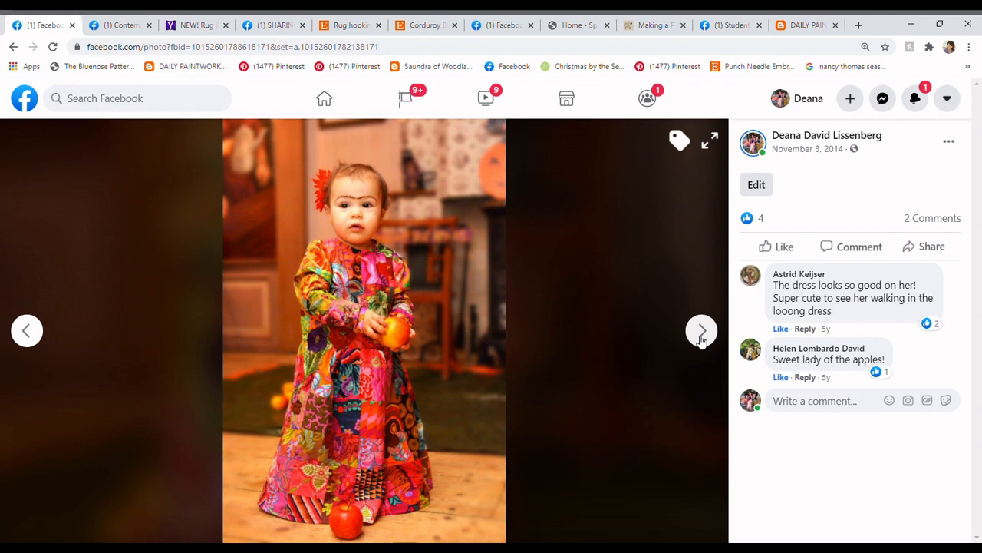
Advance two photos in the November 2014 album, reaching the child holding an apple.
click(702, 331)
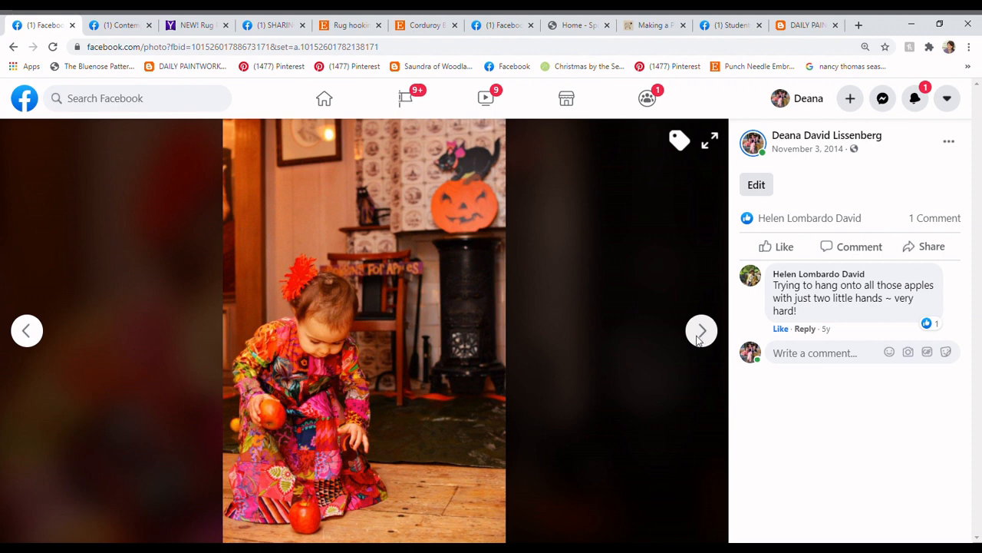
mouse_move(694, 339)
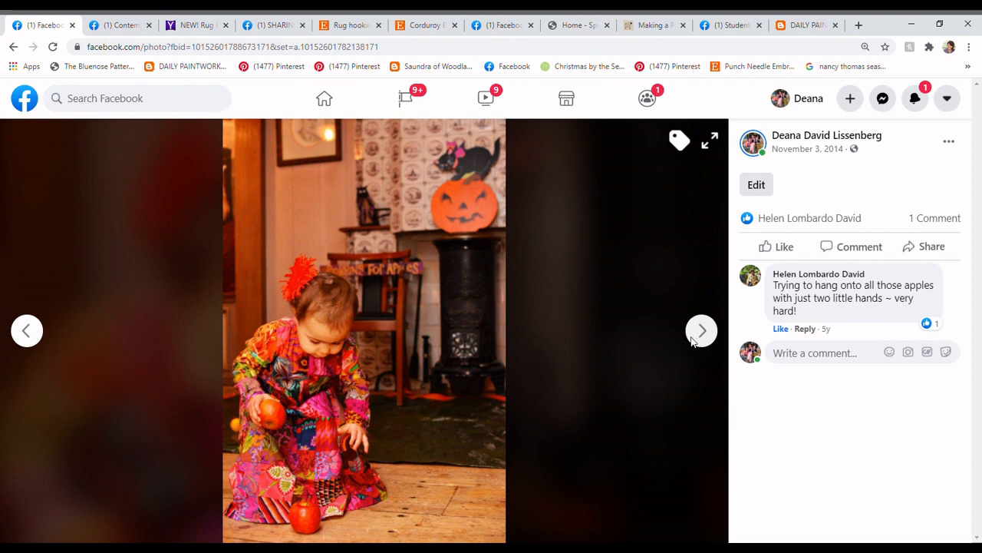
click(702, 330)
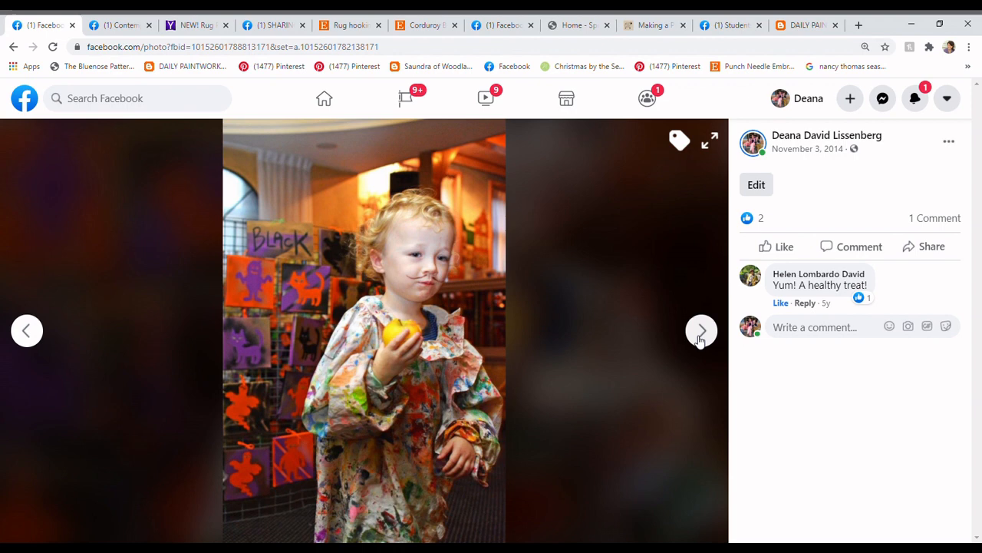
mouse_move(421, 163)
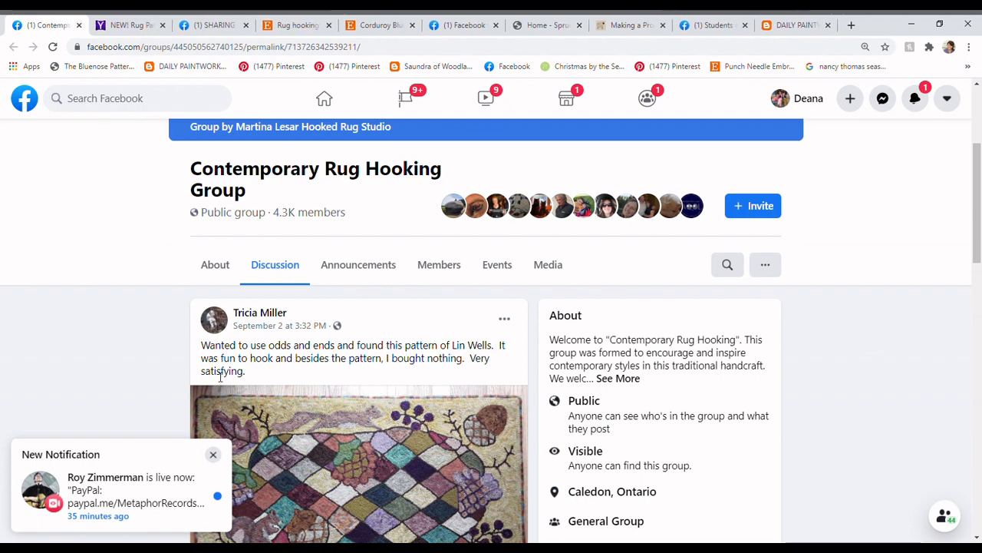
click(213, 455)
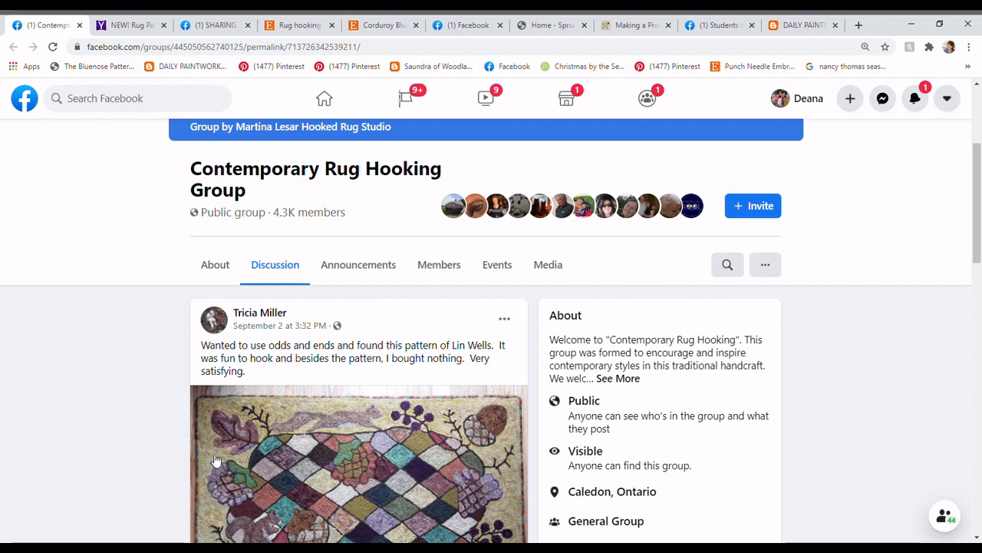
scroll(down, 3)
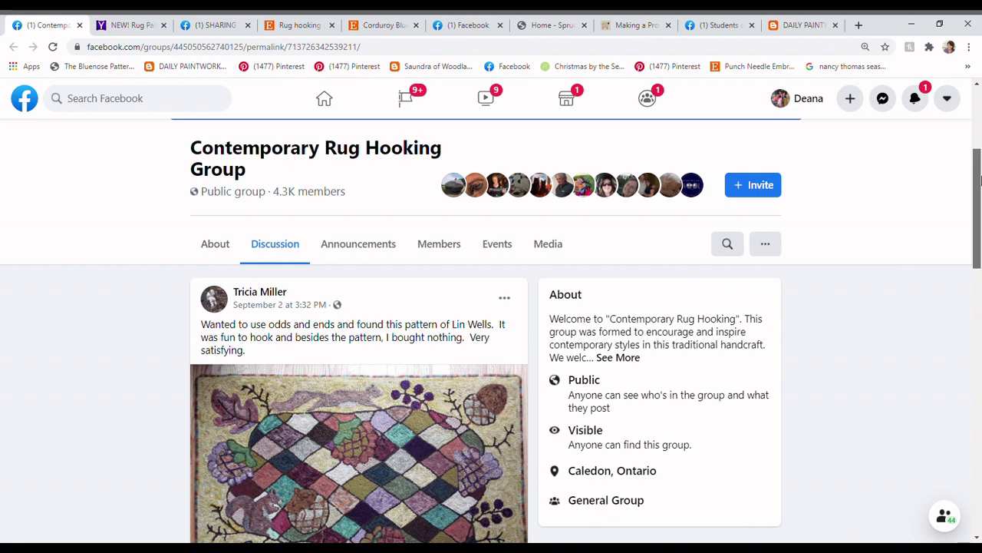
scroll(down, 3)
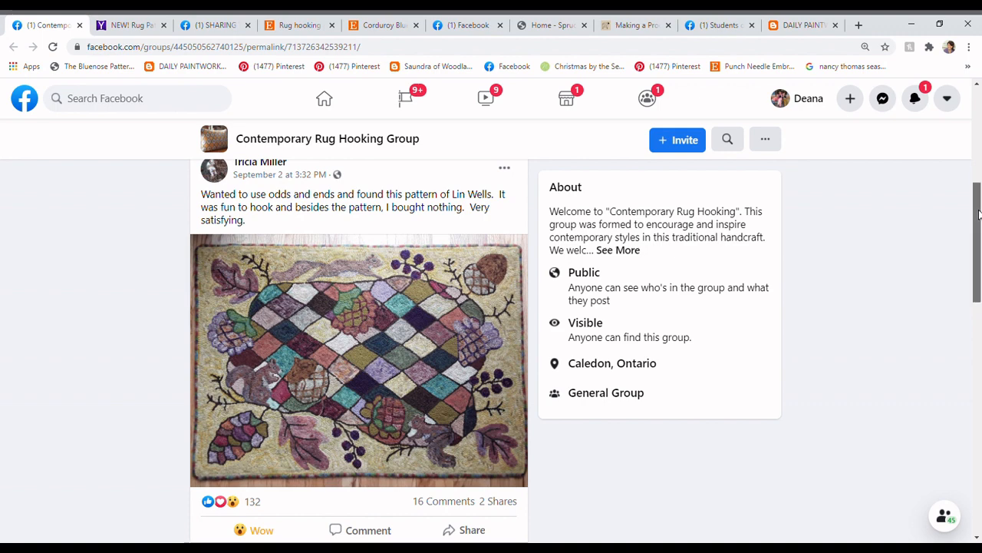
scroll(down, 3)
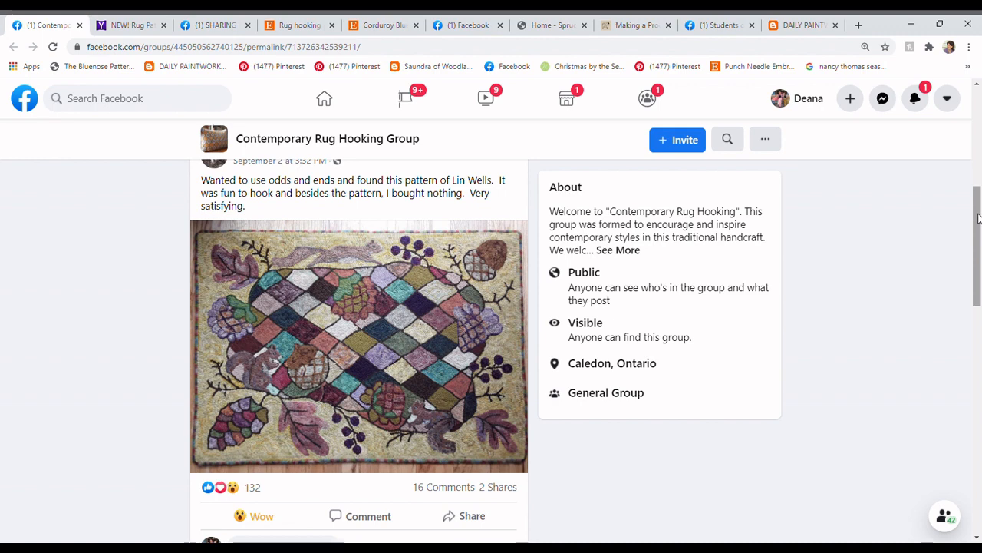
mouse_move(373, 333)
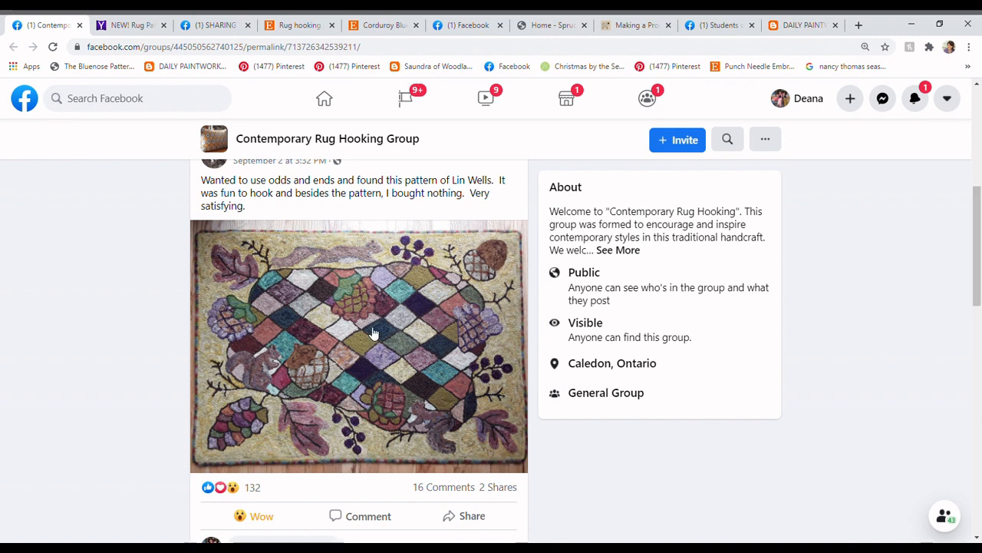
mouse_move(242, 386)
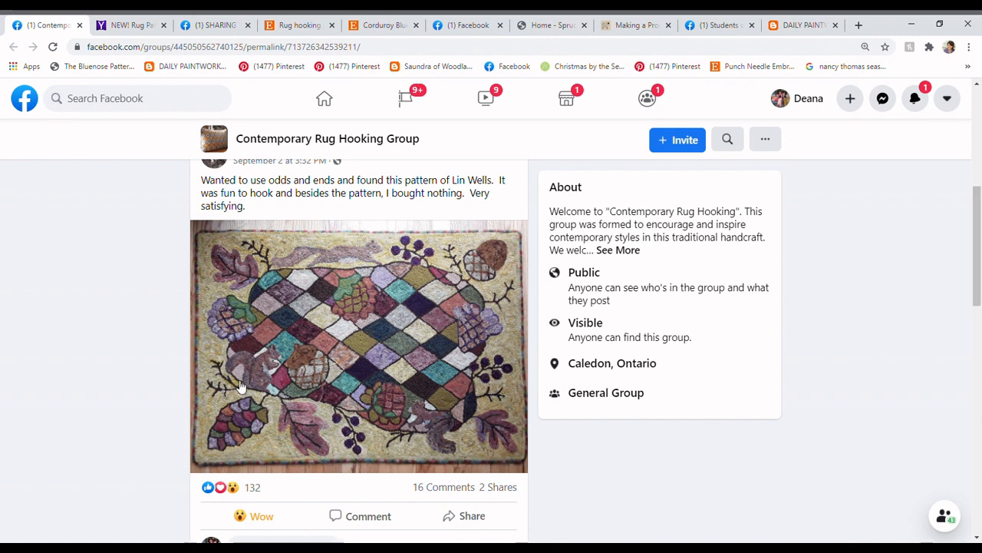
mouse_move(268, 443)
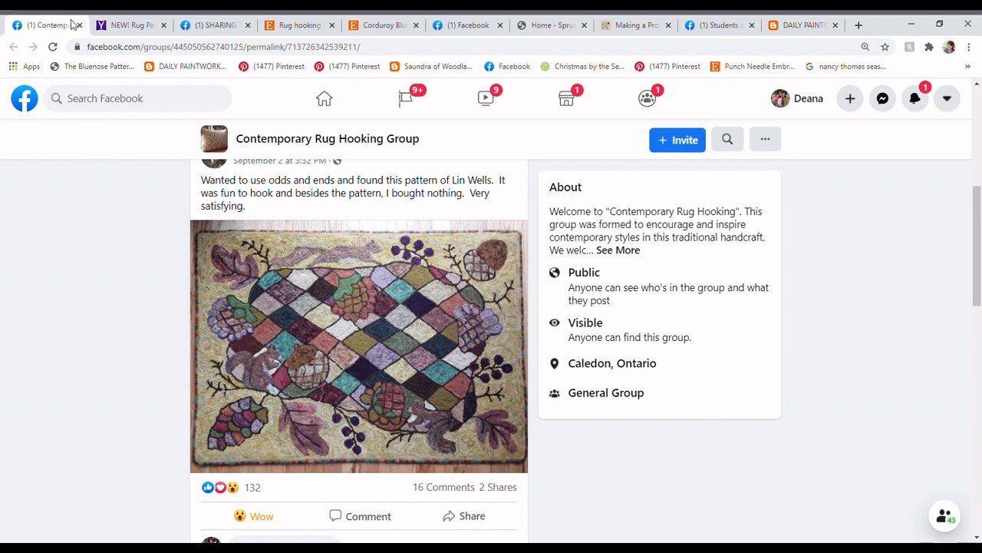
mouse_move(80, 20)
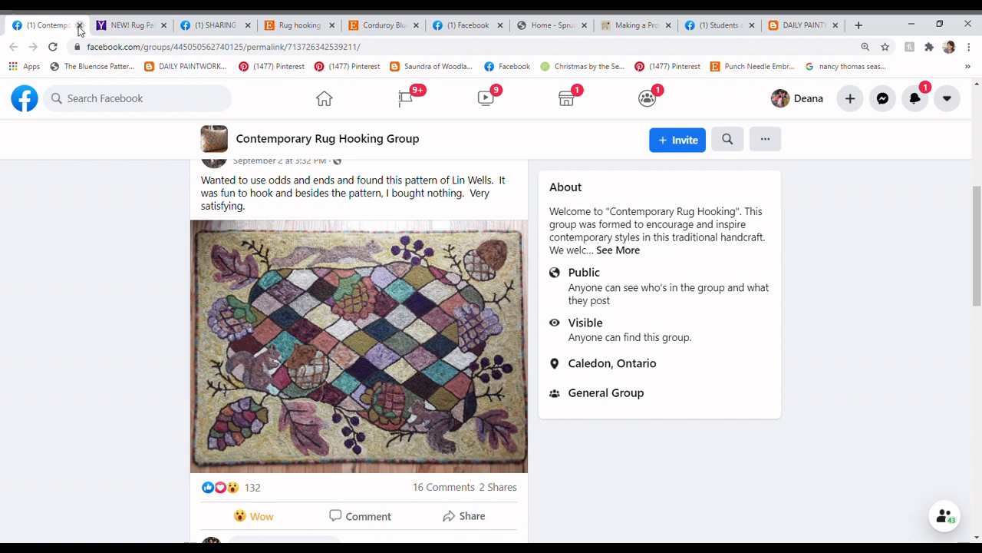
Close the group page and browse Lin Wells patterns past Buttermolds and Peacocks to Autumn Memories.
click(80, 24)
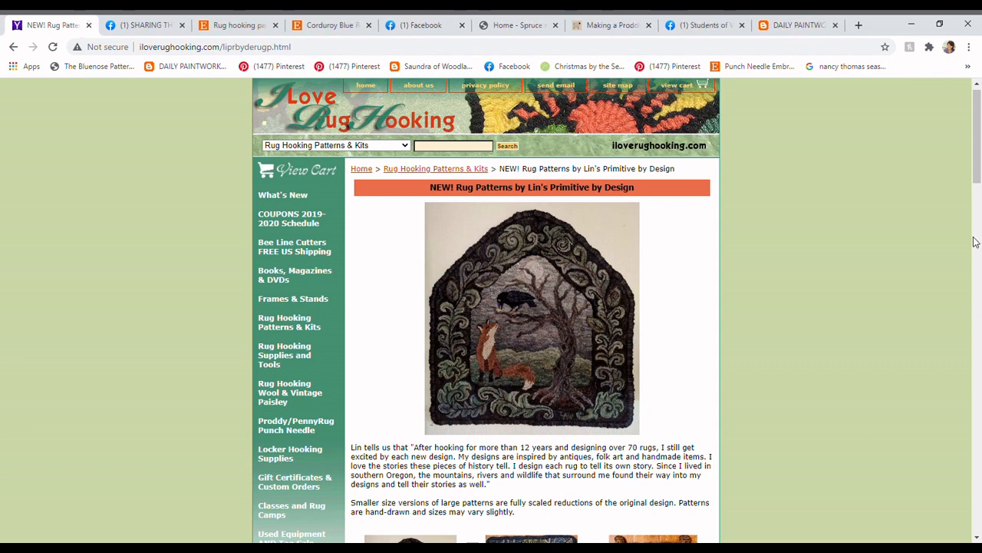
mouse_move(964, 412)
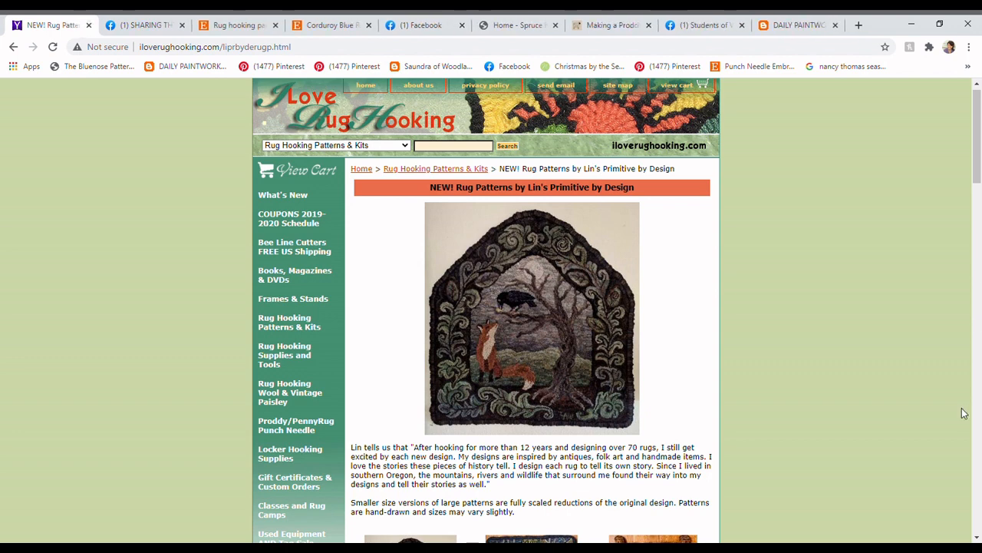
mouse_move(981, 220)
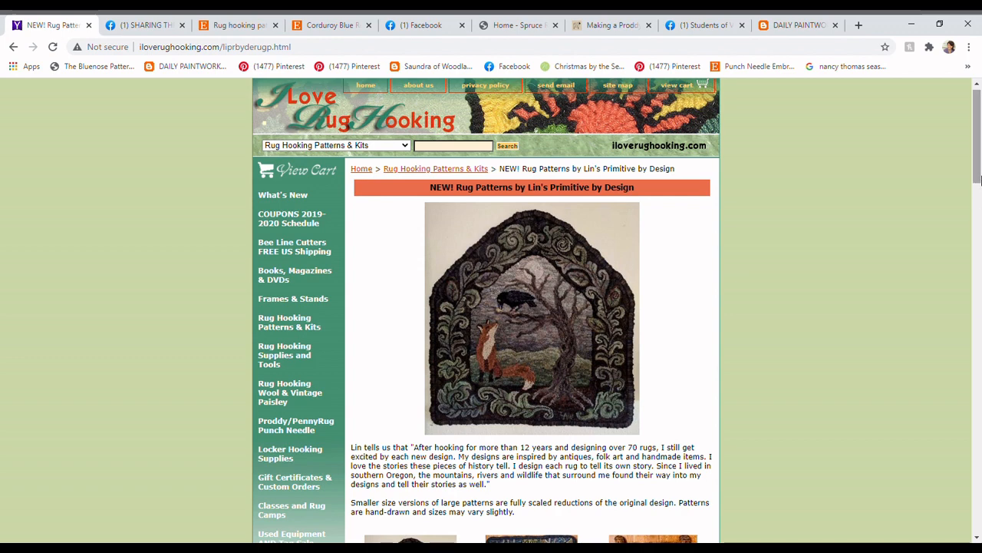
scroll(down, 3)
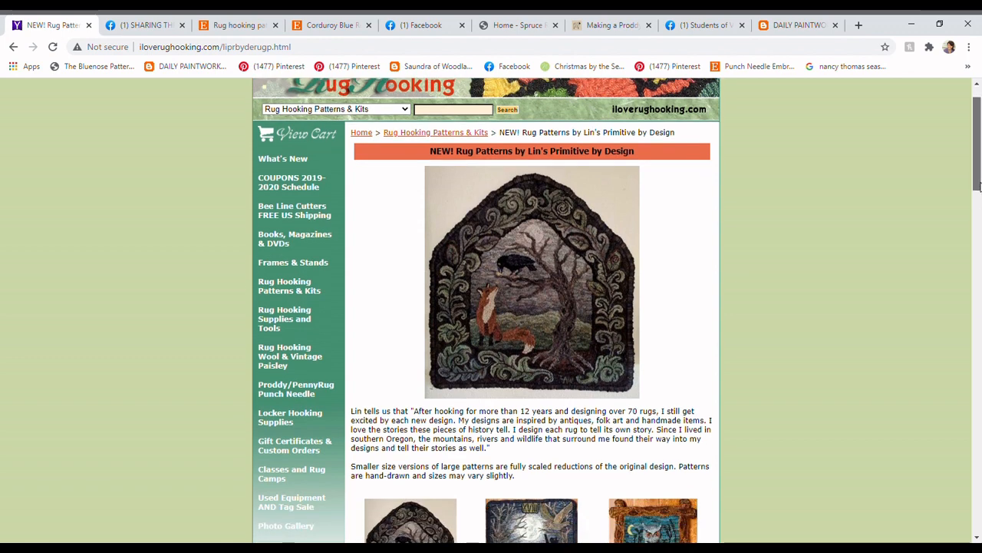
scroll(down, 3)
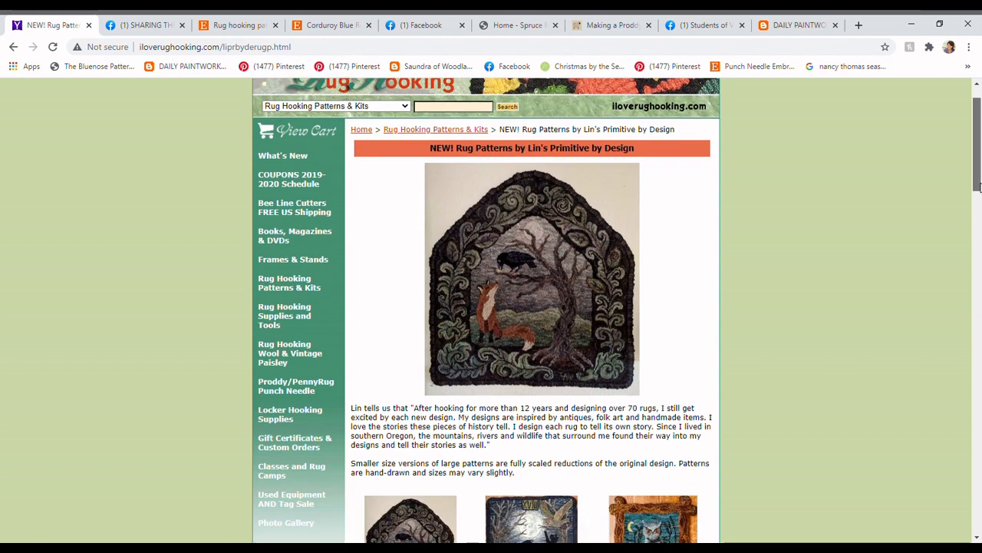
scroll(down, 3)
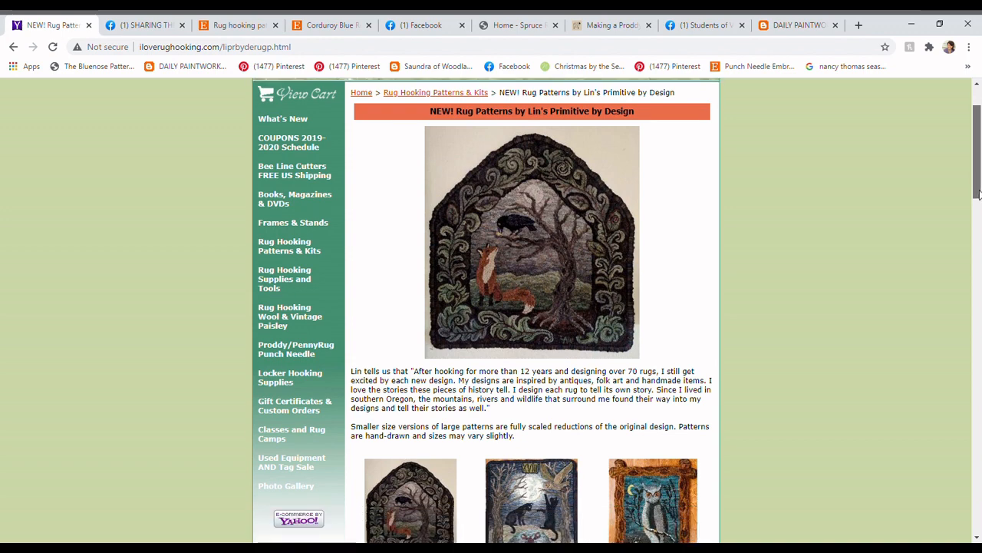
scroll(down, 3)
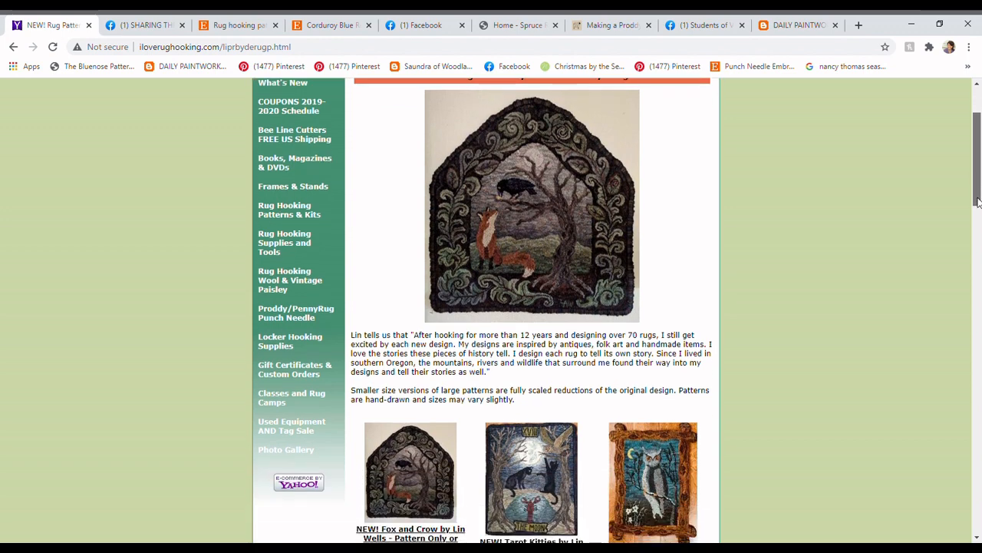
scroll(down, 3)
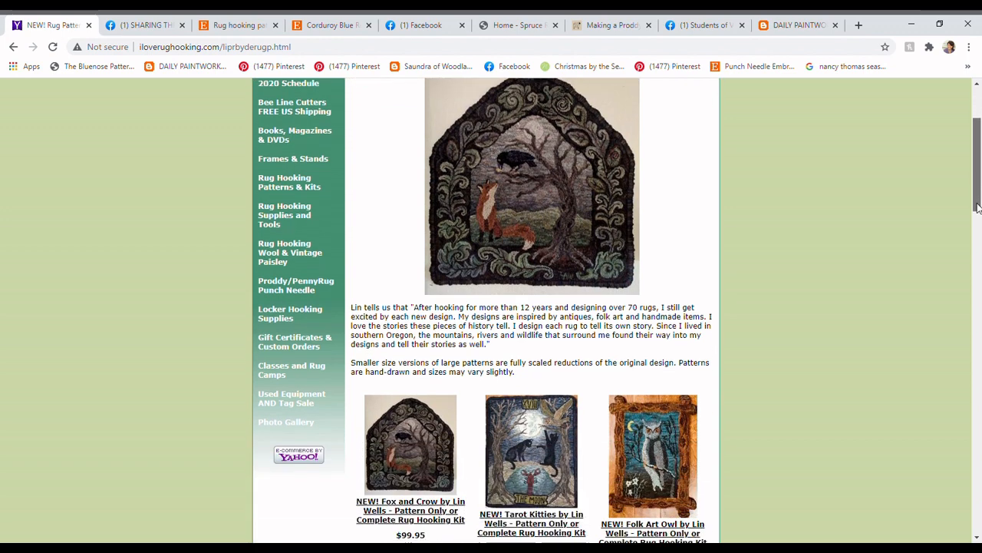
scroll(down, 3)
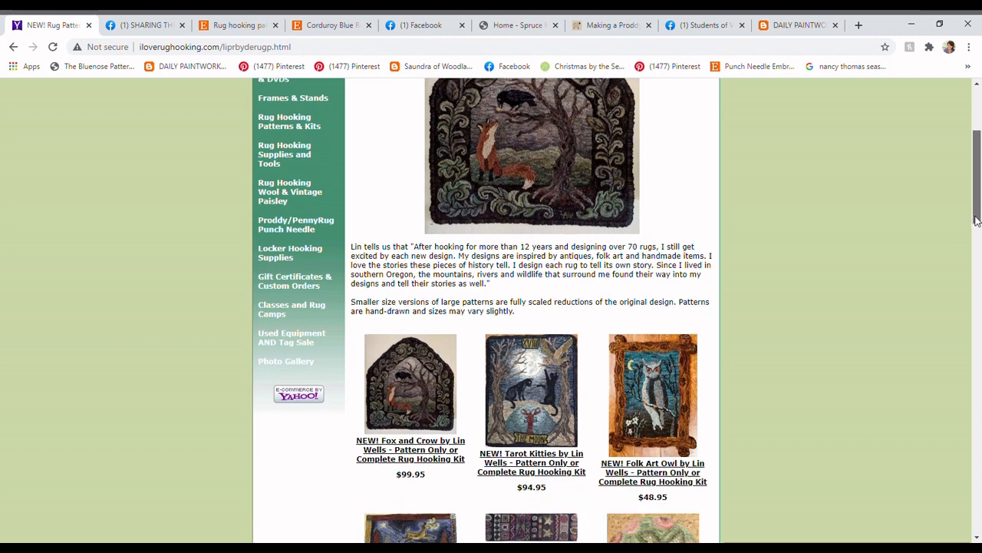
scroll(down, 3)
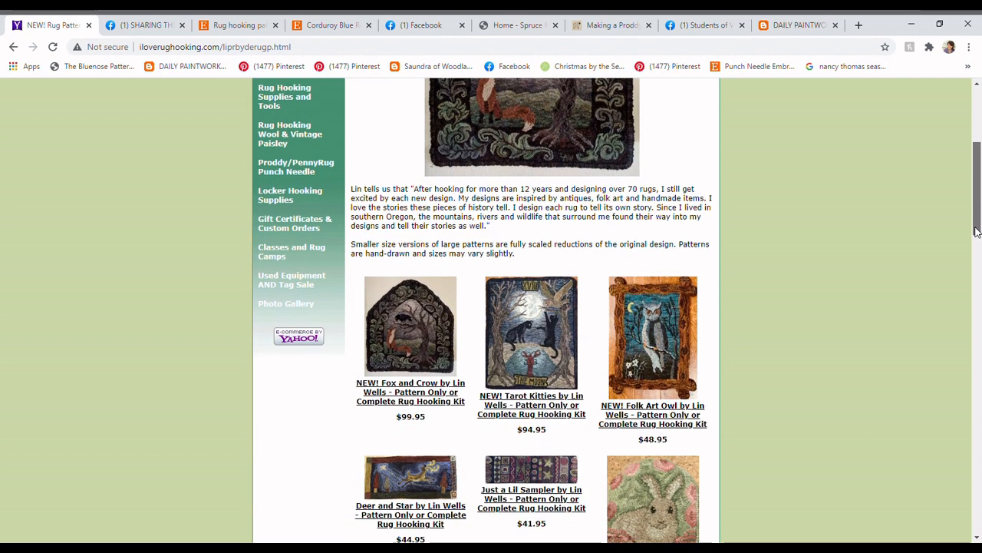
scroll(down, 3)
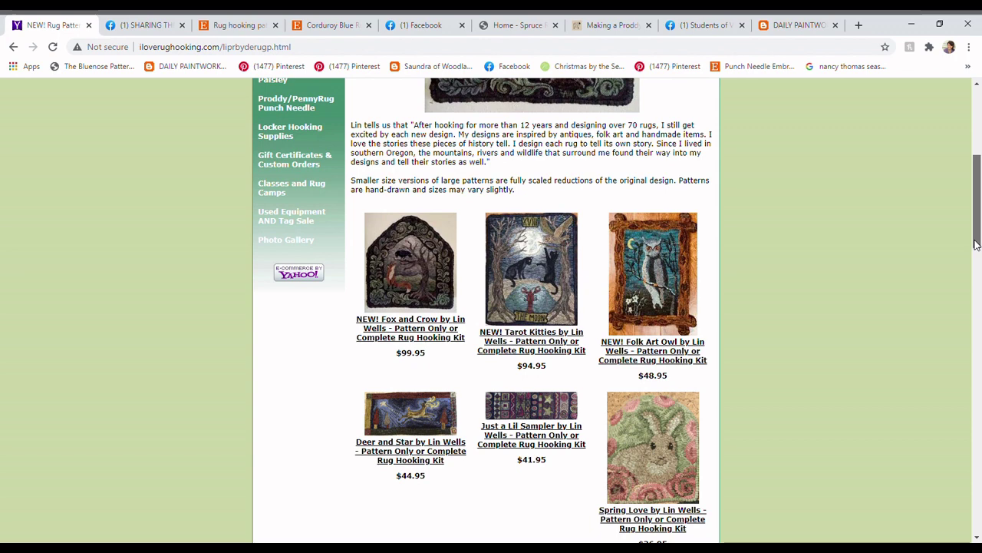
scroll(down, 3)
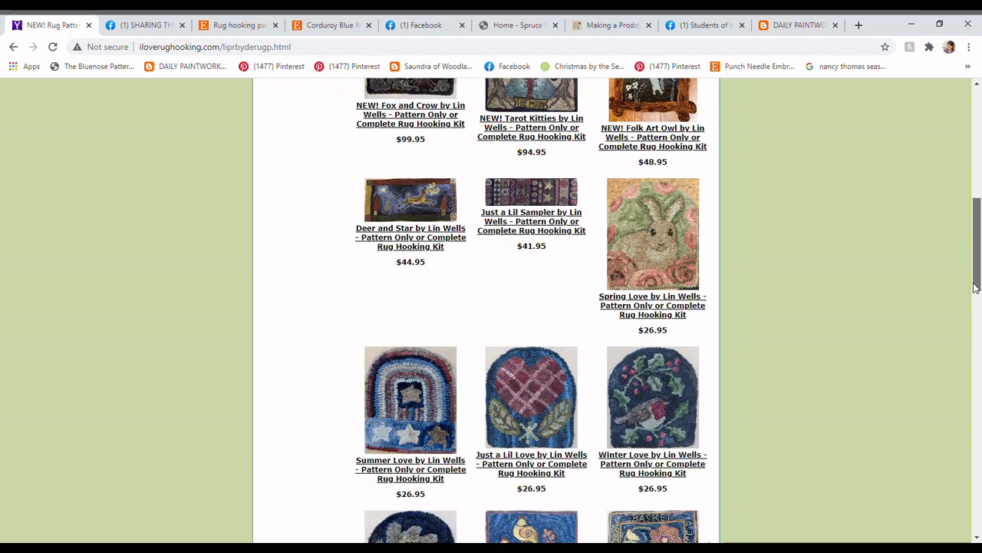
scroll(down, 3)
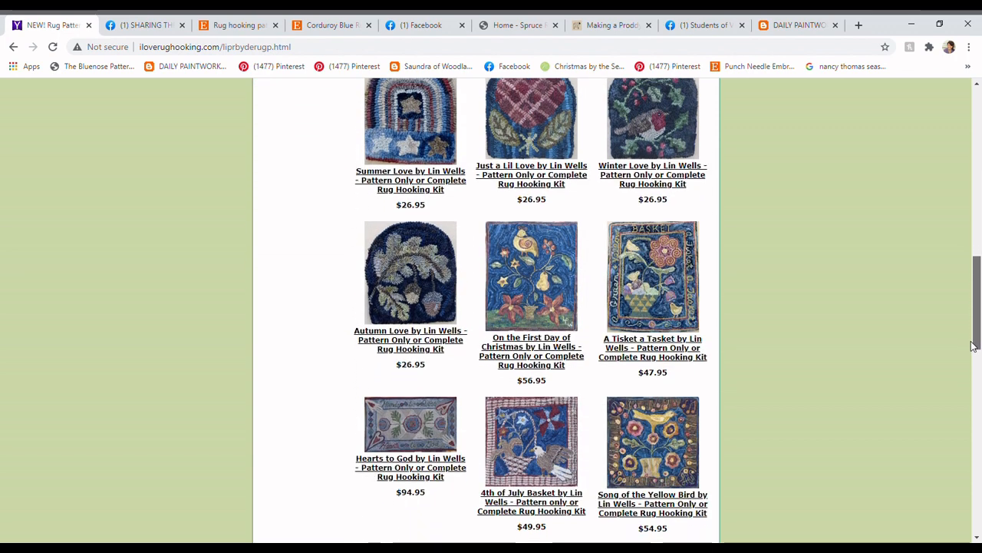
scroll(down, 3)
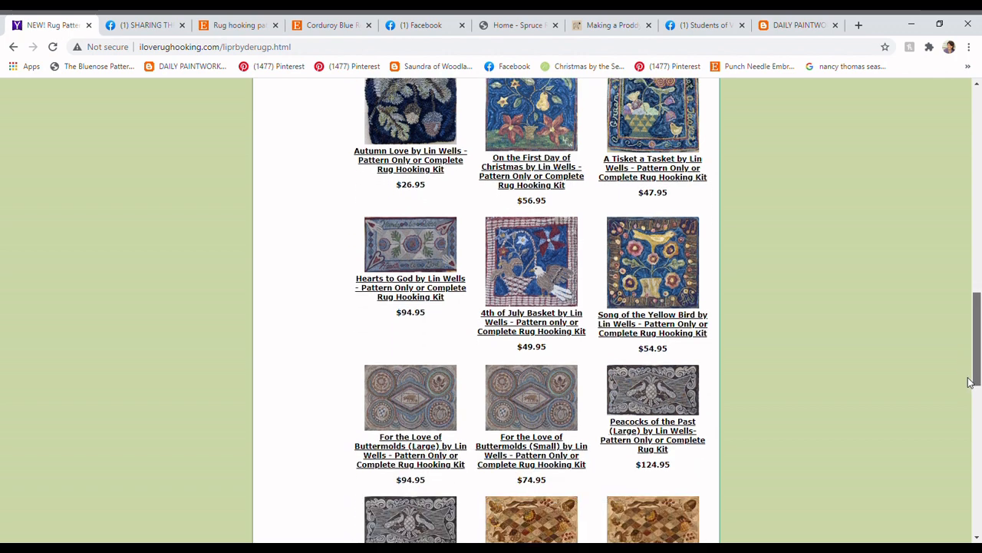
scroll(down, 3)
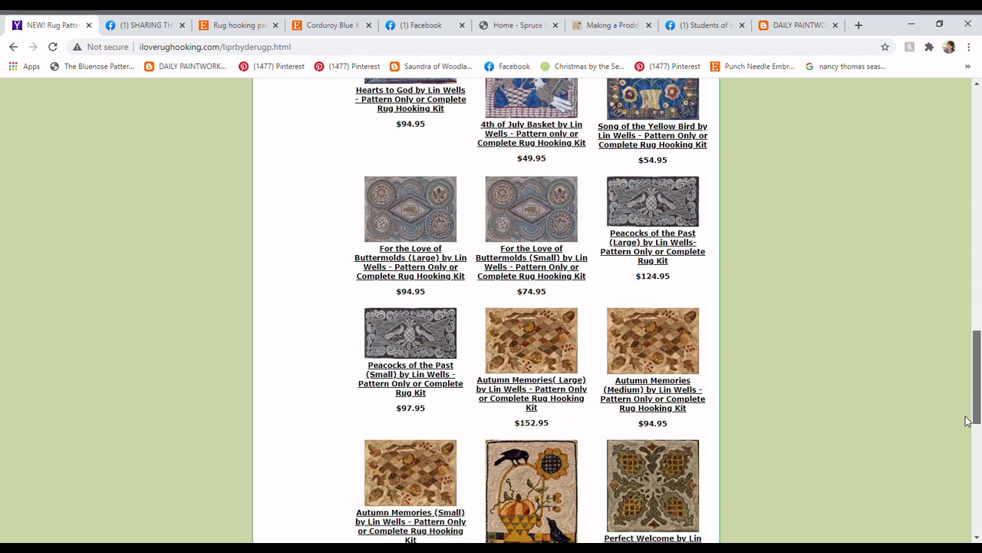
scroll(down, 3)
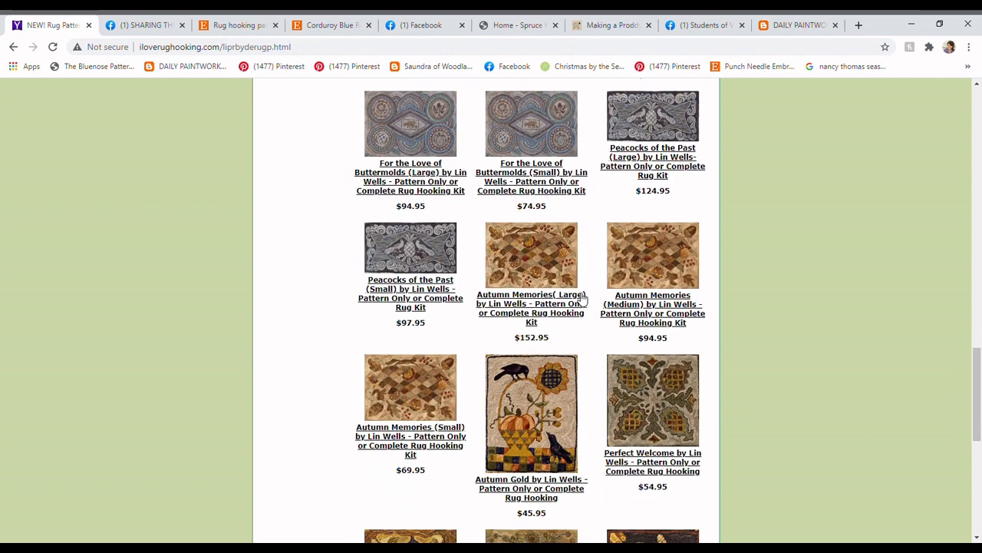
mouse_move(537, 252)
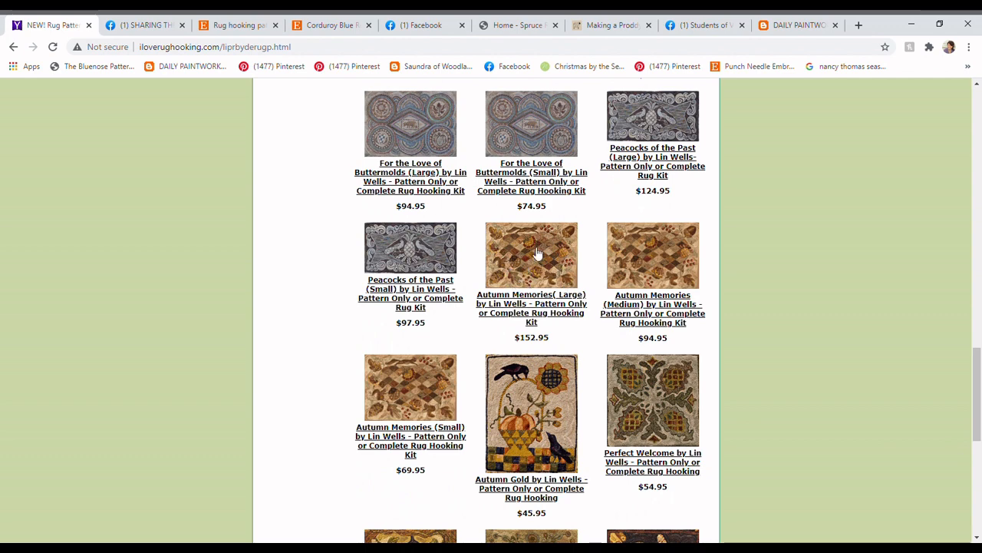
mouse_move(522, 263)
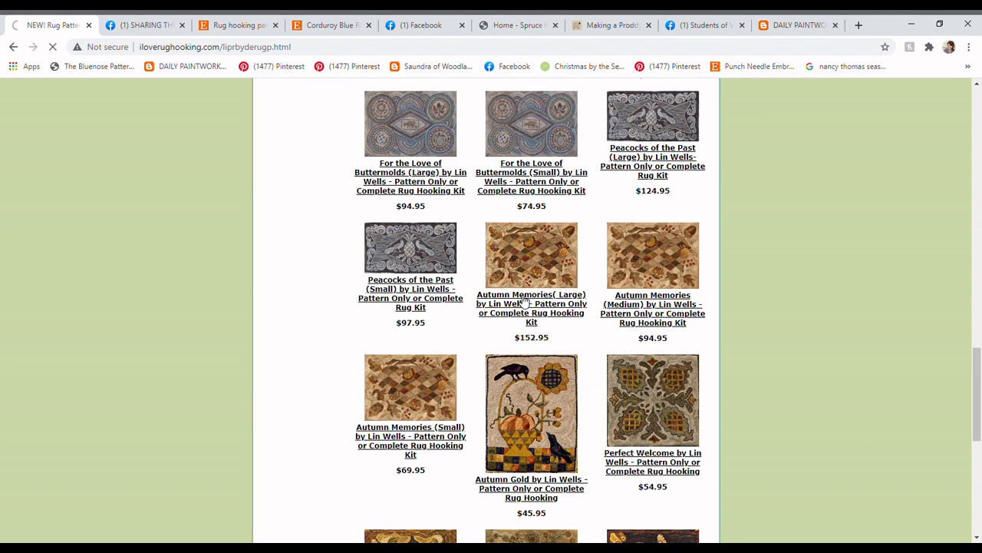
Open the Autumn Memories (Large) Lin Wells pattern page, priced at $152.95.
click(531, 300)
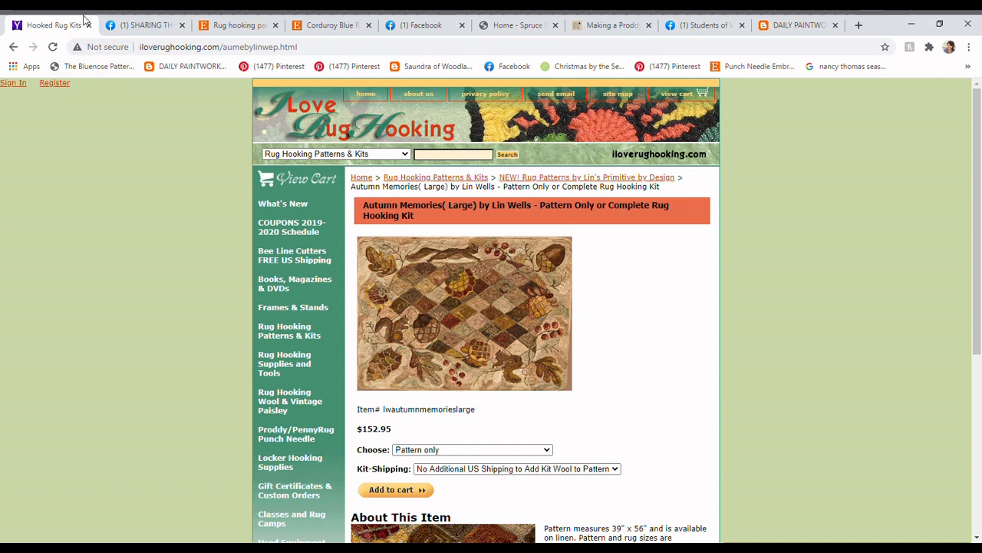
mouse_move(94, 28)
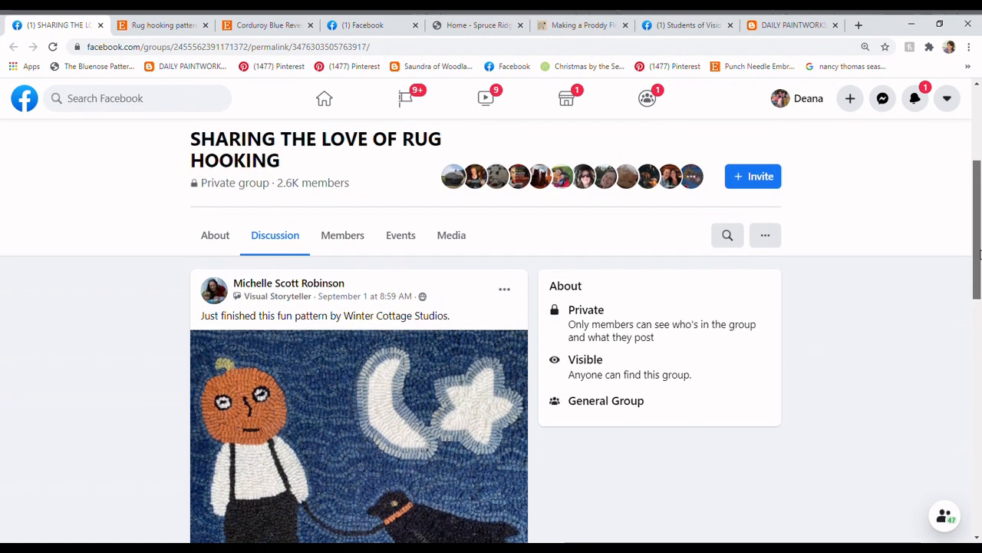
scroll(down, 3)
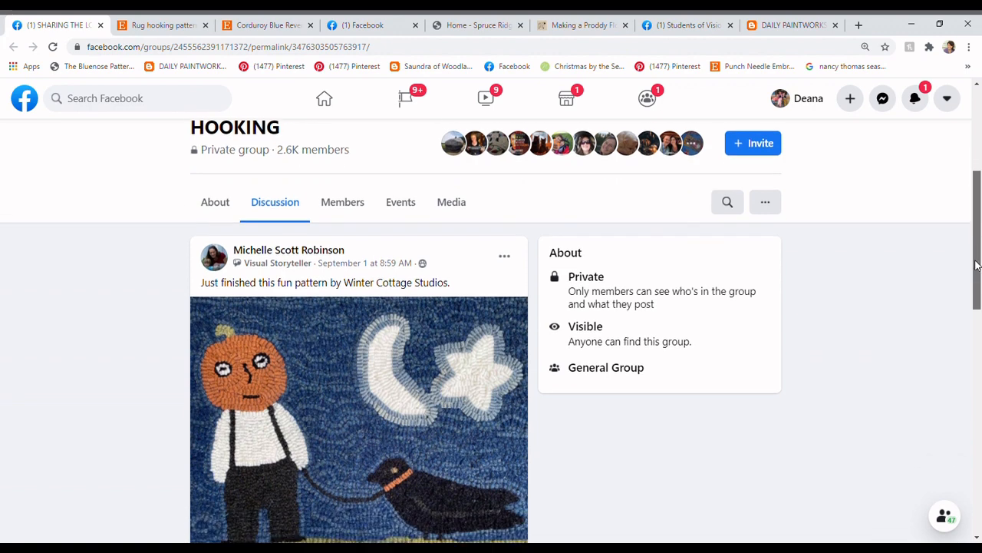
scroll(down, 3)
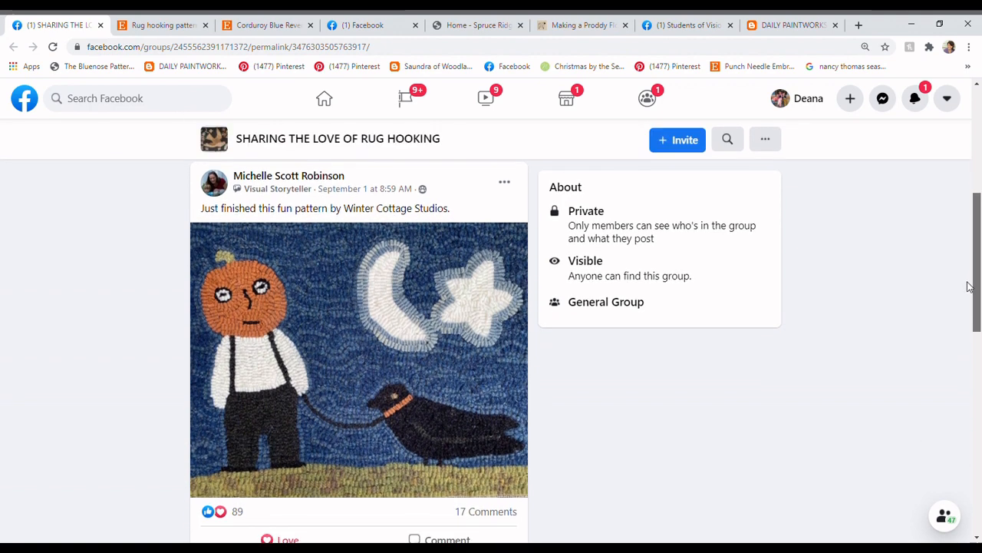
scroll(down, 3)
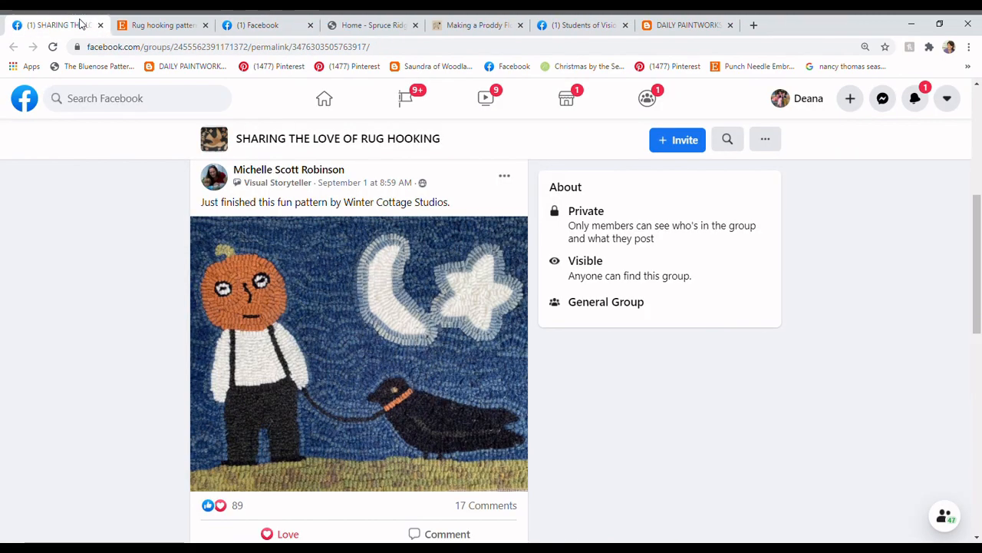
scroll(down, 3)
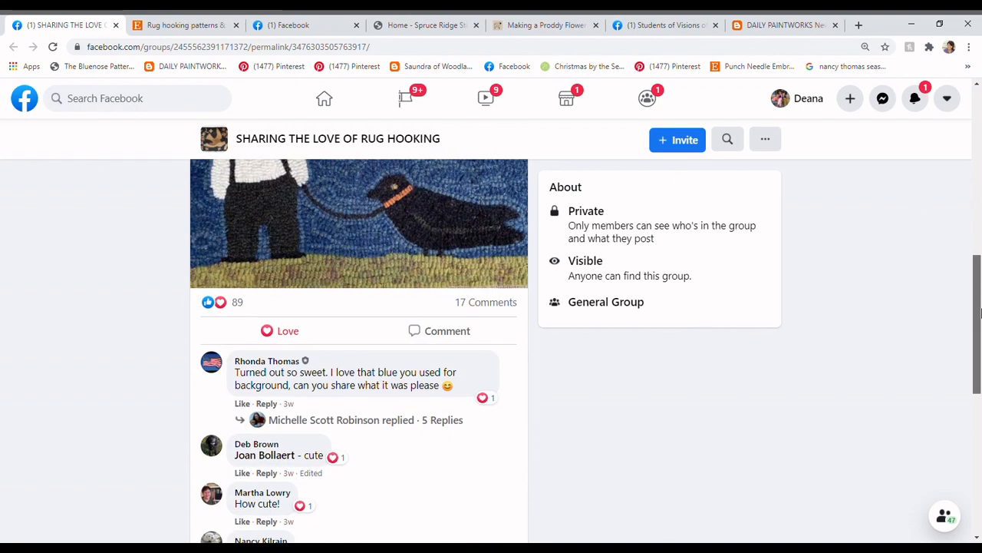
scroll(down, 3)
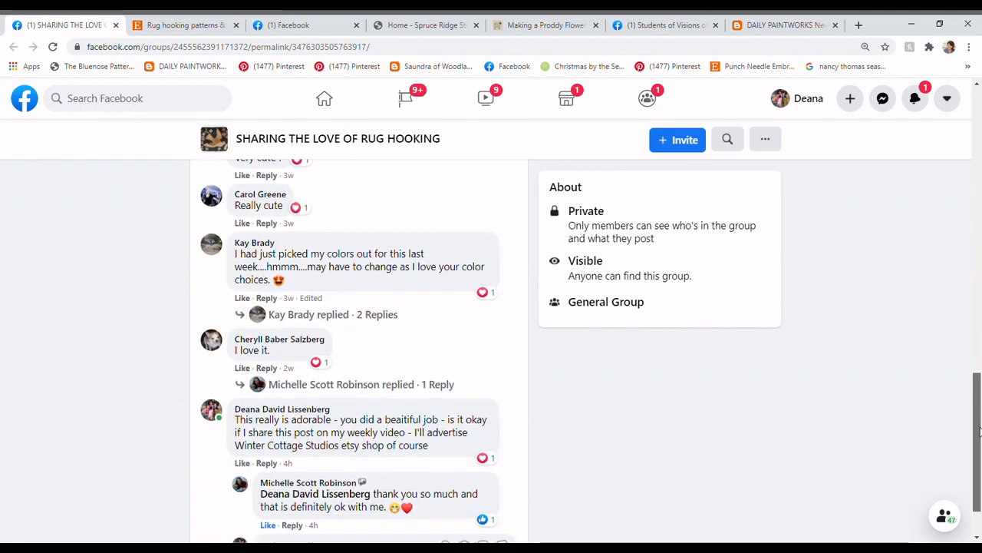
scroll(up, 3)
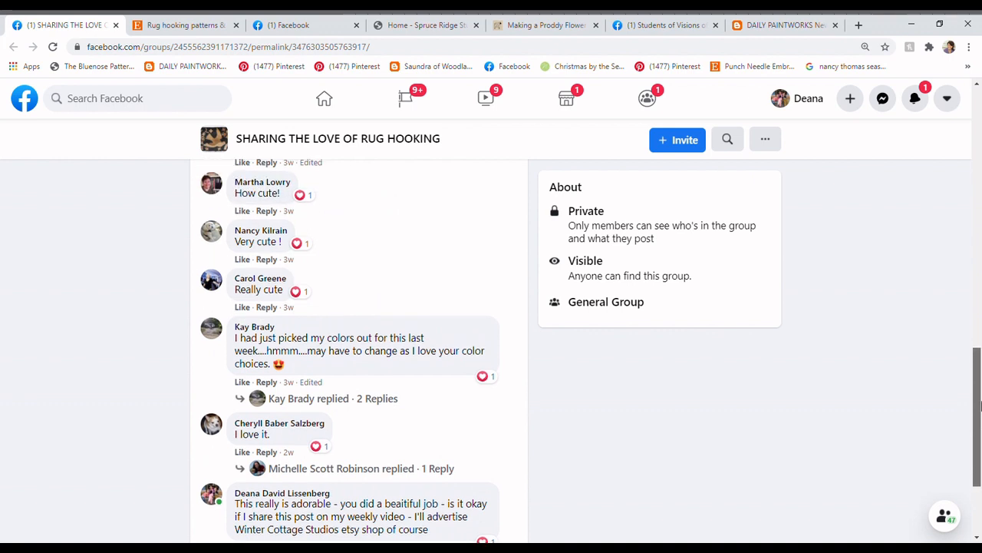
mouse_move(376, 399)
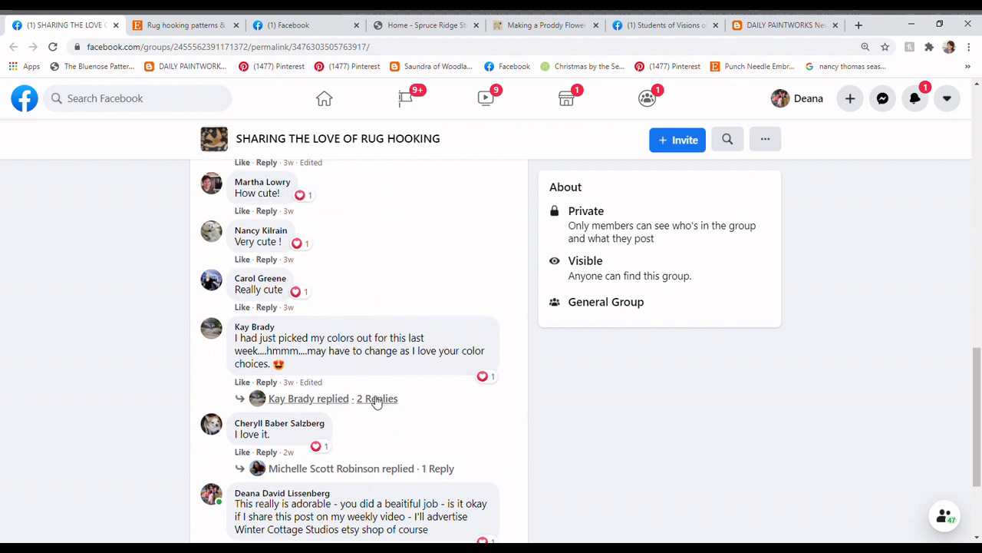
click(376, 398)
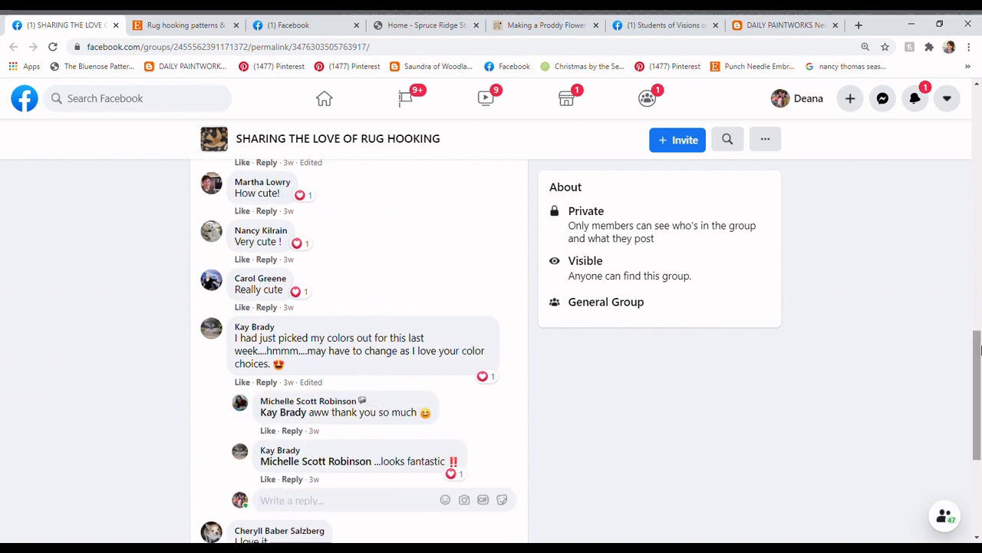
scroll(up, 3)
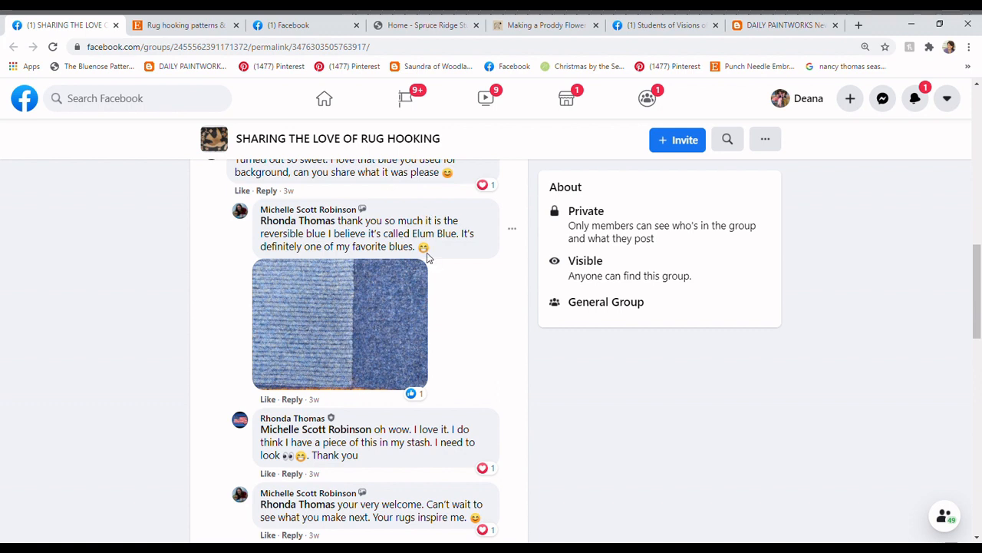
mouse_move(447, 244)
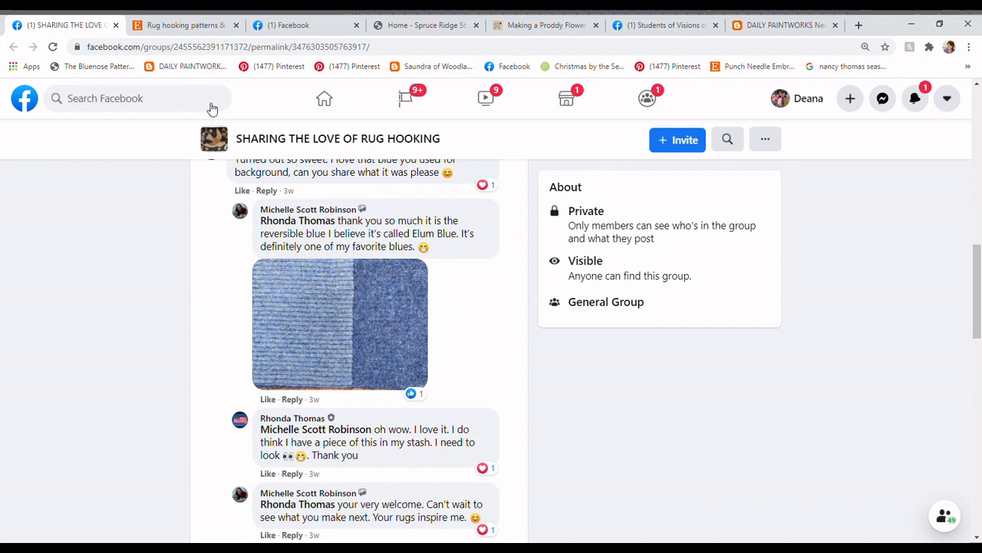
scroll(up, 3)
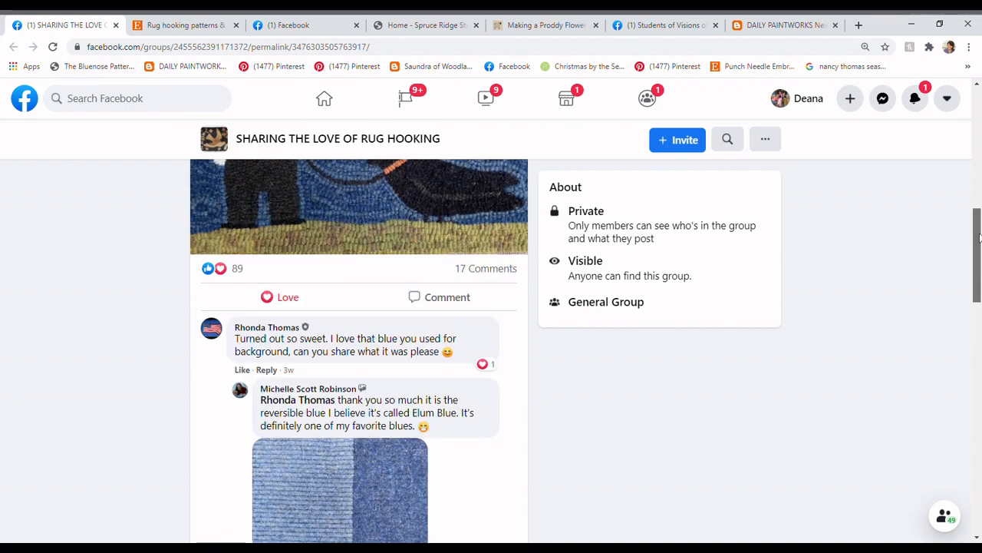
scroll(up, 3)
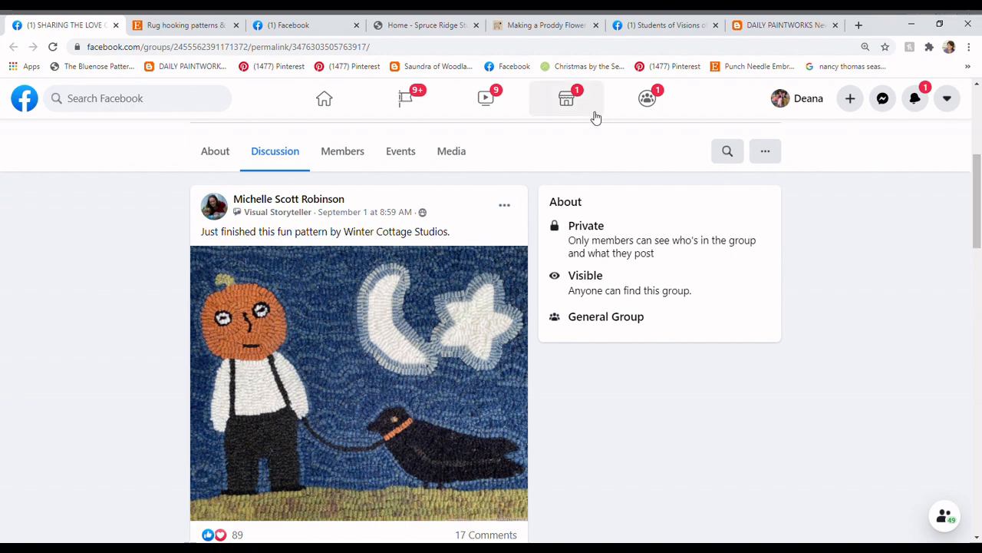
Browse Terri Leamer's WinterCottageStudio Etsy patterns, including Jack's Crow, then return to the shop banner.
click(184, 24)
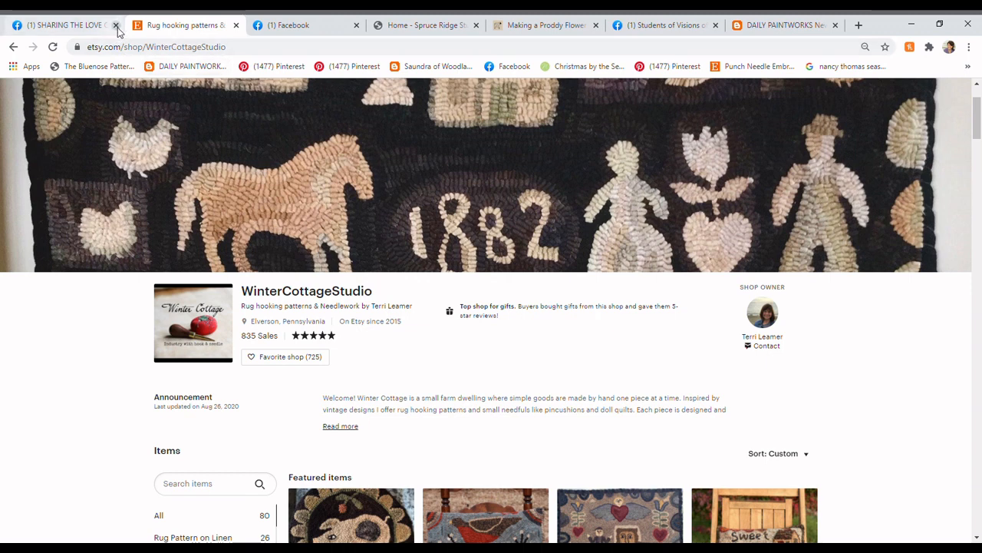
click(122, 24)
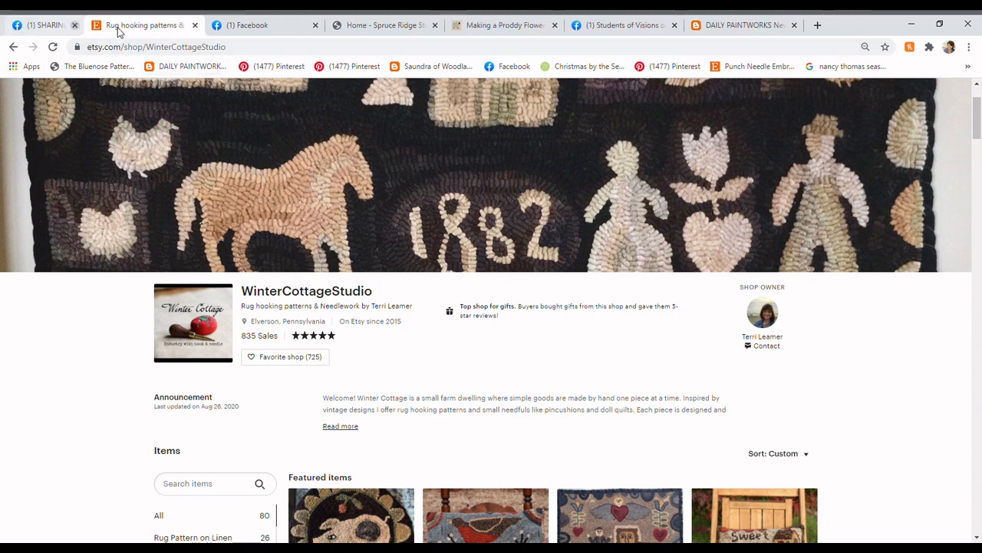
scroll(down, 3)
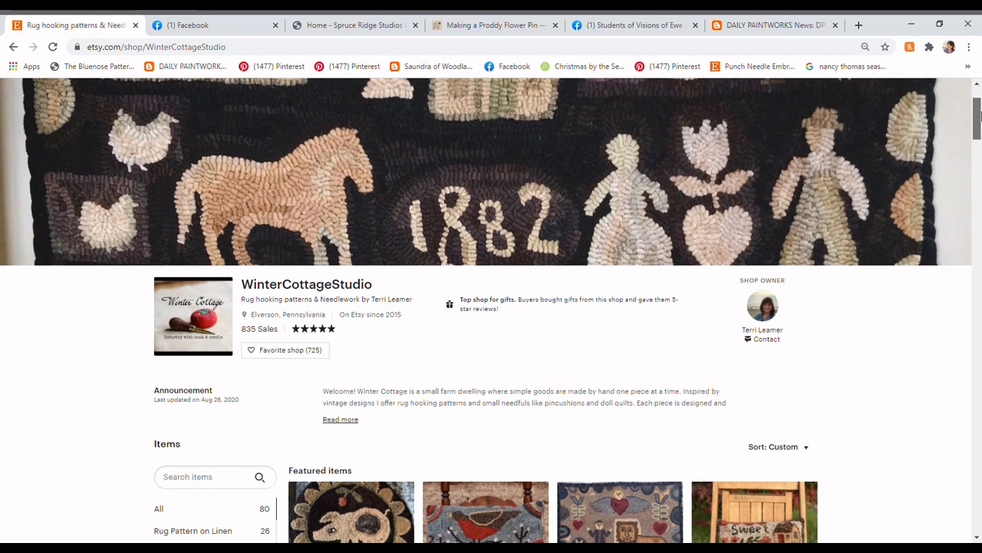
scroll(down, 3)
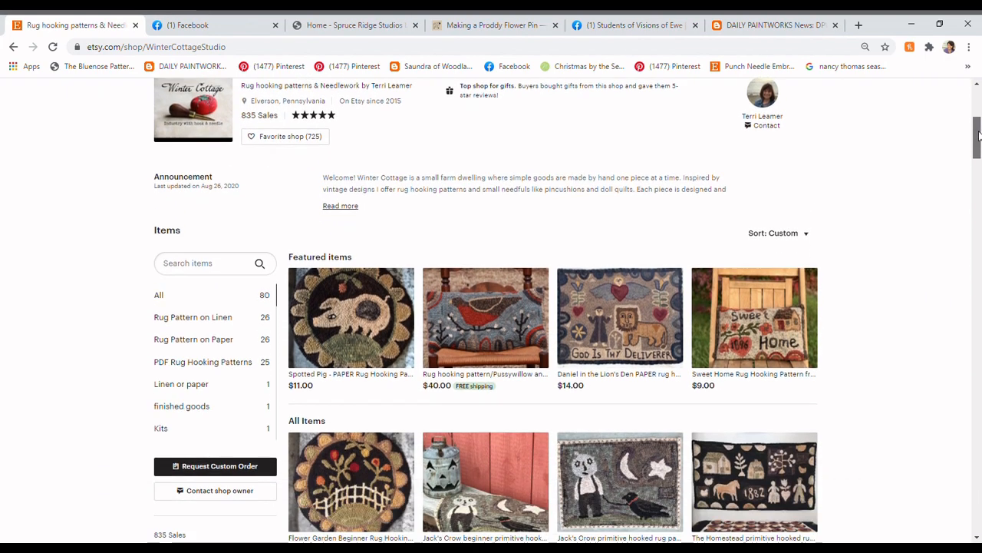
scroll(down, 3)
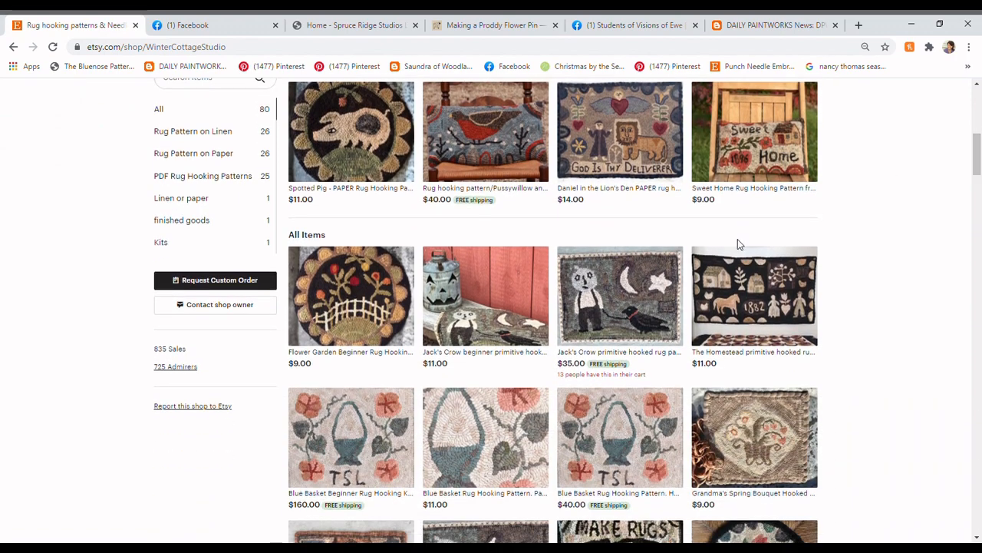
mouse_move(486, 328)
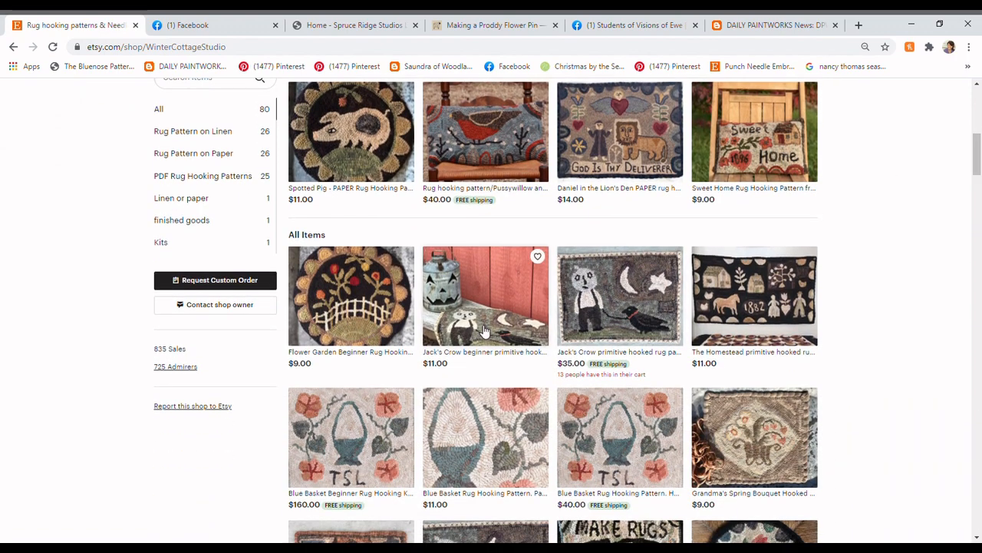
mouse_move(632, 309)
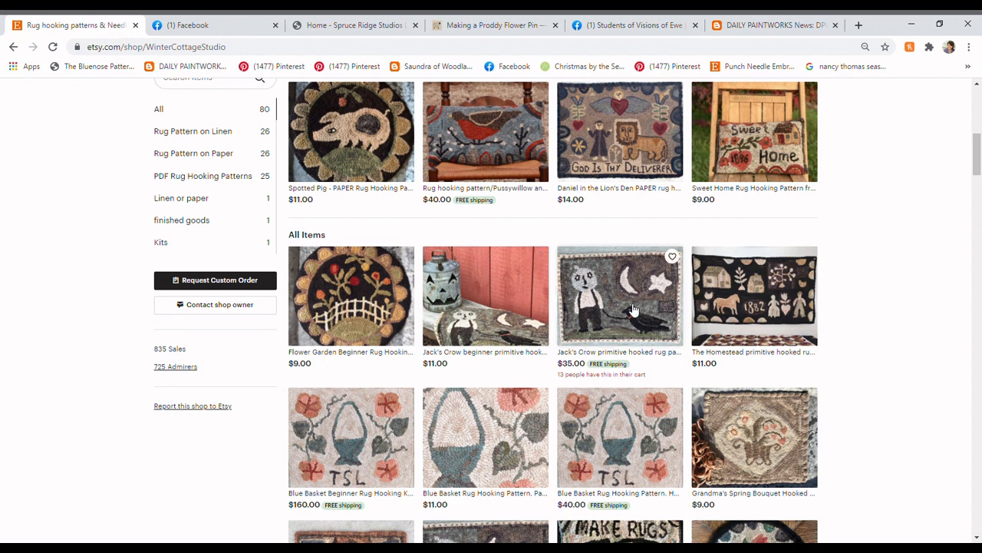
mouse_move(653, 335)
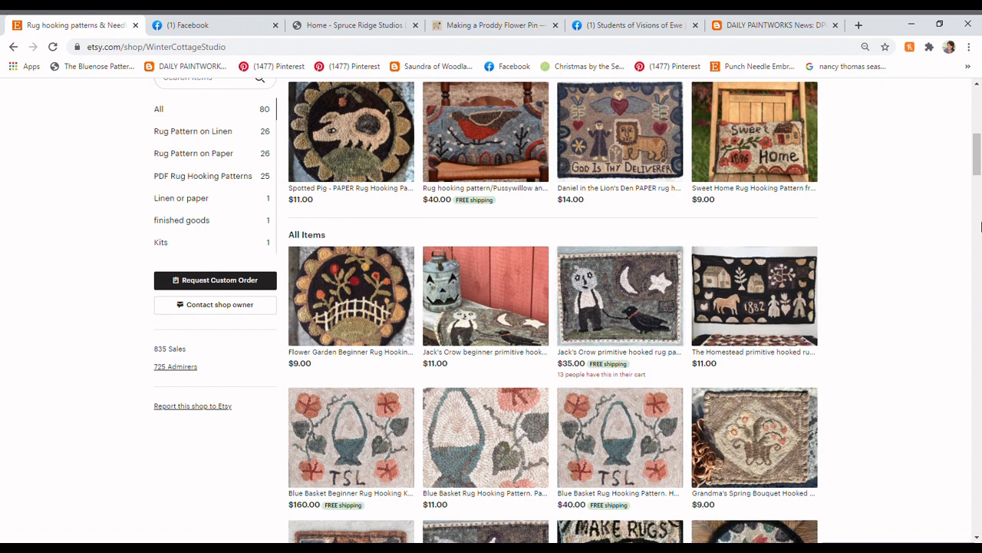
scroll(up, 3)
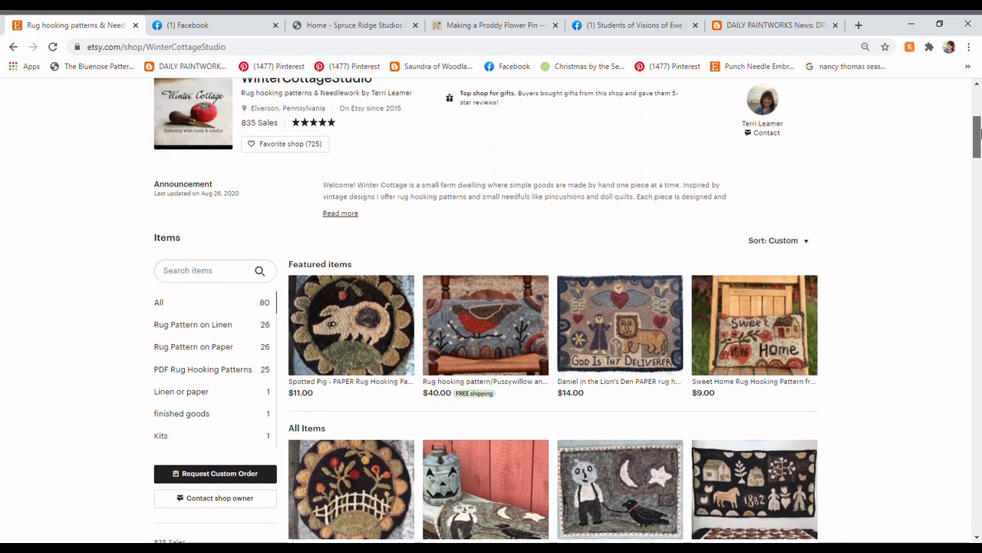
scroll(up, 3)
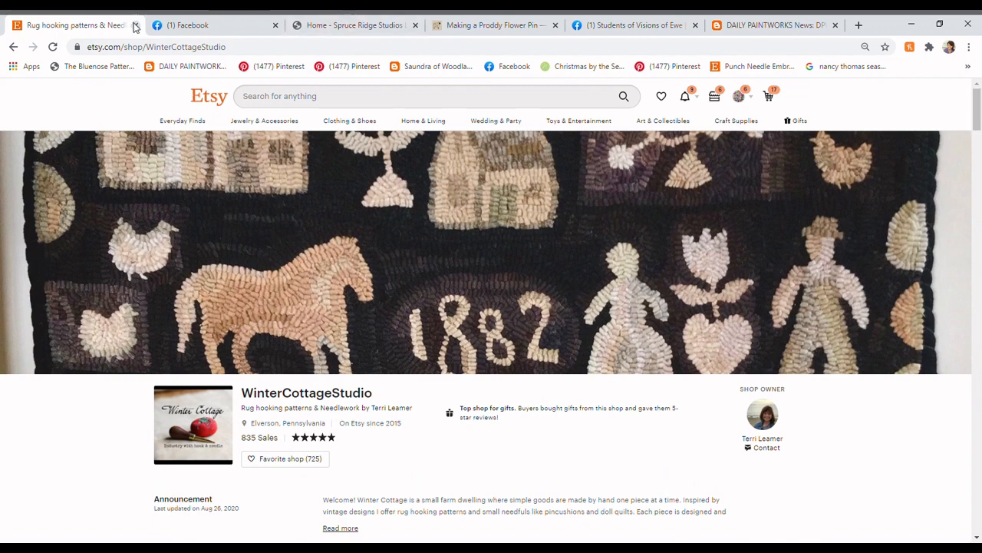
Close the Etsy shop and read Karen Jones's poinsettia and bluebird rug post.
click(137, 17)
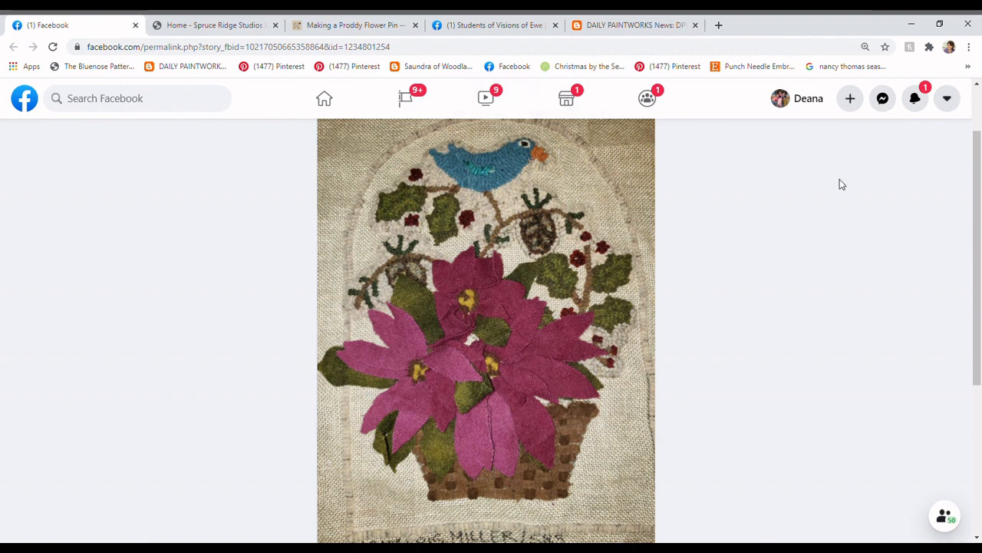
scroll(up, 3)
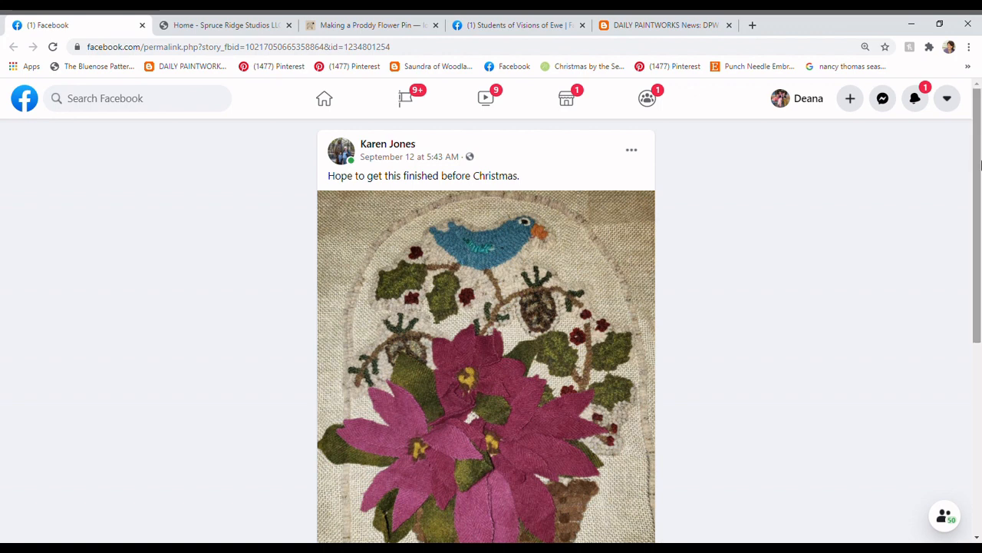
scroll(down, 3)
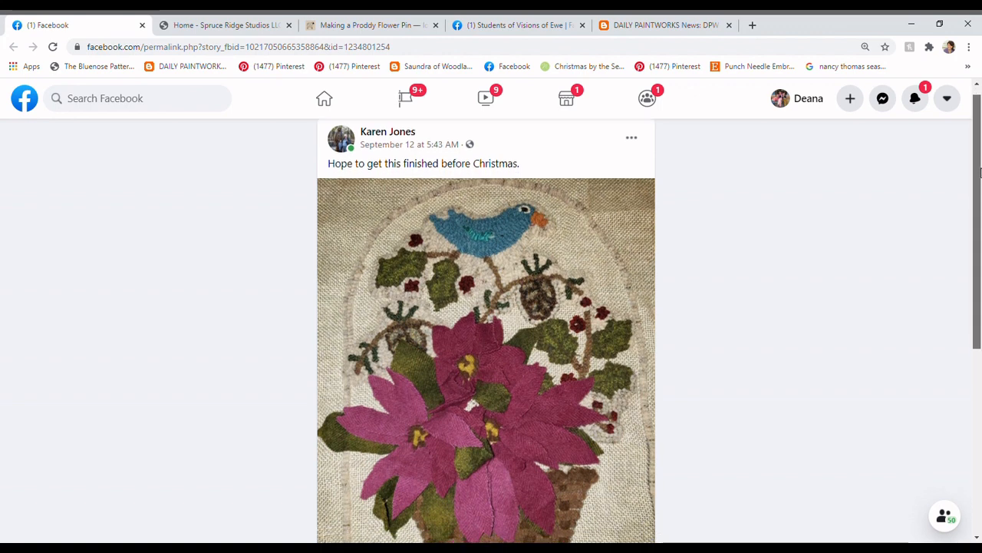
scroll(down, 3)
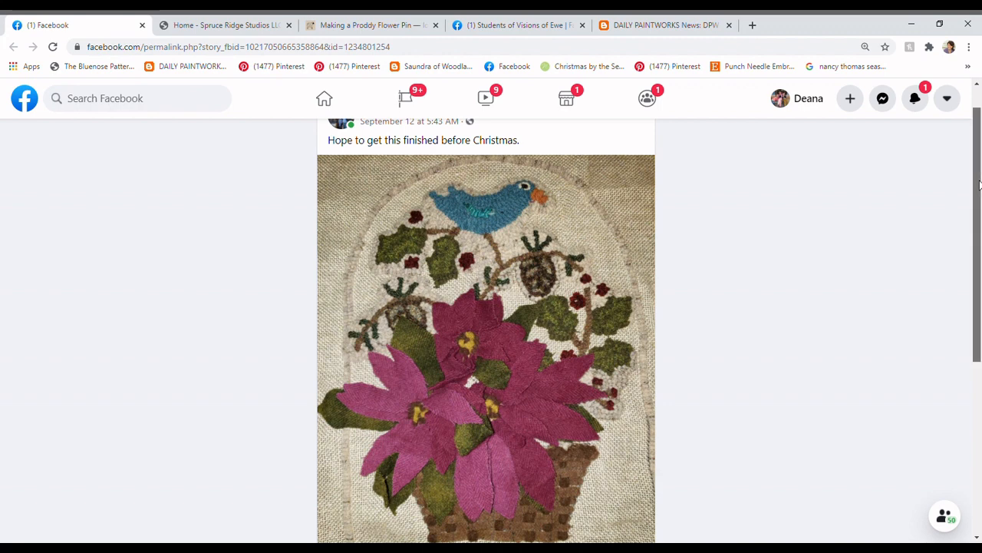
scroll(down, 3)
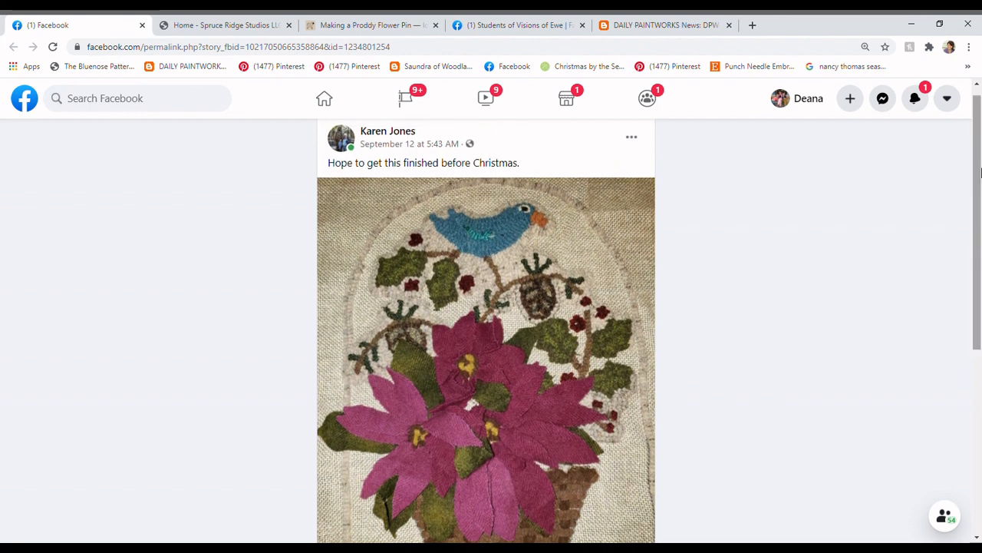
scroll(down, 3)
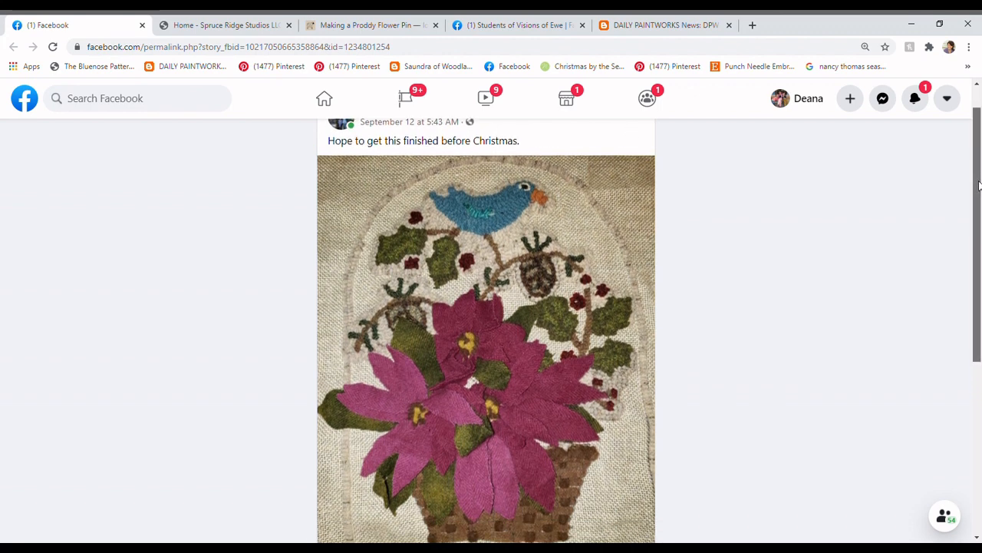
Show the 4 replies under the weekly hooking video request comment.
scroll(down, 3)
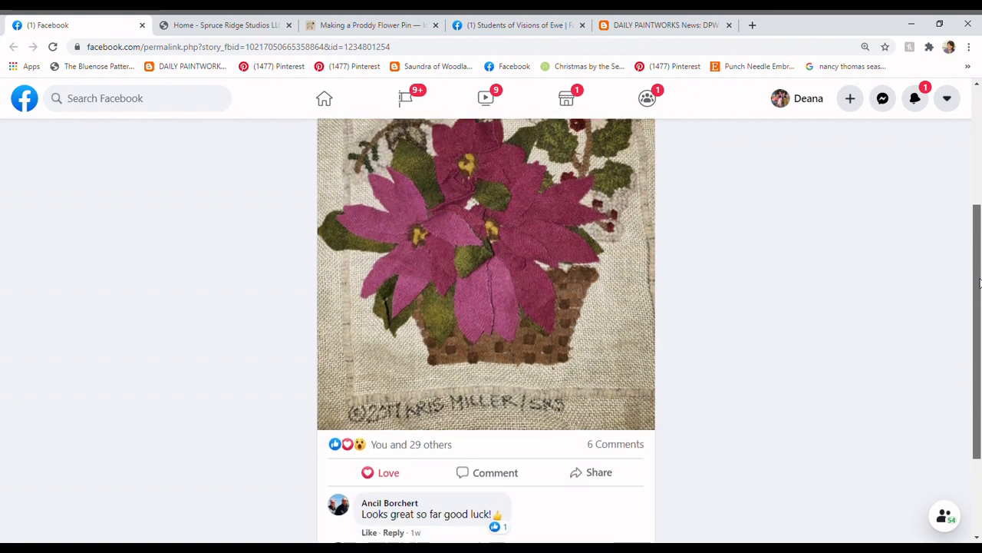
scroll(down, 3)
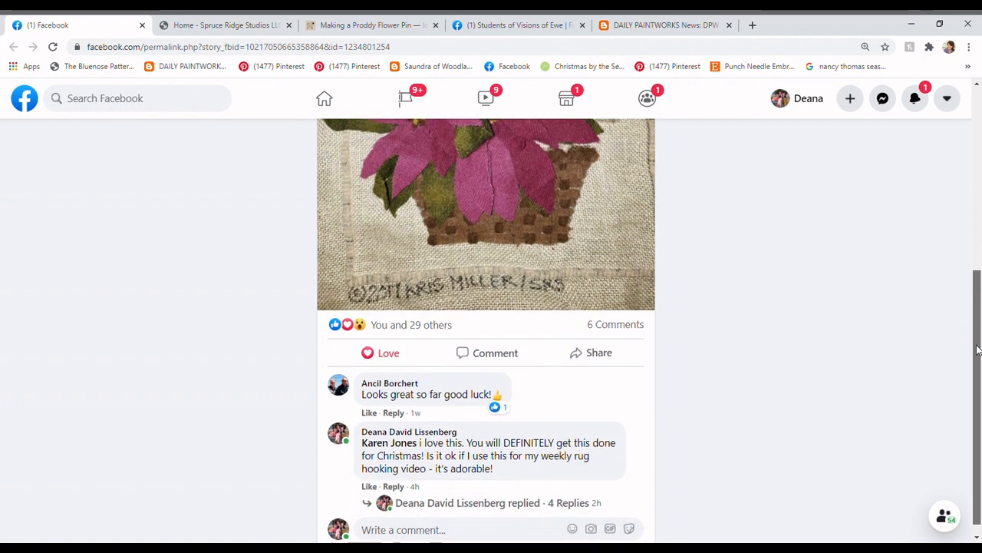
scroll(down, 3)
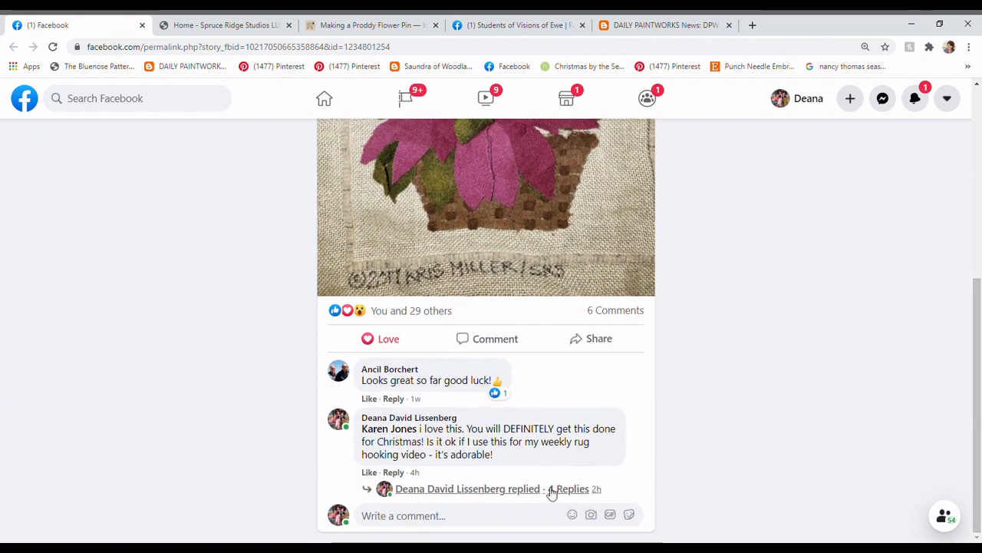
click(572, 488)
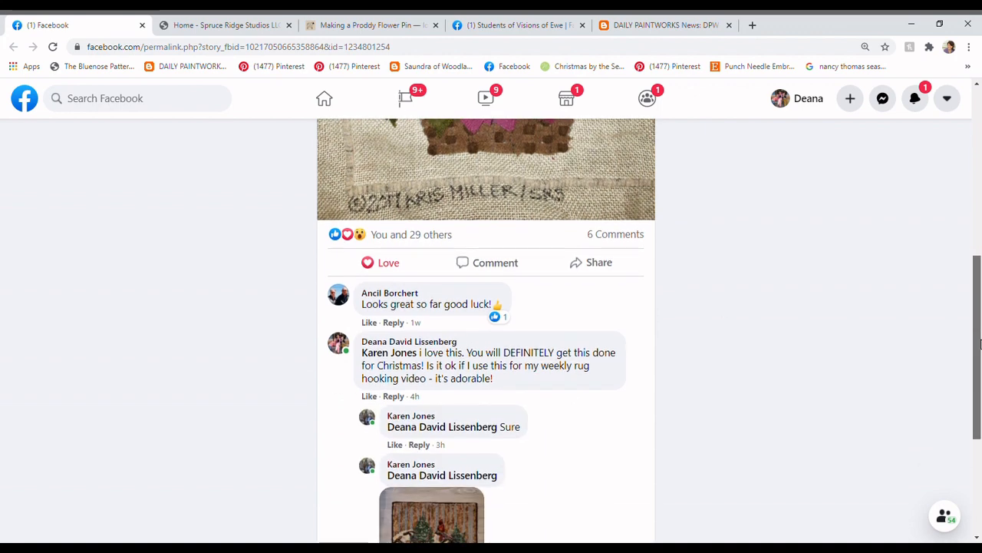
scroll(down, 3)
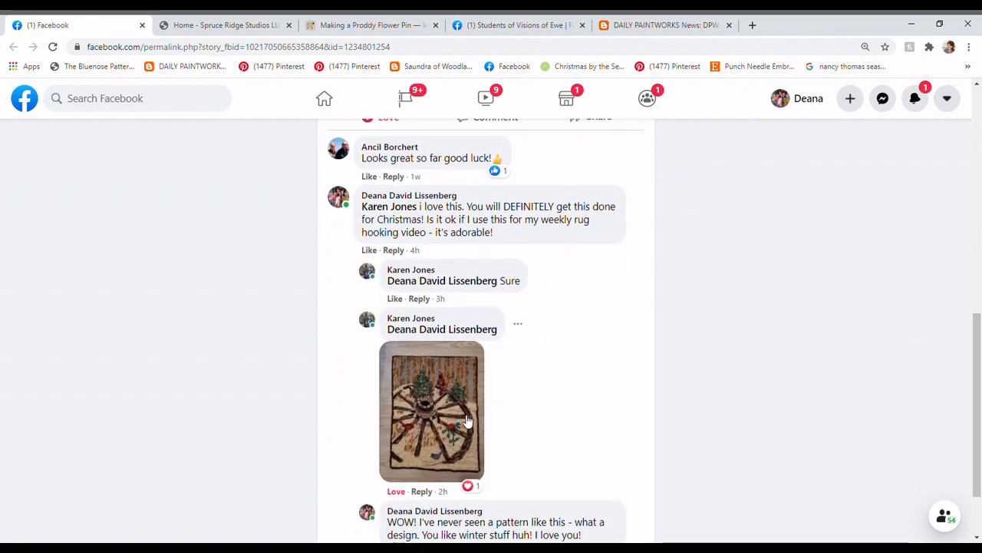
View the wagon wheel winter rug photo, then close the poinsettia post.
click(431, 413)
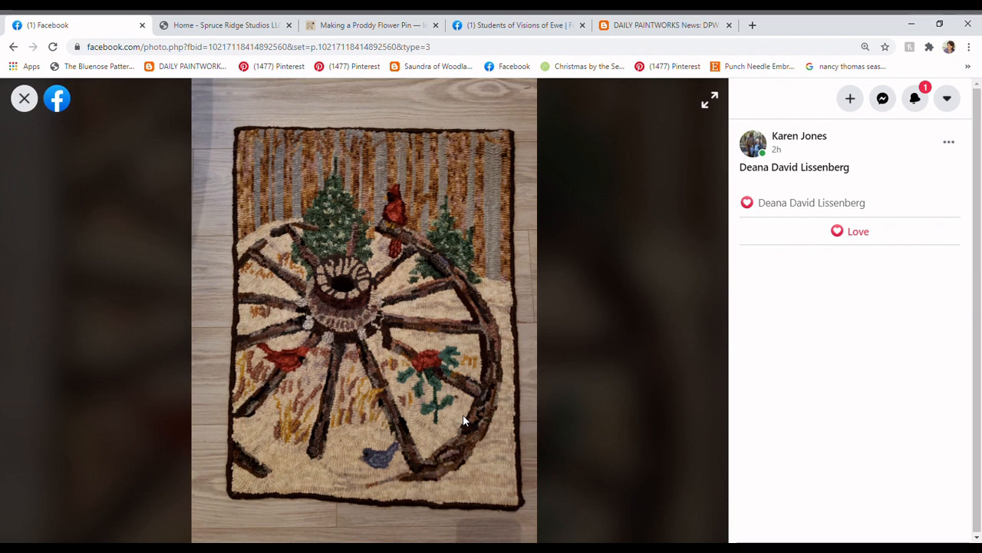
mouse_move(218, 322)
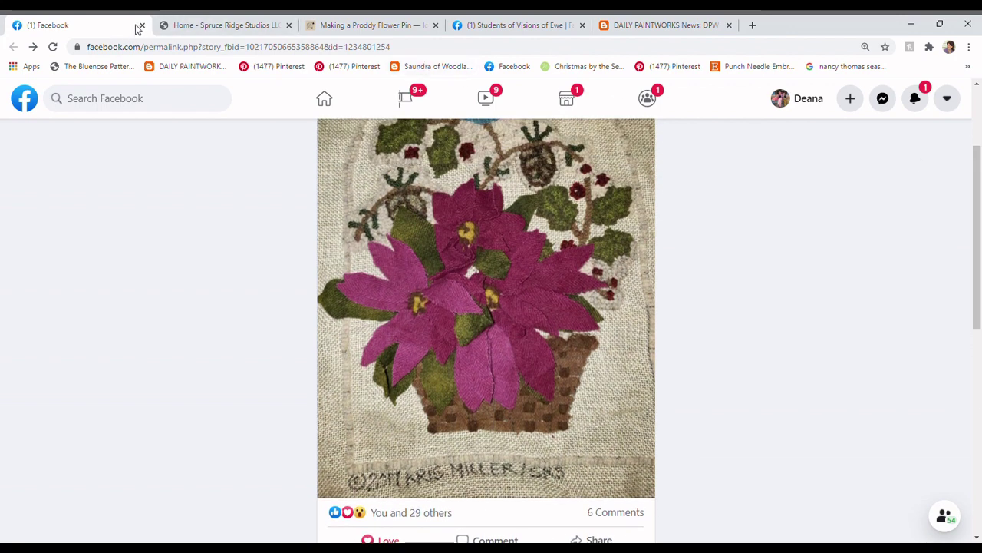
click(143, 25)
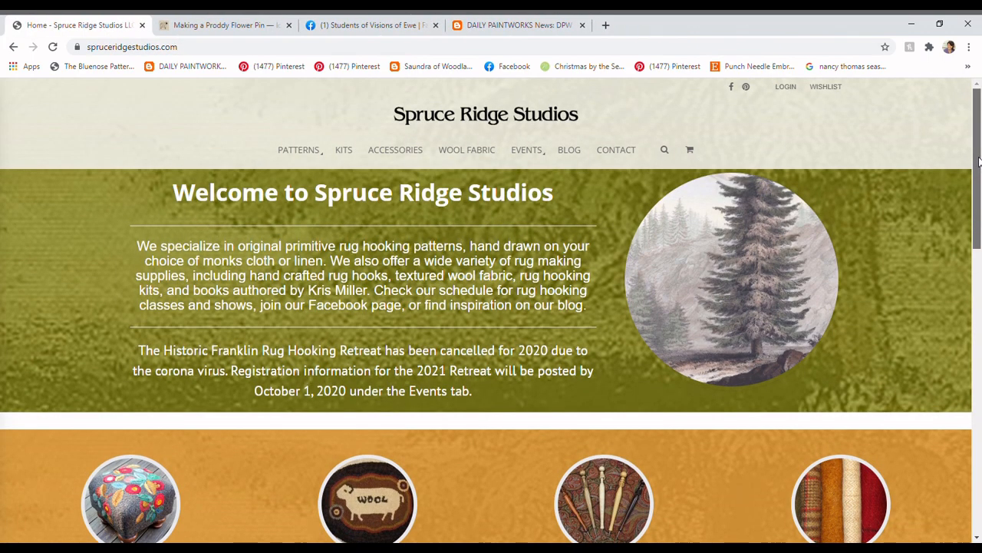
scroll(down, 3)
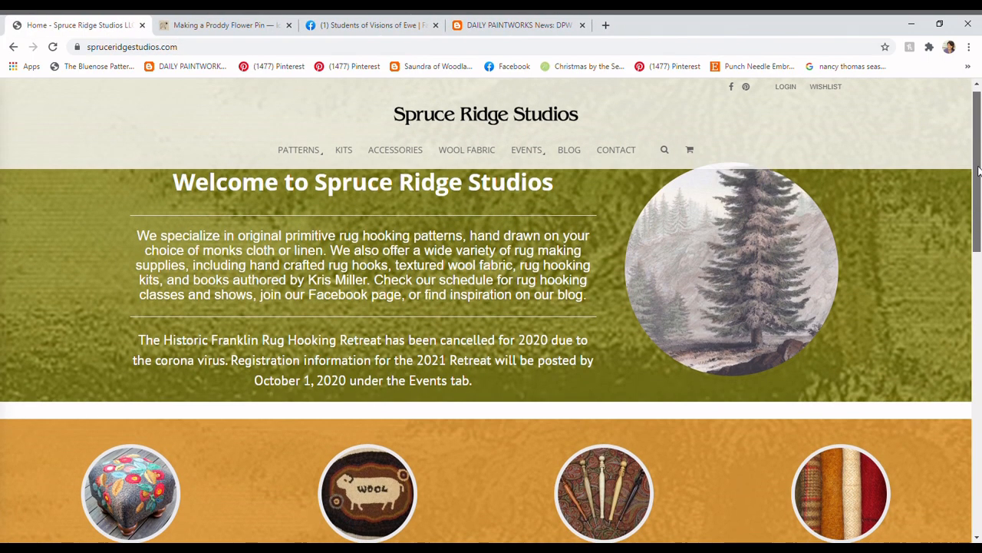
scroll(down, 3)
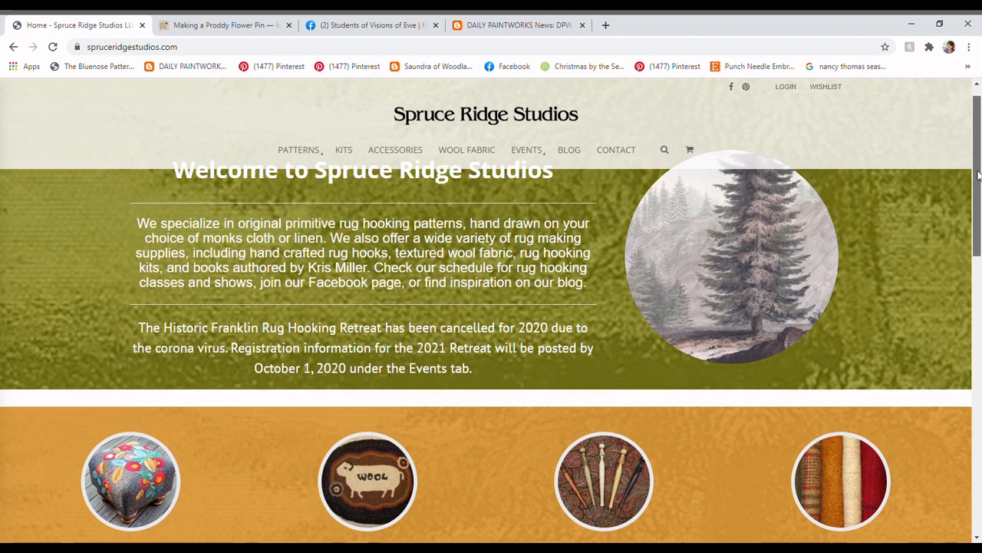
scroll(down, 3)
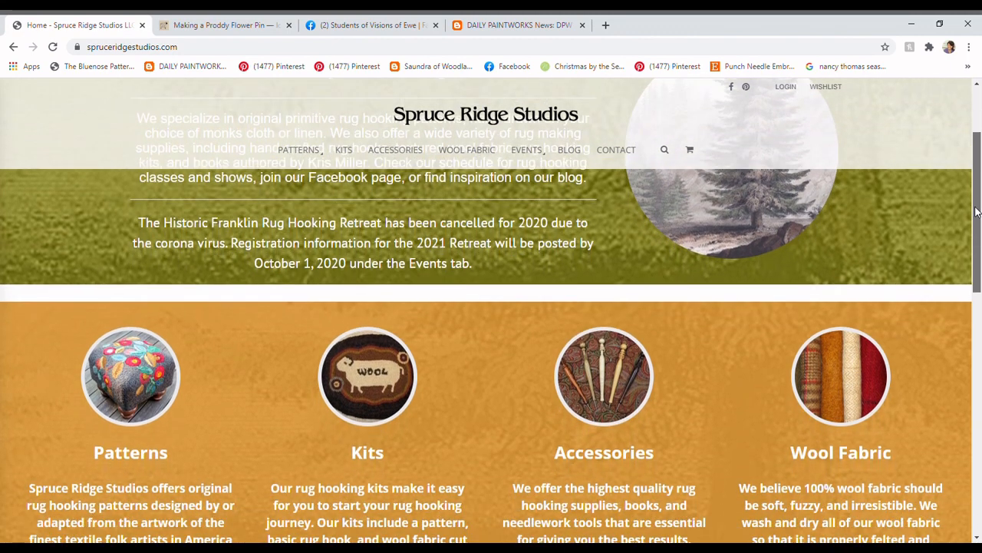
scroll(down, 3)
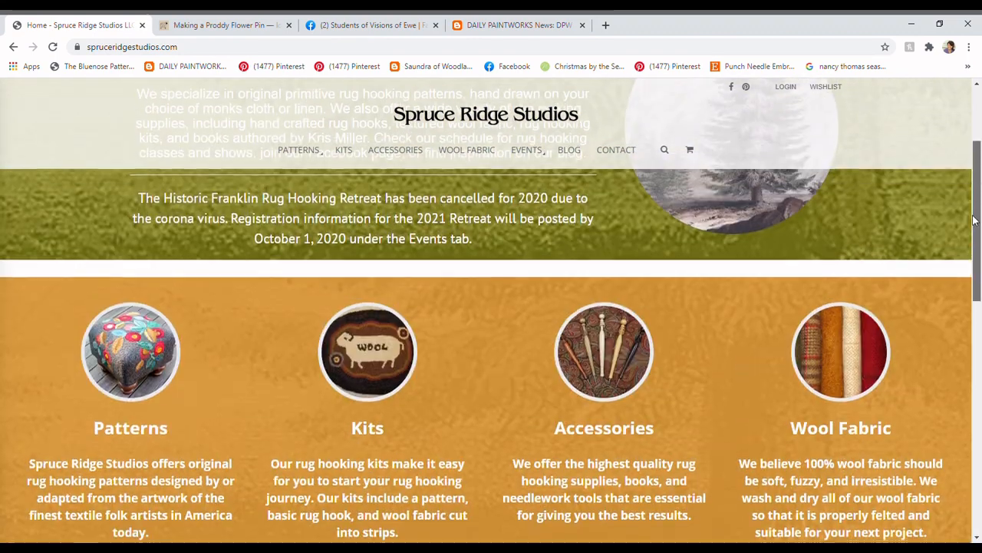
scroll(up, 3)
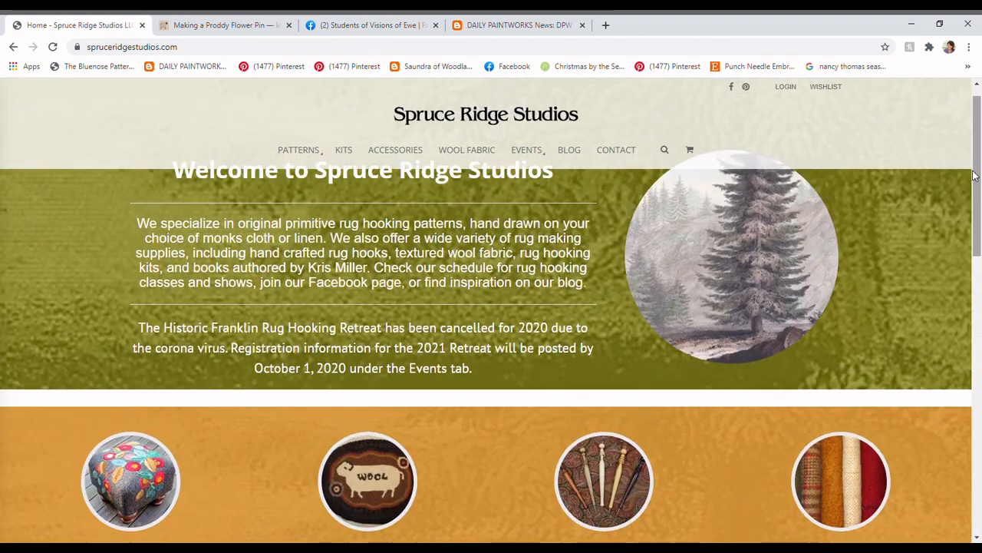
click(298, 149)
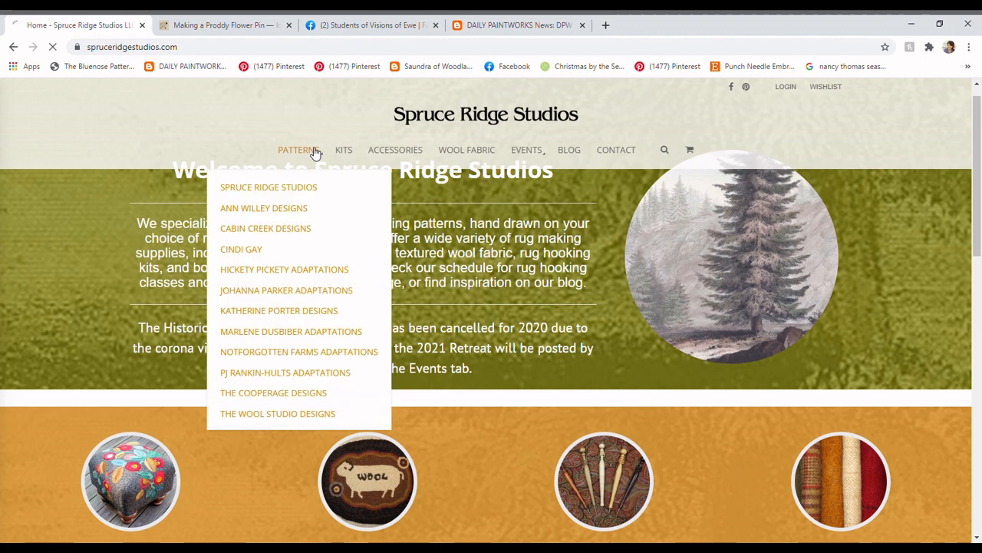
click(298, 149)
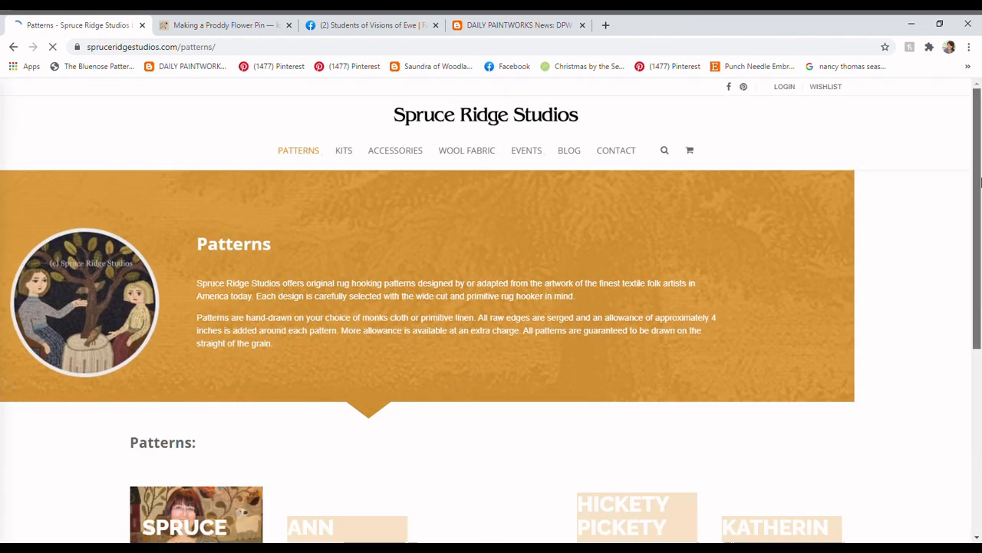
scroll(down, 3)
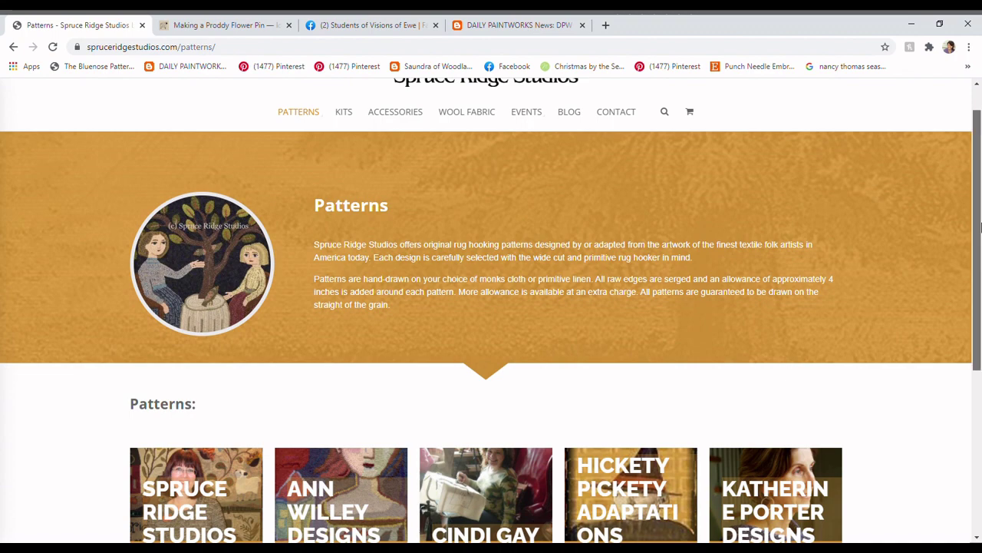
scroll(down, 3)
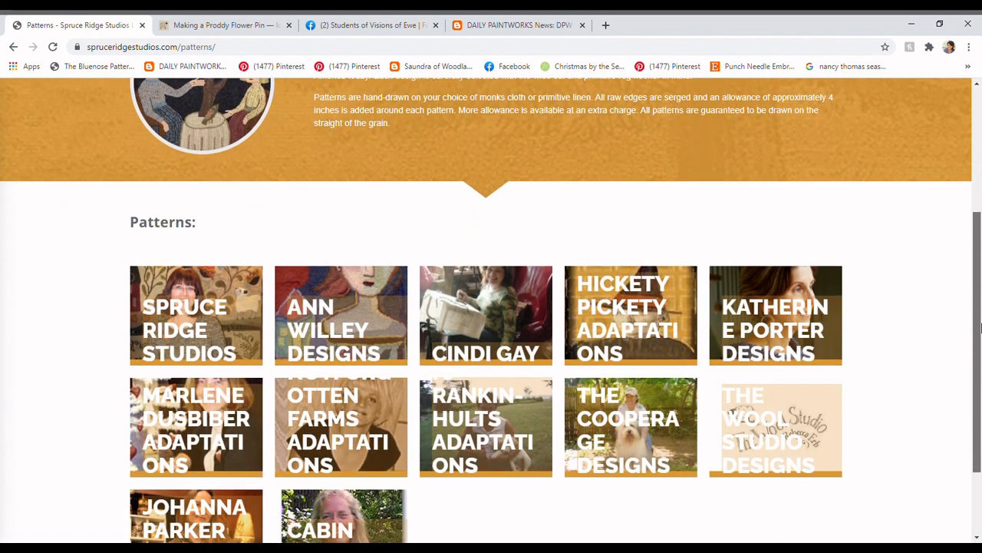
scroll(down, 3)
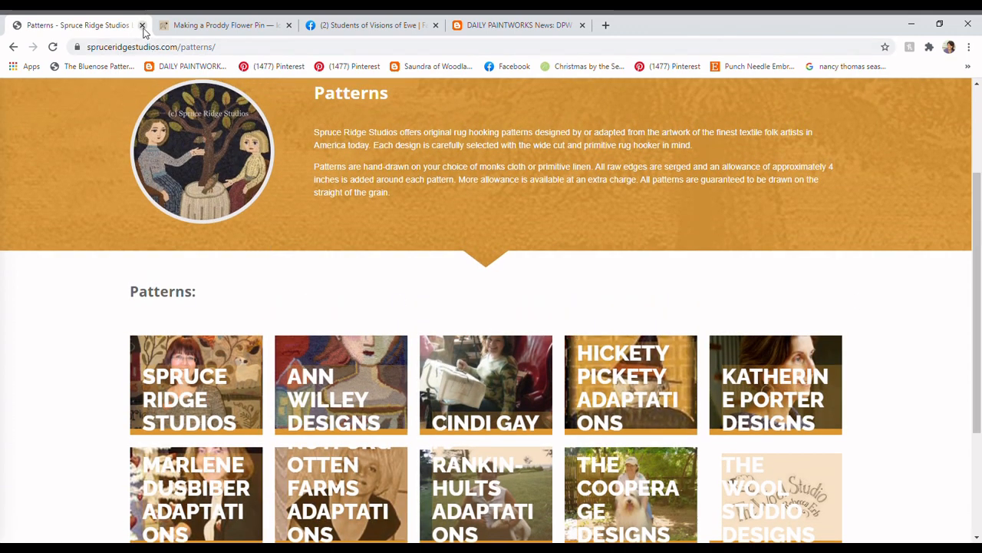
Close Spruce Ridge patterns and scroll through the Making a Proddy Flower Pin tutorial.
click(144, 25)
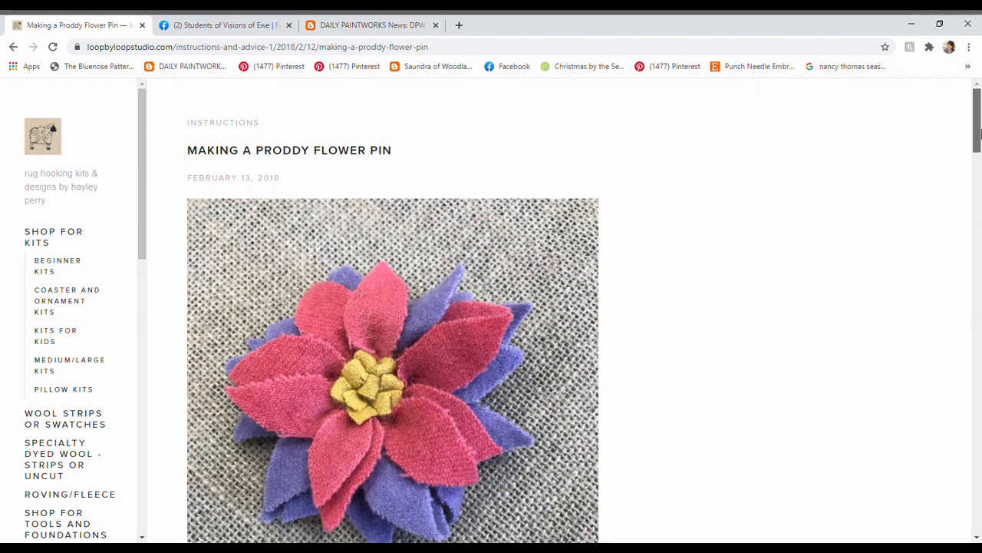
scroll(down, 3)
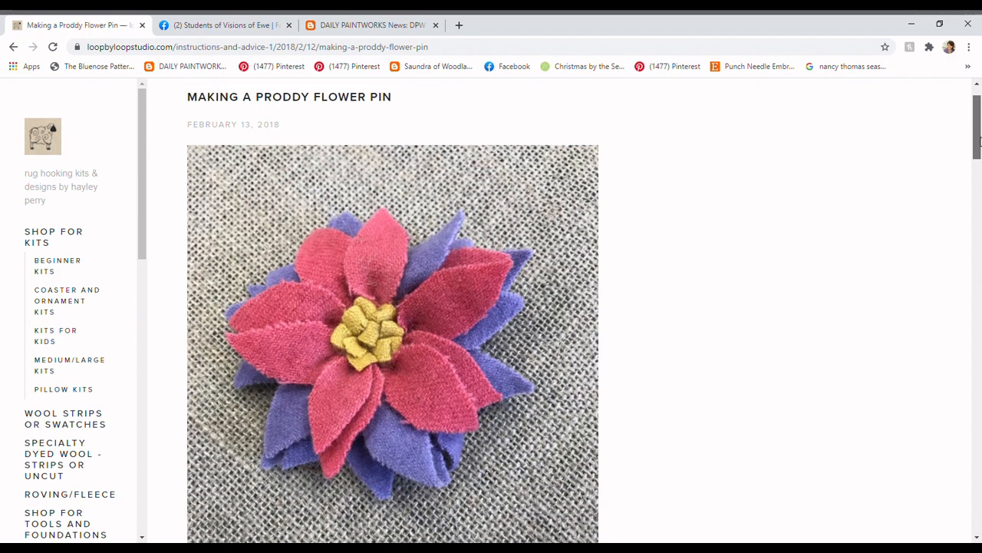
scroll(down, 3)
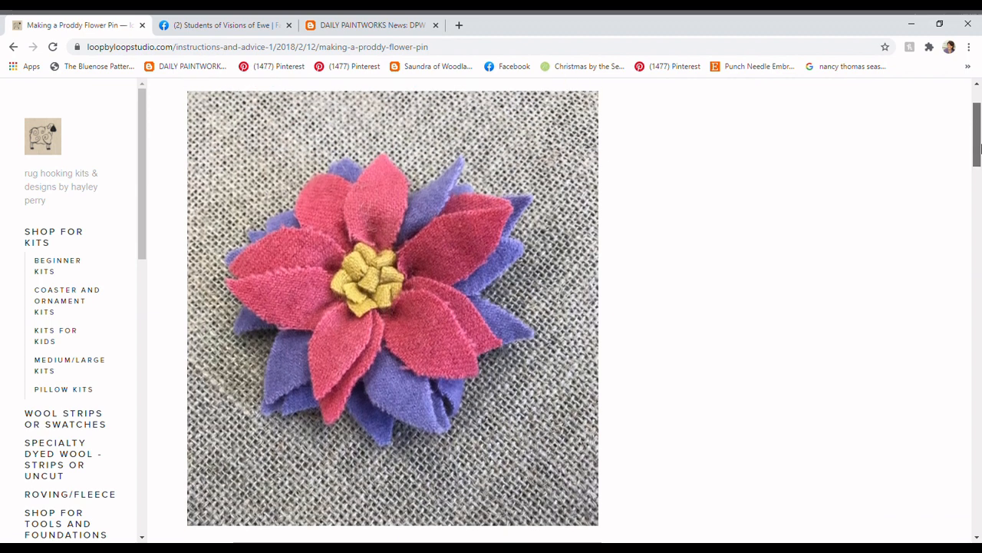
scroll(down, 3)
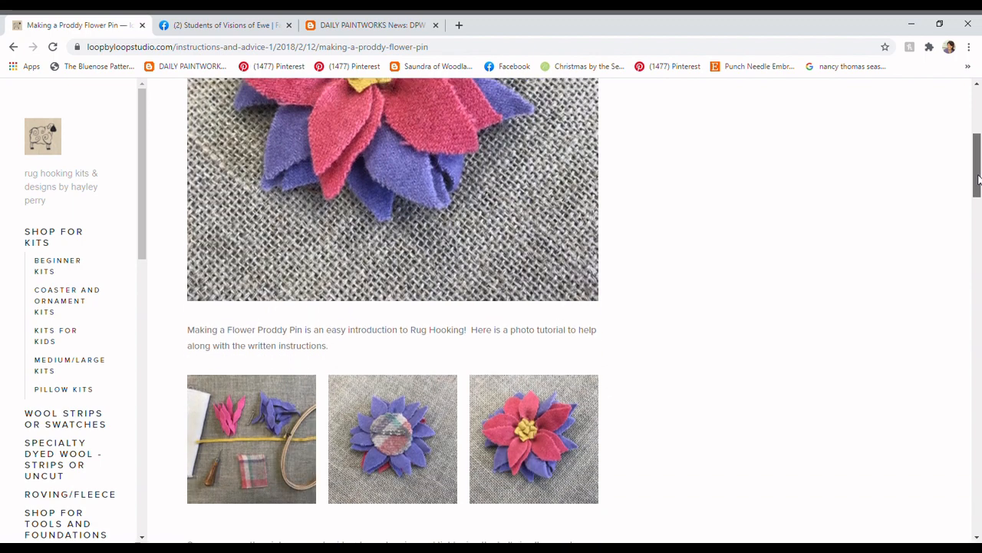
scroll(down, 3)
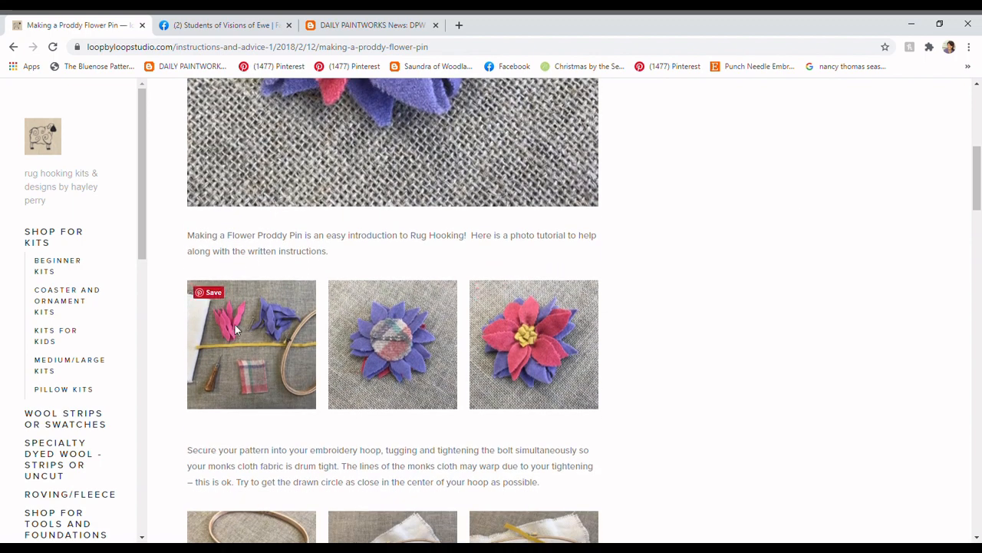
mouse_move(935, 265)
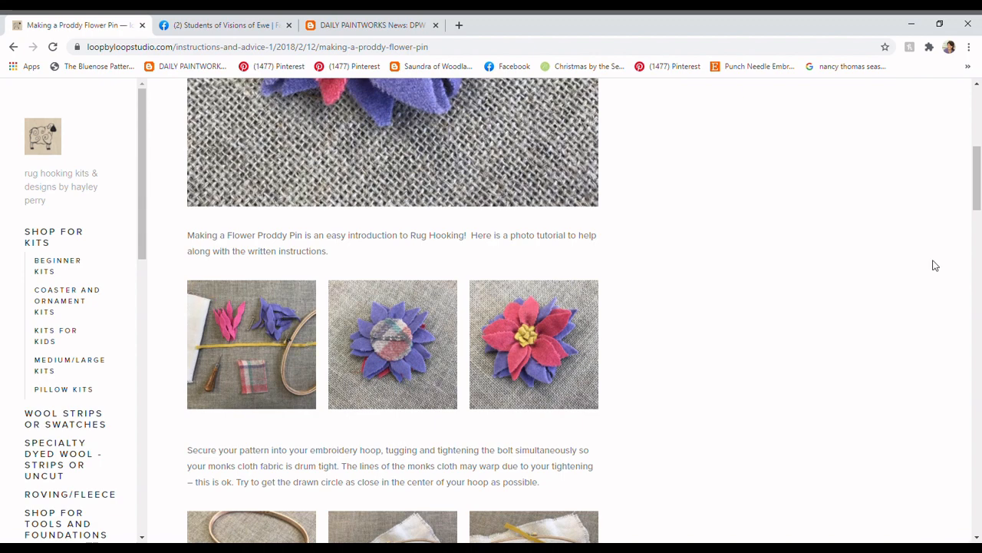
scroll(down, 3)
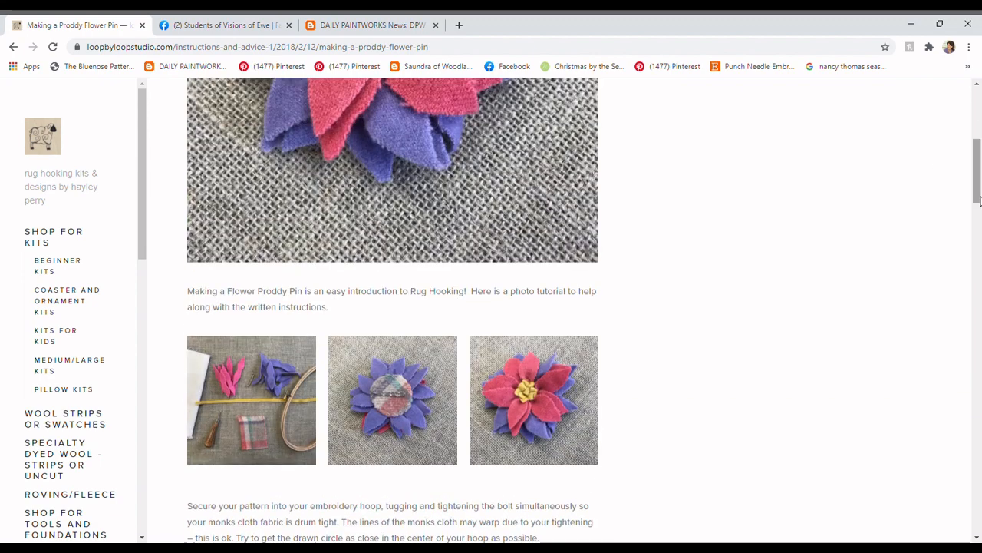
scroll(up, 3)
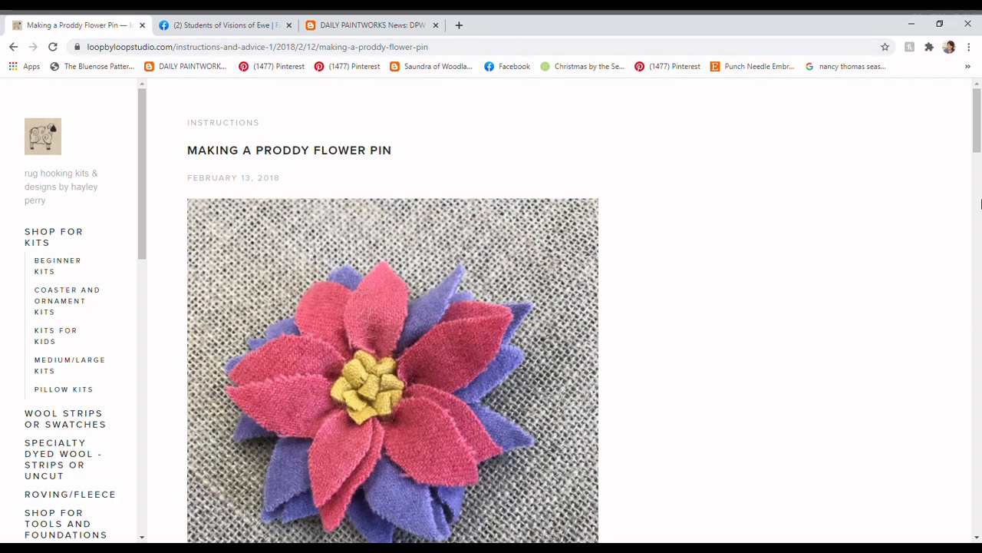
scroll(down, 3)
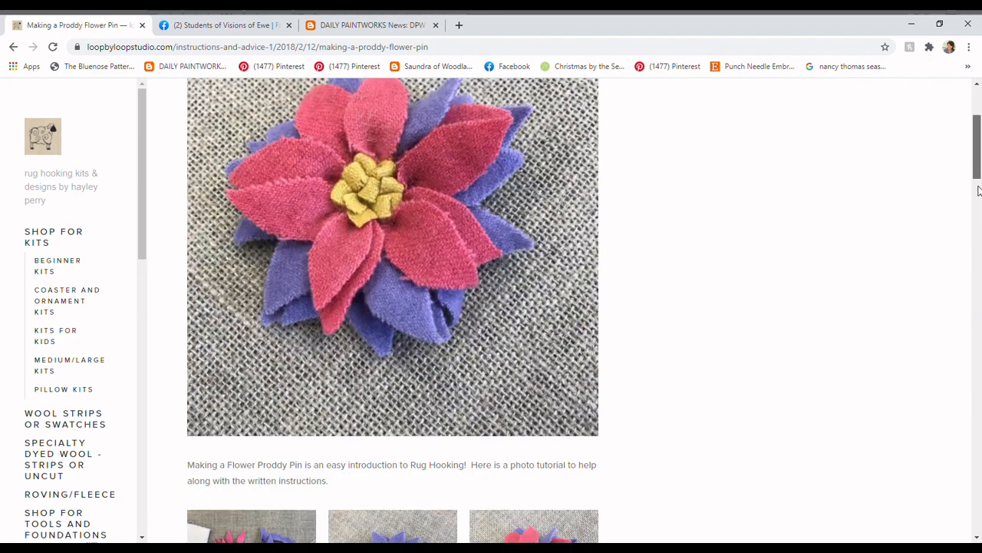
scroll(down, 3)
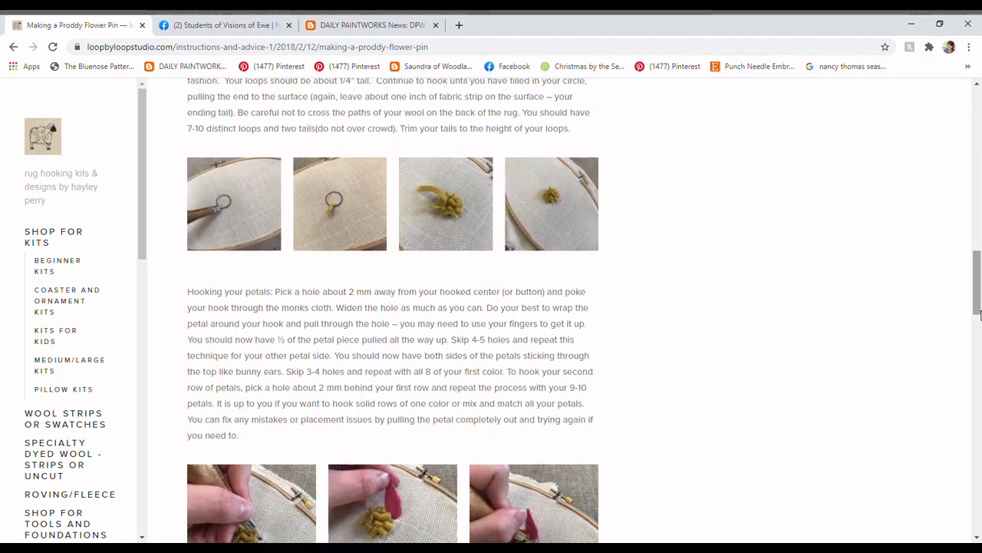
scroll(down, 3)
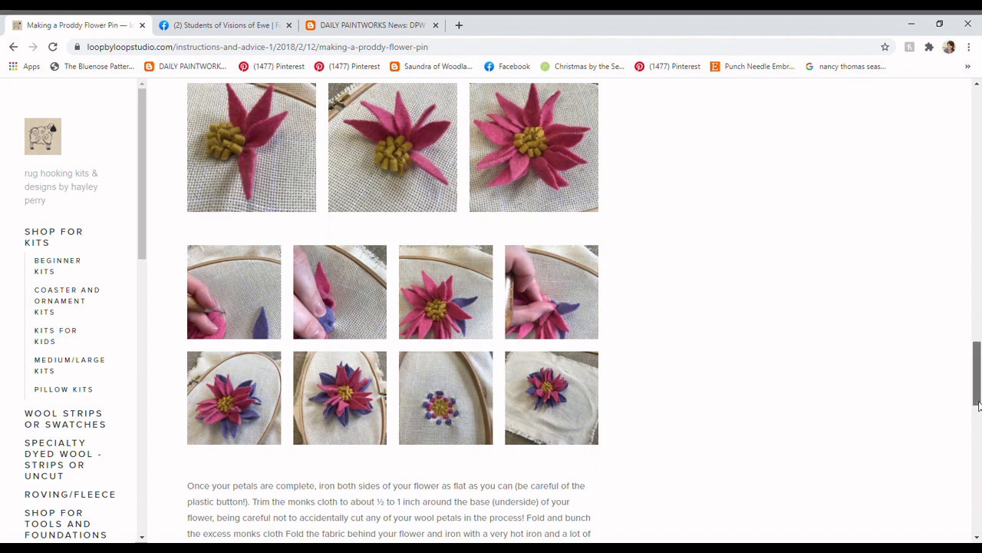
scroll(down, 3)
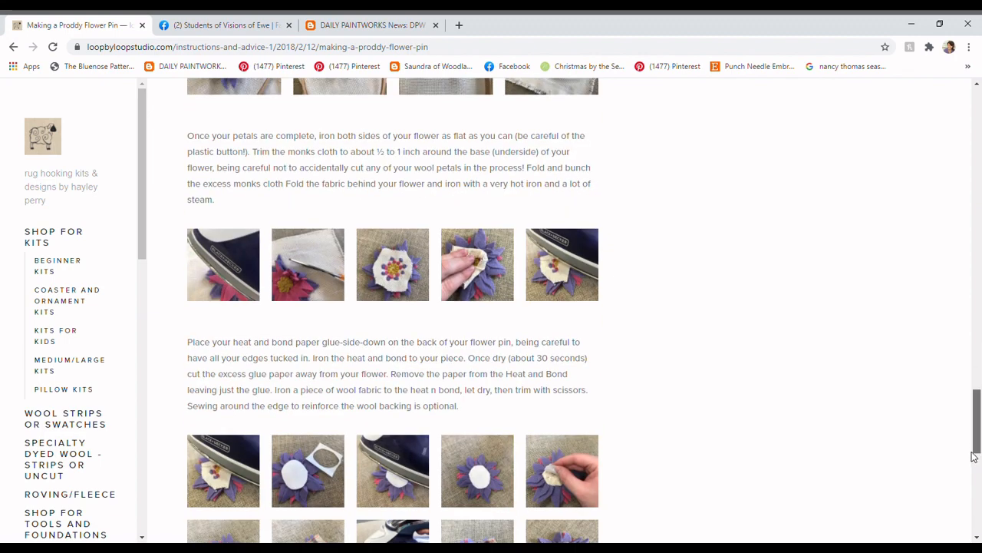
scroll(down, 3)
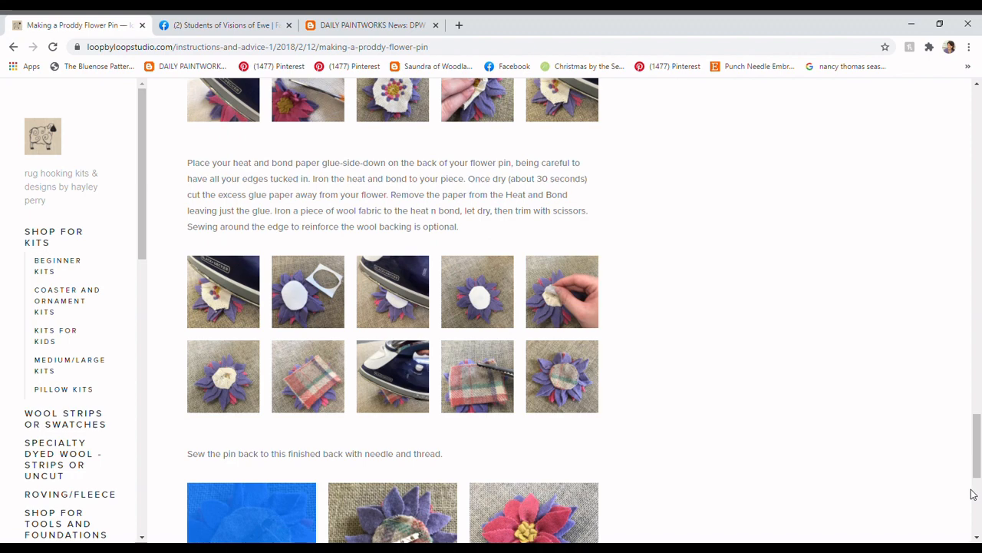
mouse_move(146, 27)
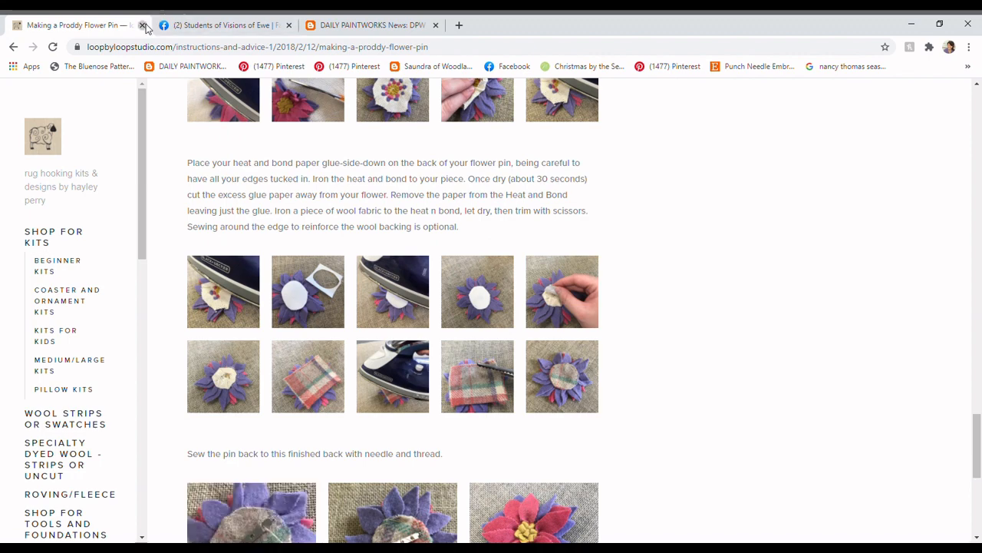
Close the proddy flower tutorial and return to Barb Viscomi's Autumn Watchers post.
click(143, 25)
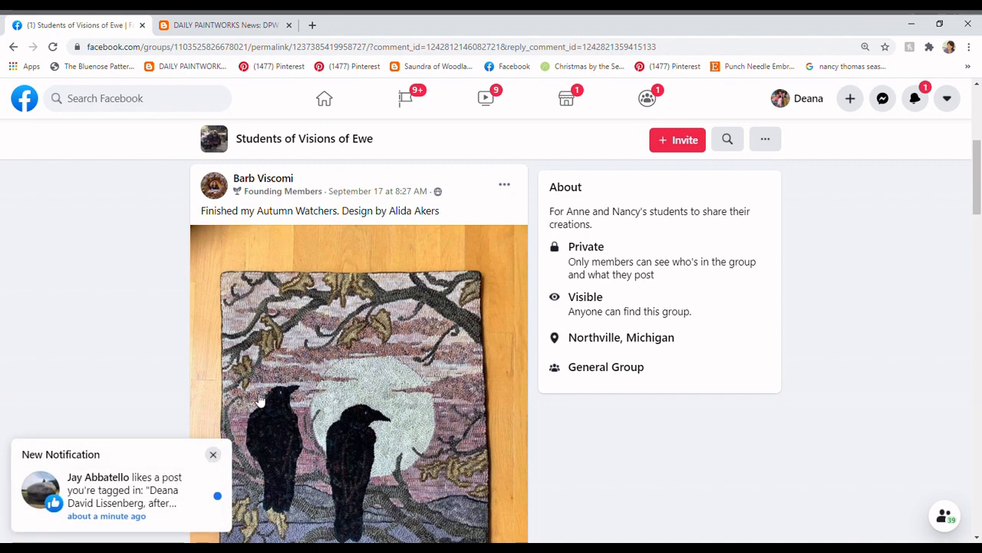
click(213, 454)
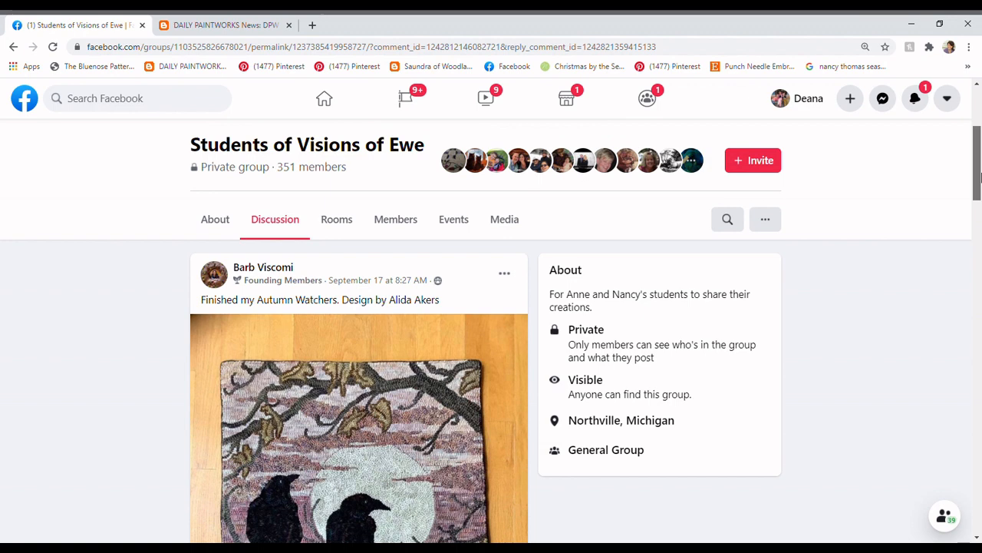
scroll(down, 3)
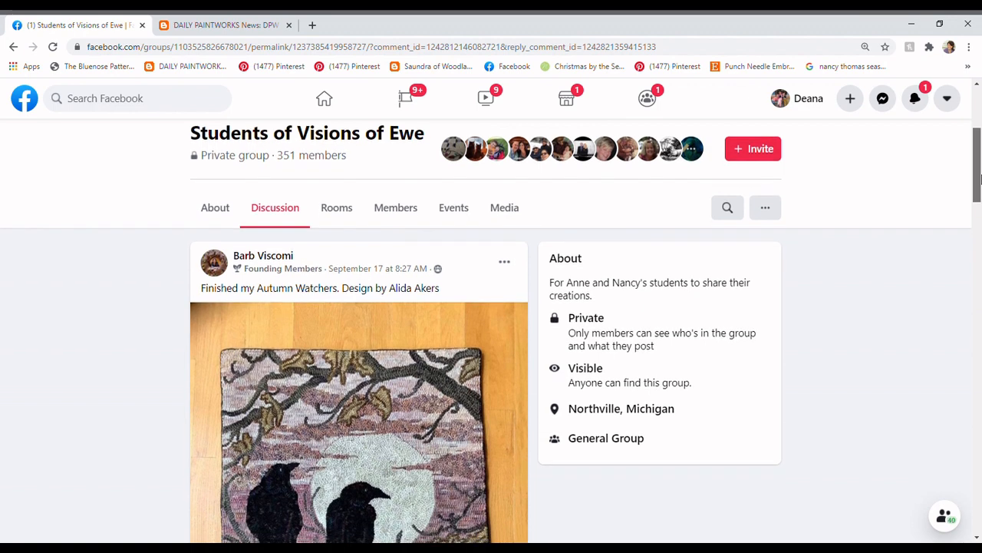
scroll(down, 3)
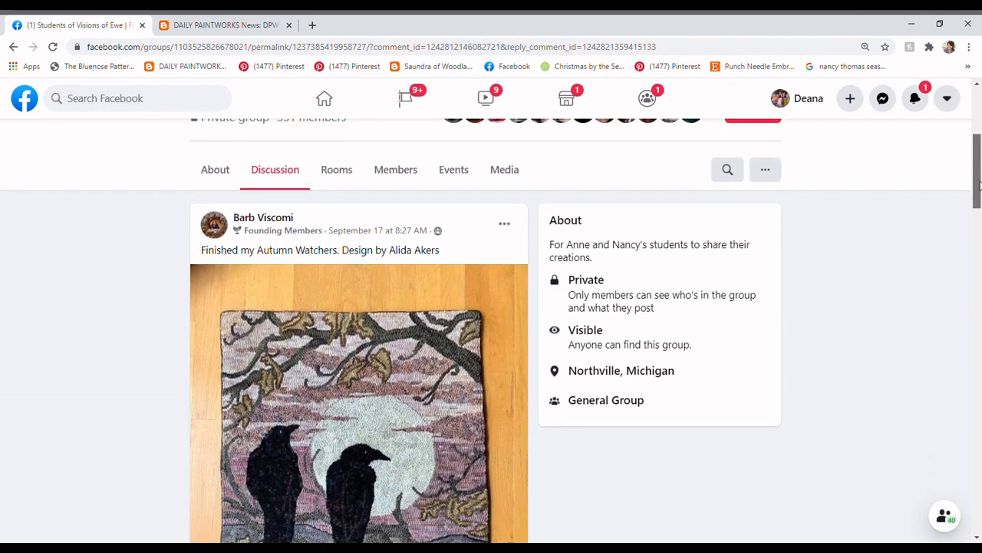
scroll(down, 3)
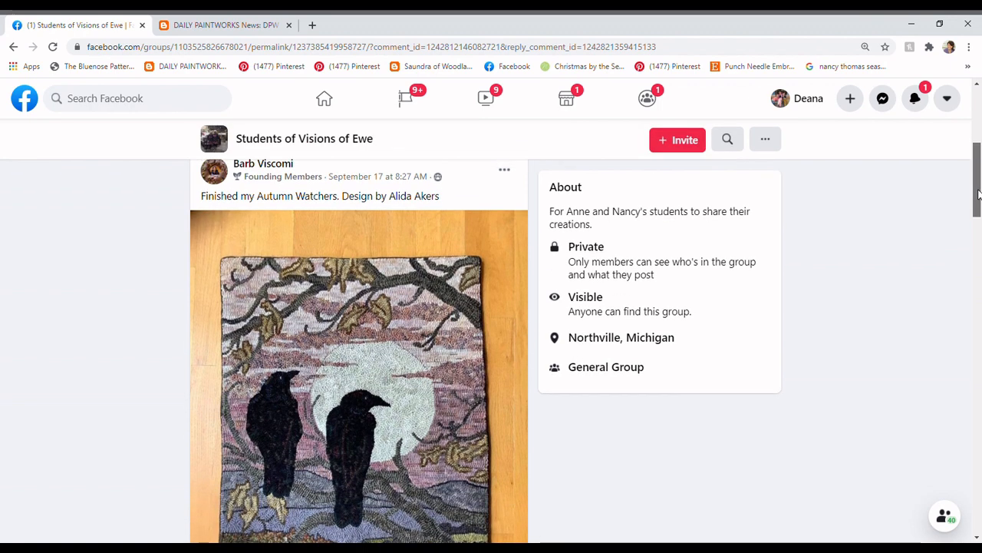
scroll(down, 3)
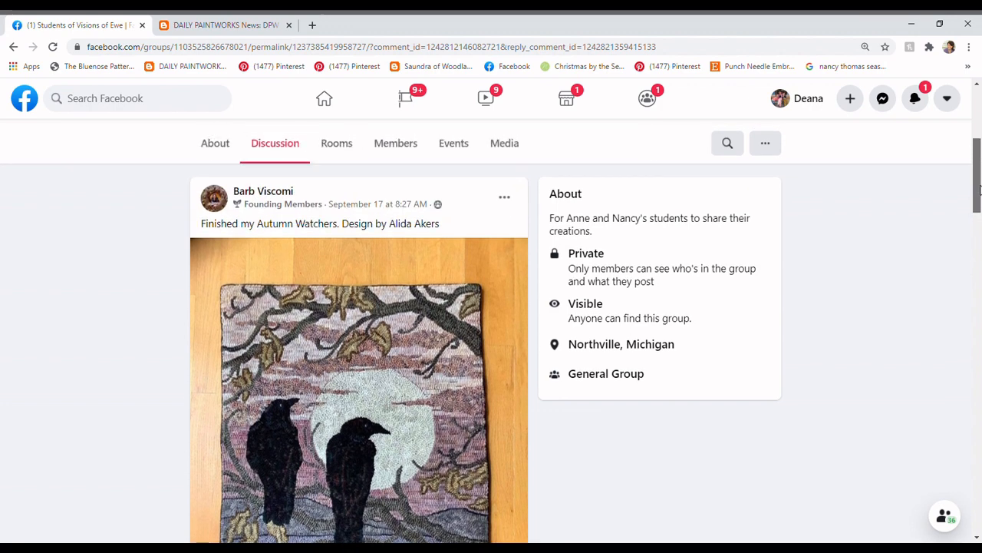
scroll(up, 3)
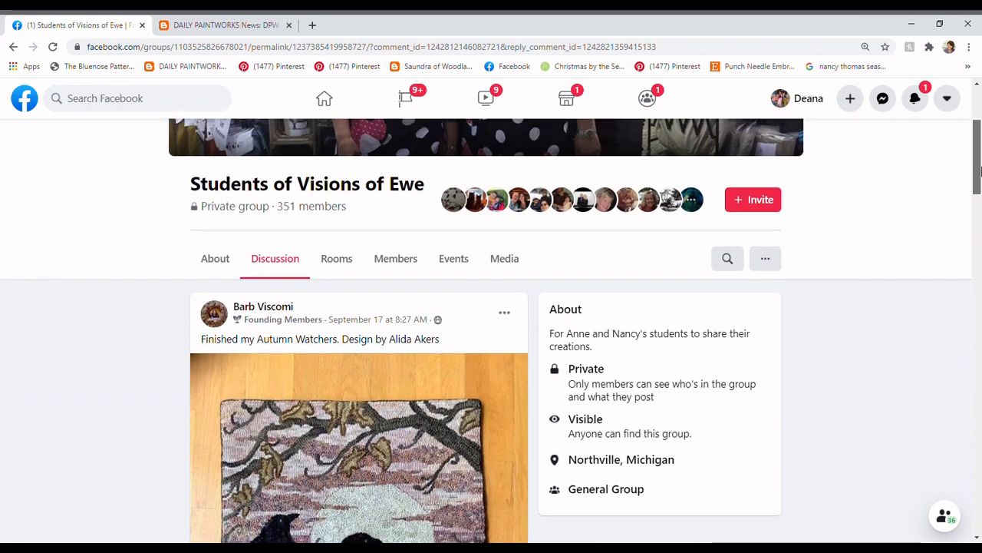
scroll(down, 3)
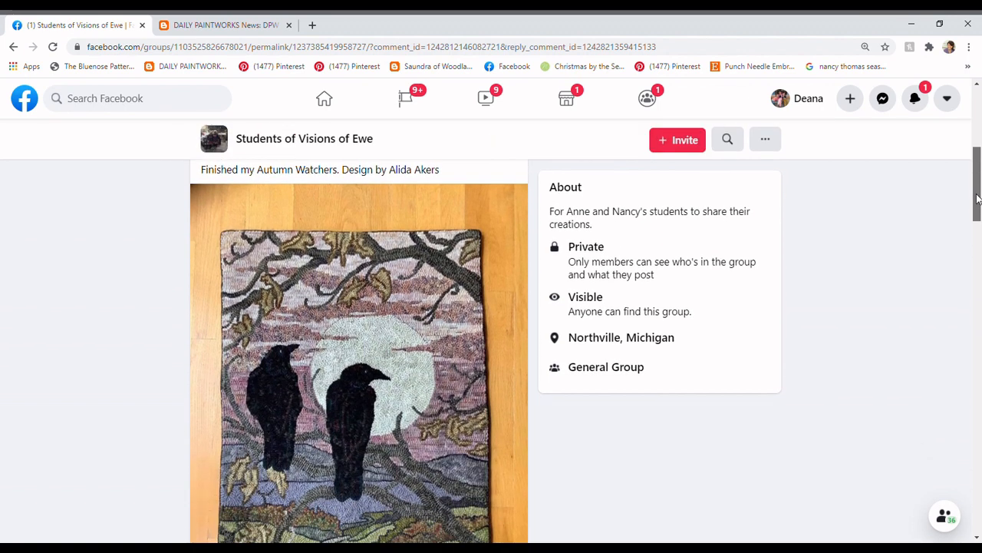
scroll(down, 3)
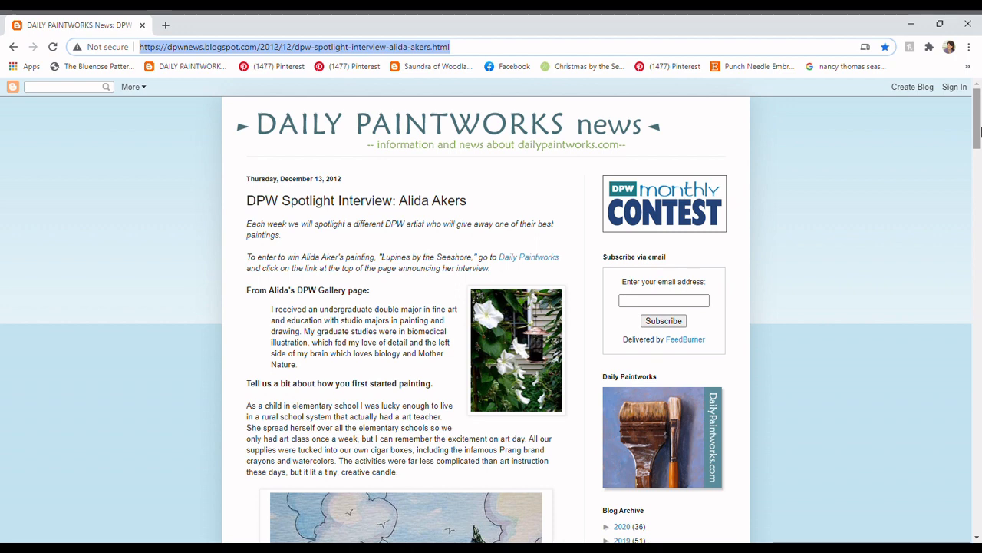
Scroll the Alida Akers interview down to the Lupines by the Seashore painting.
scroll(down, 3)
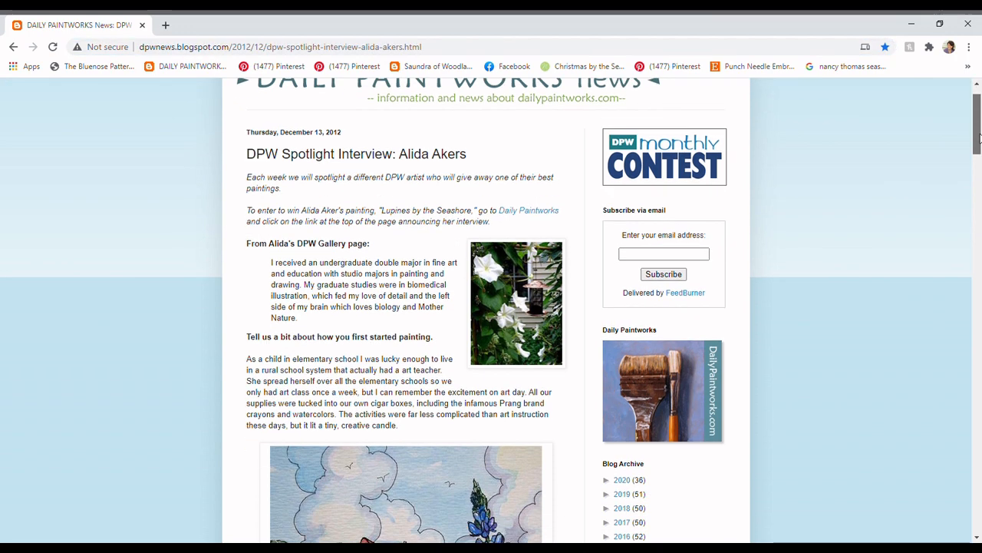
scroll(down, 3)
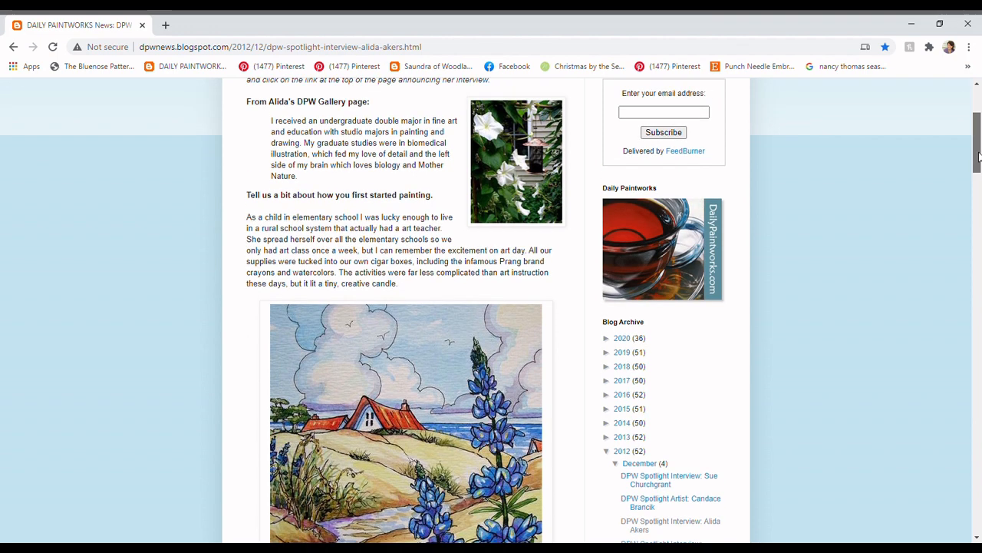
scroll(down, 3)
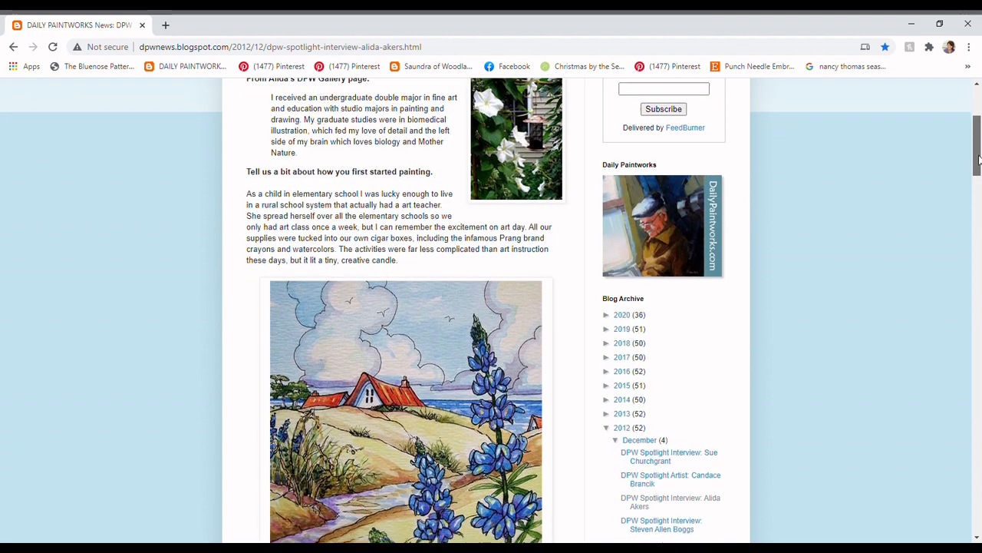
scroll(down, 3)
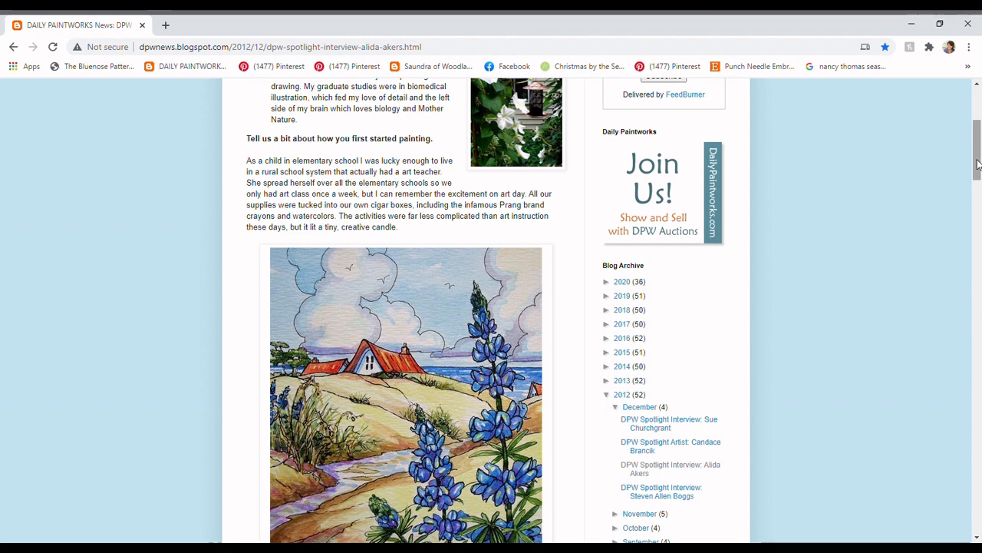
scroll(down, 3)
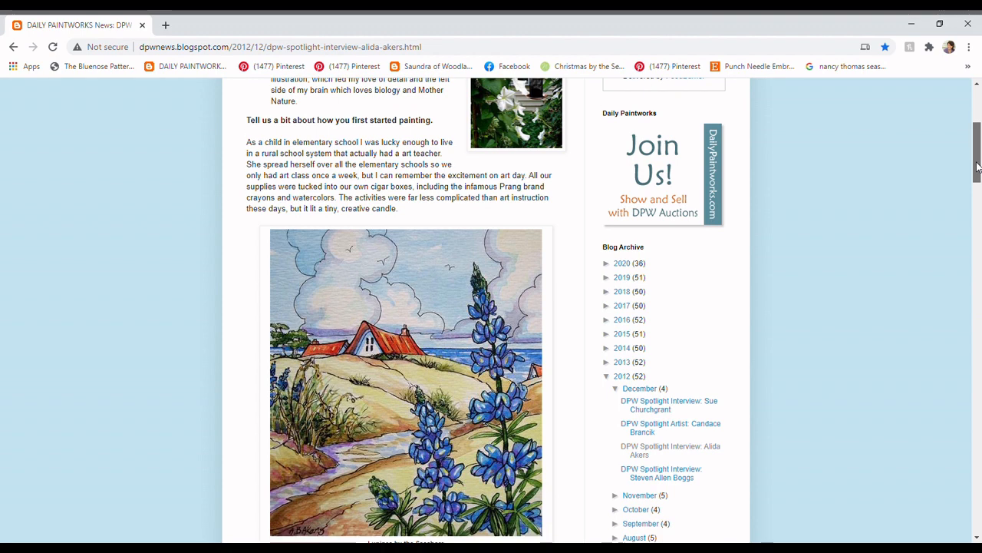
scroll(down, 3)
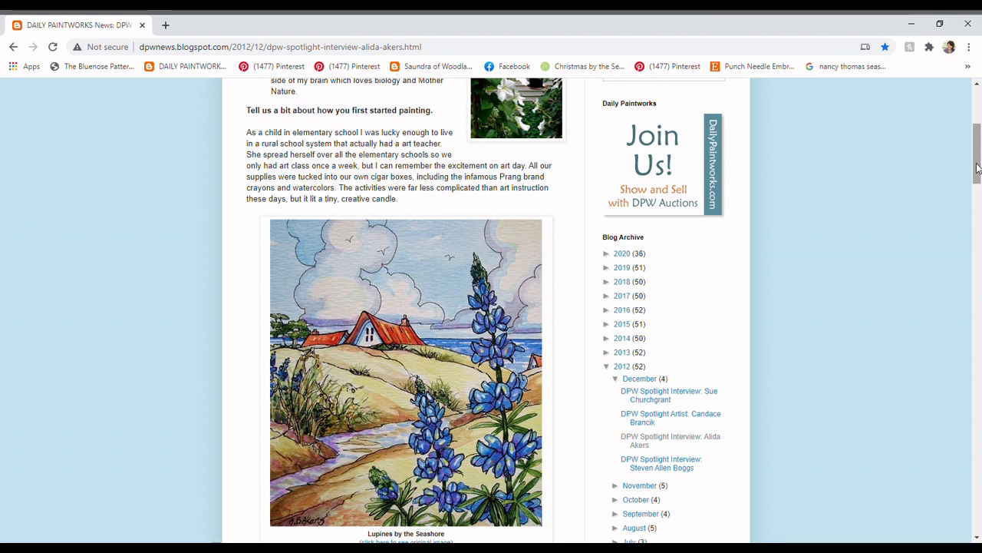
scroll(down, 3)
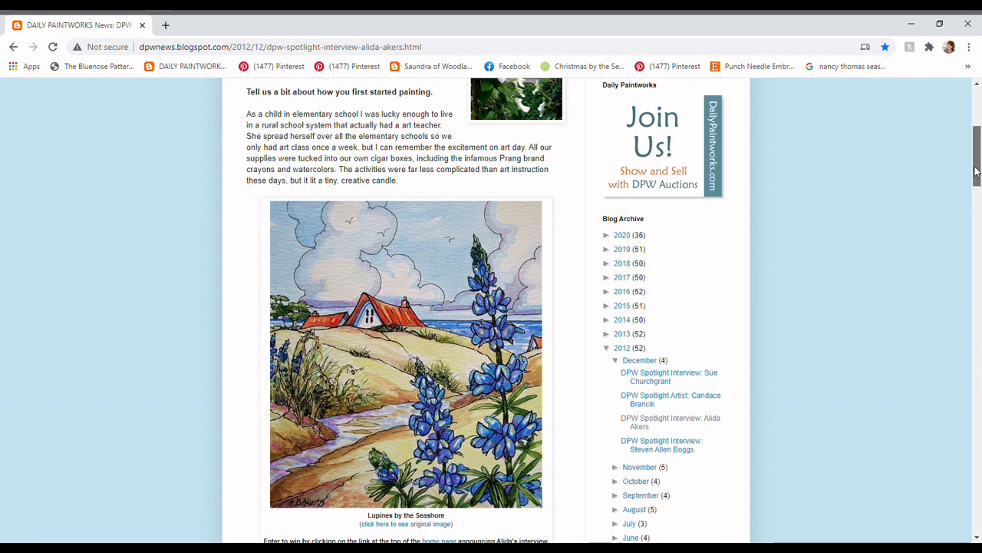
scroll(down, 3)
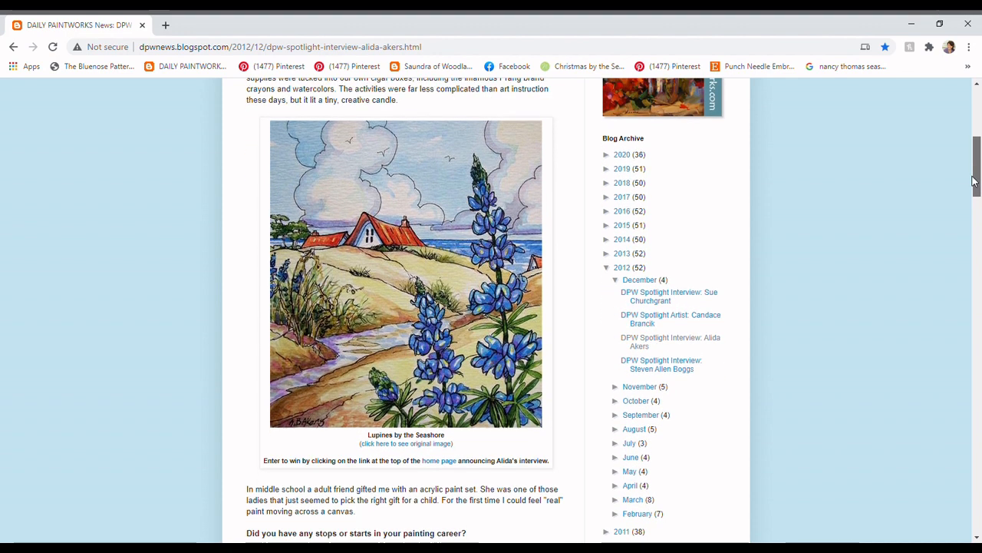
scroll(down, 3)
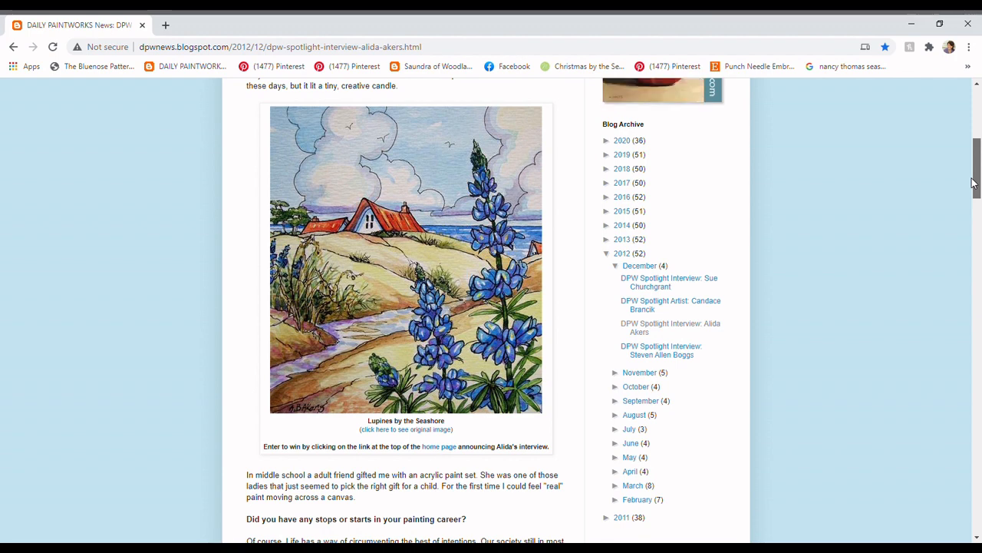
Scroll past the 'stops or starts' answer to Persimmons Caught by Snow.
scroll(down, 3)
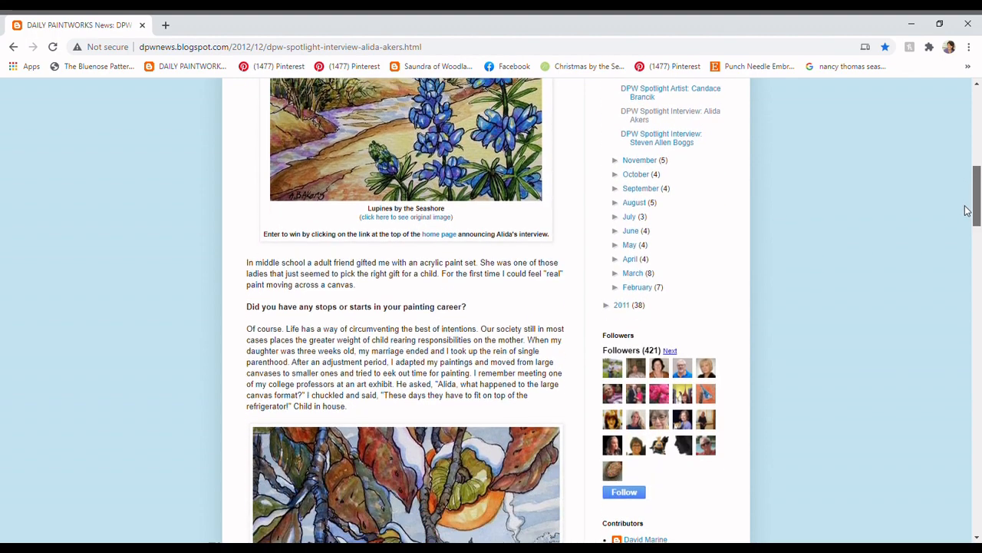
scroll(down, 3)
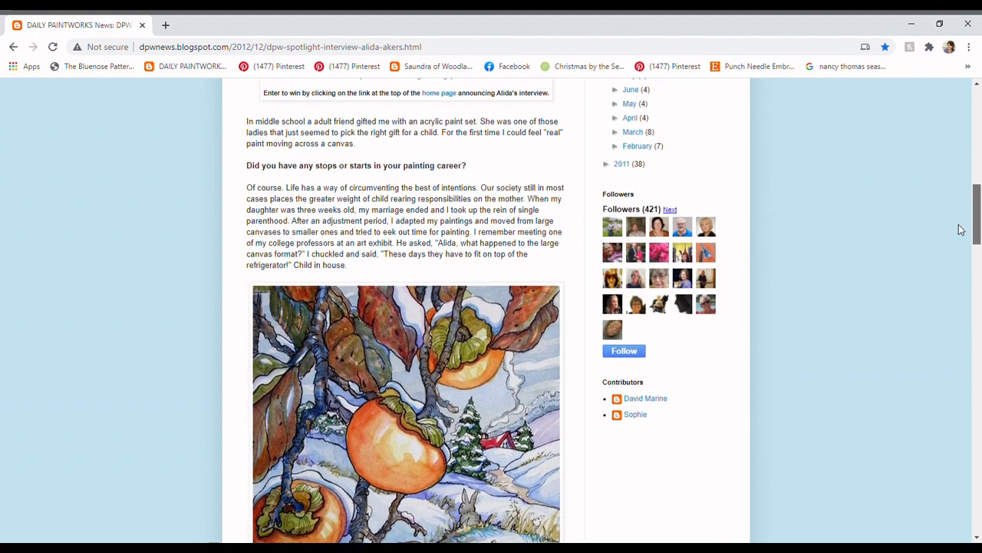
scroll(down, 3)
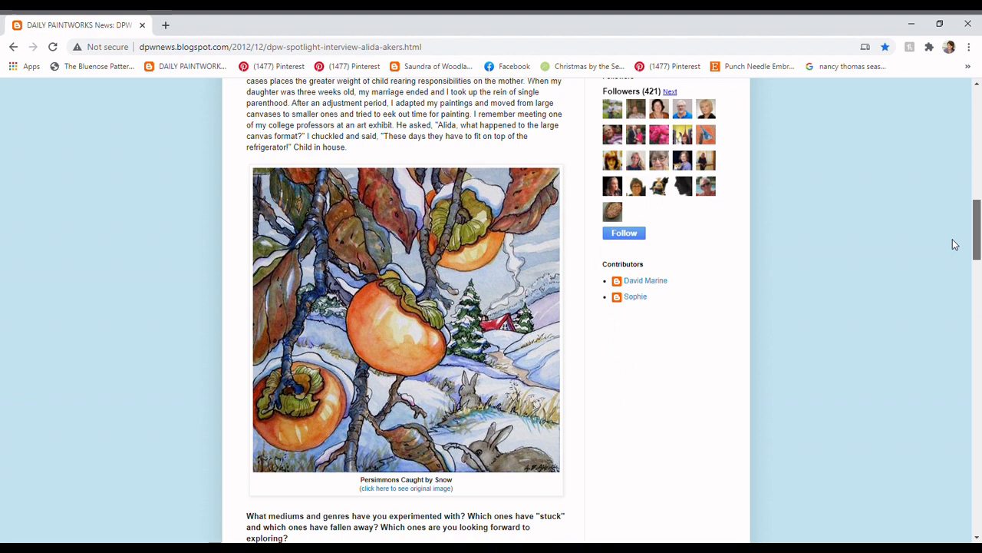
scroll(down, 3)
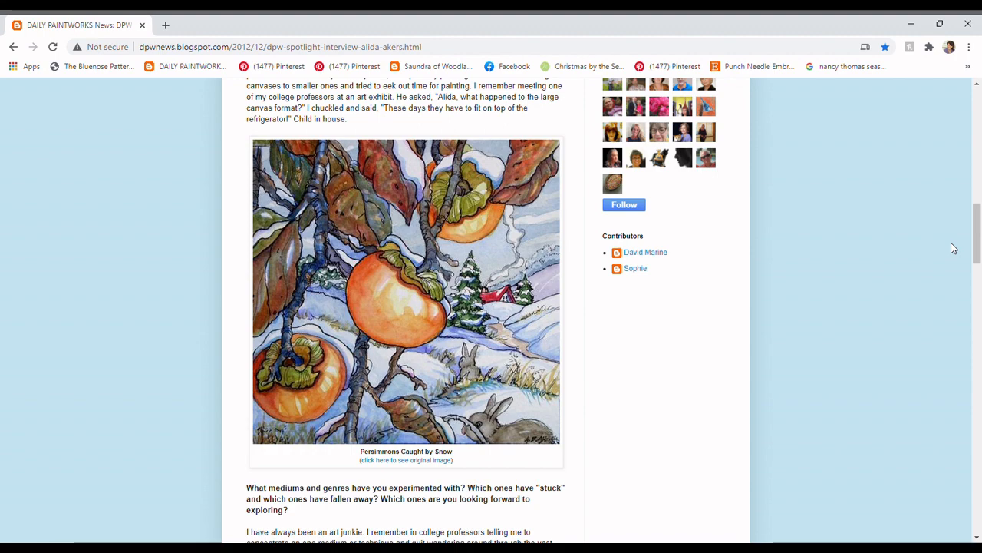
Scroll past A Woodland Dawn and Pears on Vintage Linen to Cottage in the Wood.
scroll(down, 3)
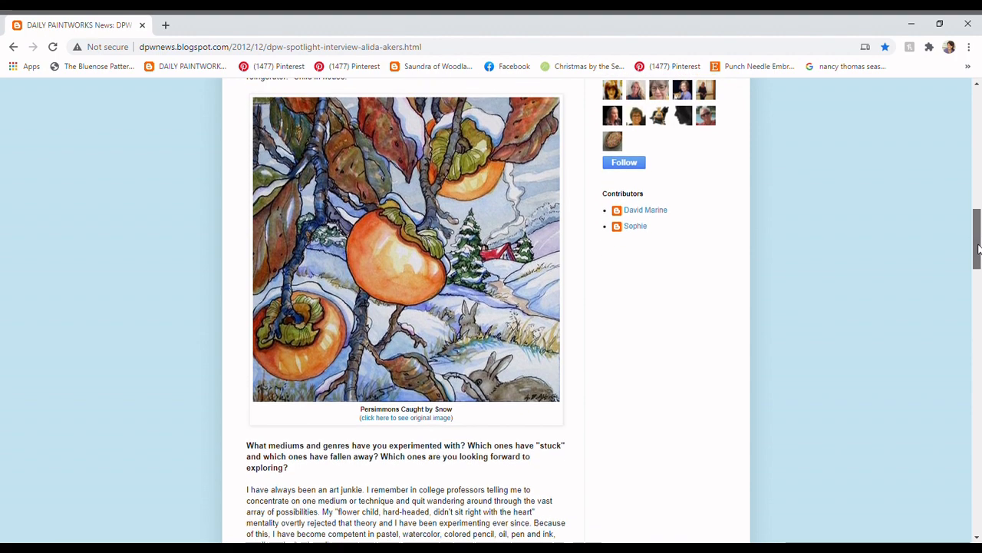
scroll(down, 3)
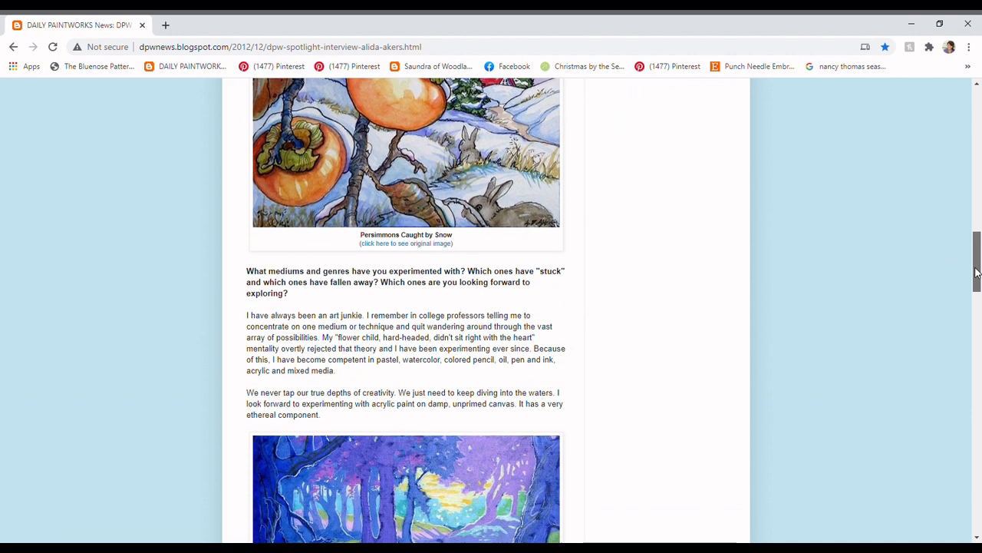
scroll(down, 3)
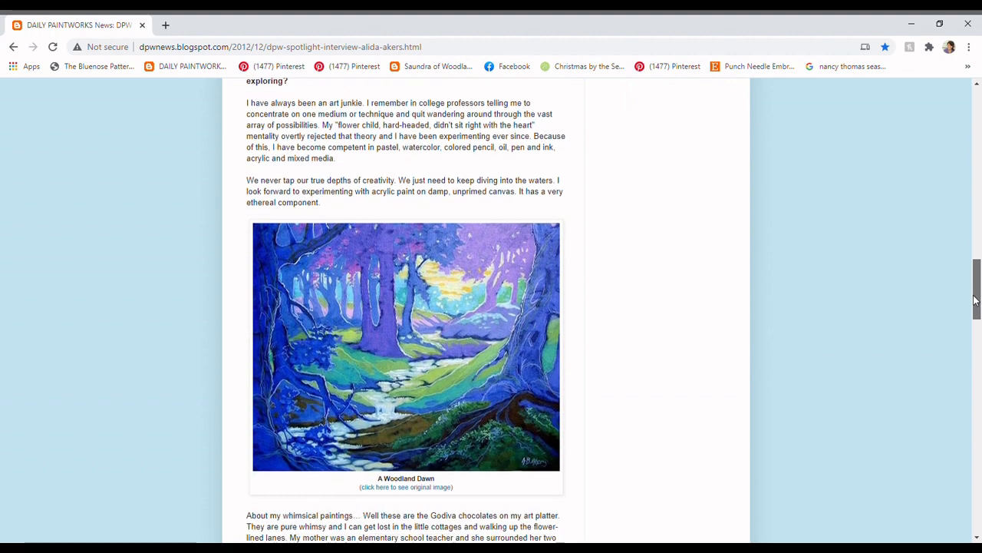
scroll(down, 3)
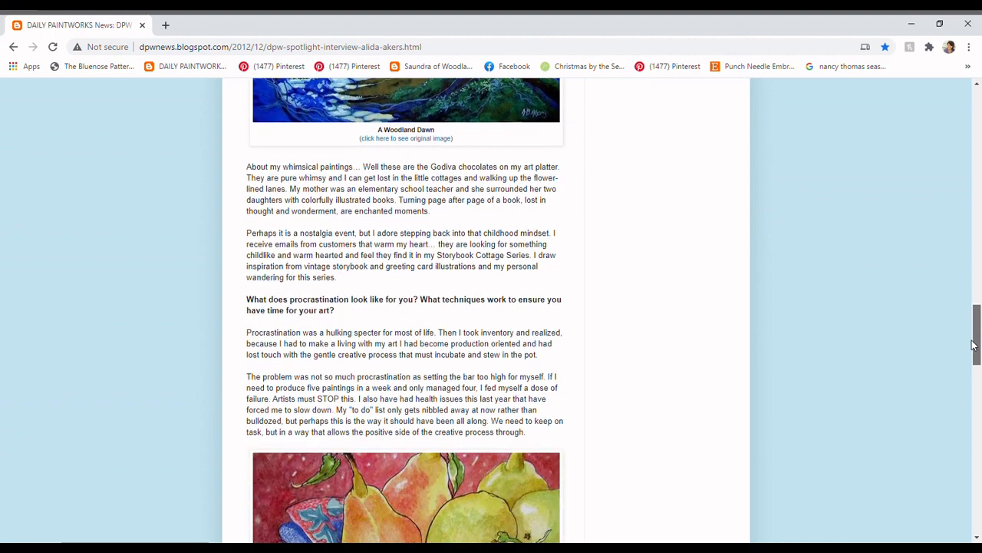
scroll(down, 3)
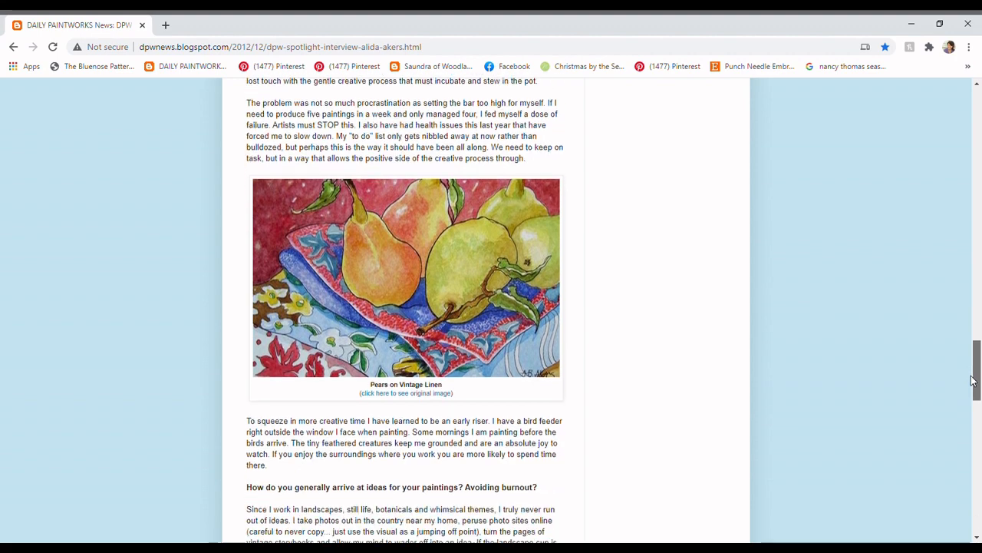
scroll(down, 3)
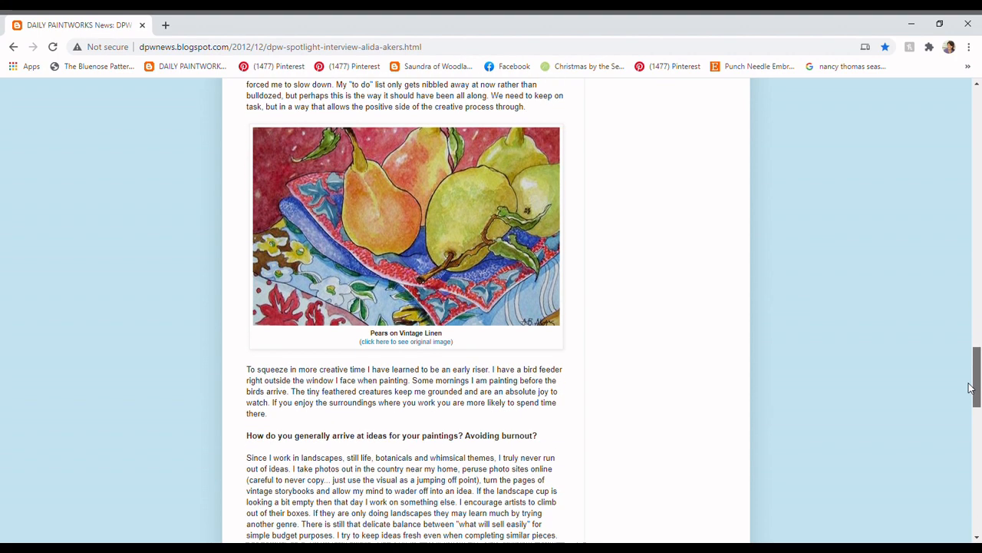
scroll(down, 3)
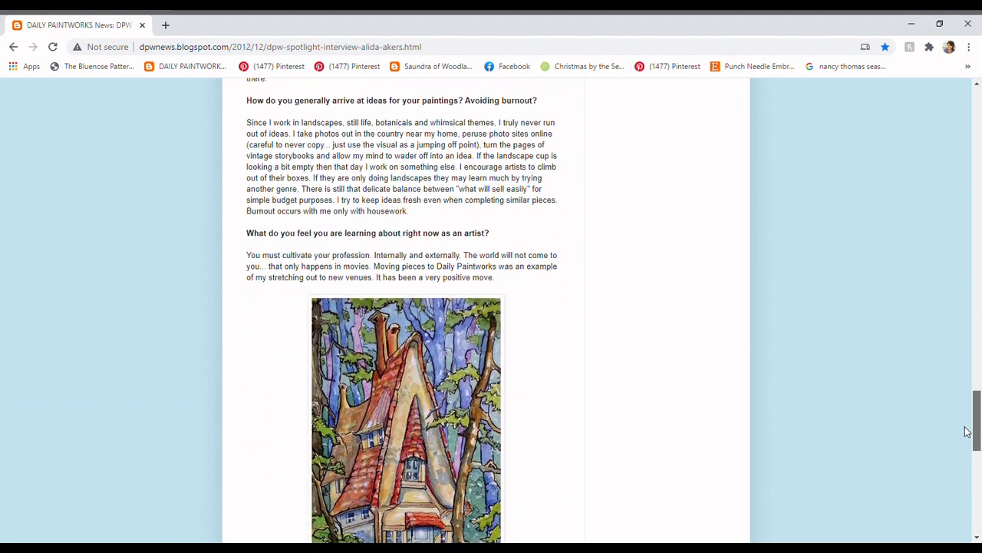
scroll(down, 3)
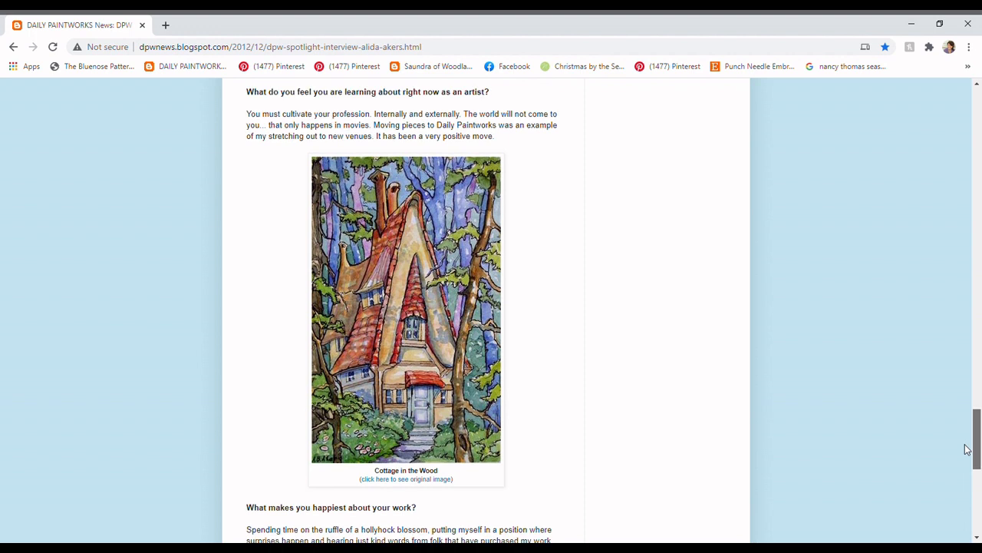
scroll(down, 3)
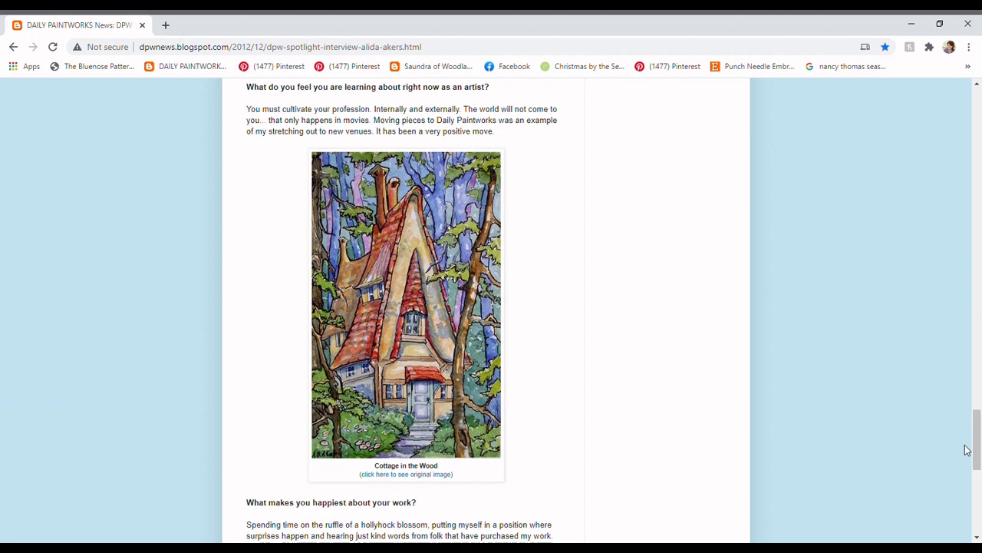
scroll(down, 3)
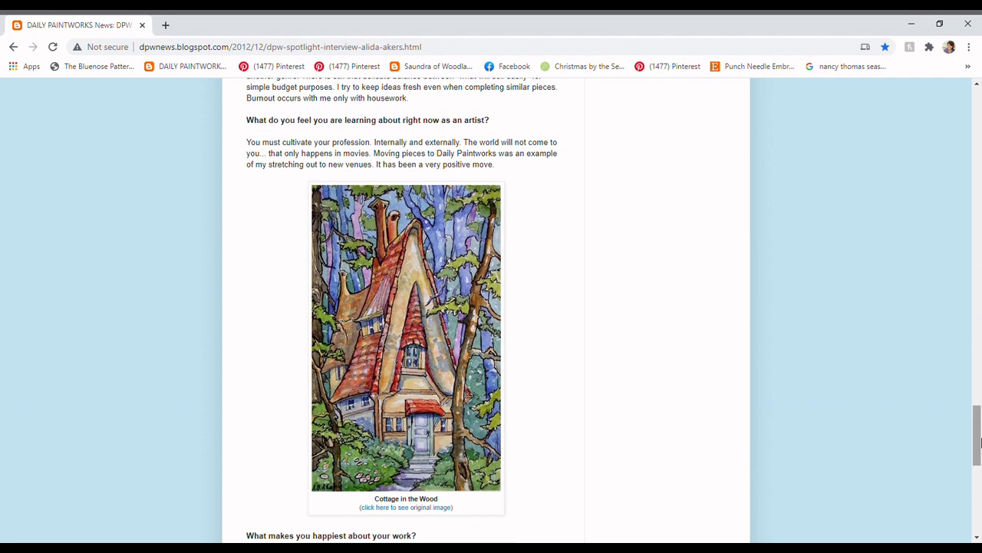
mouse_move(927, 122)
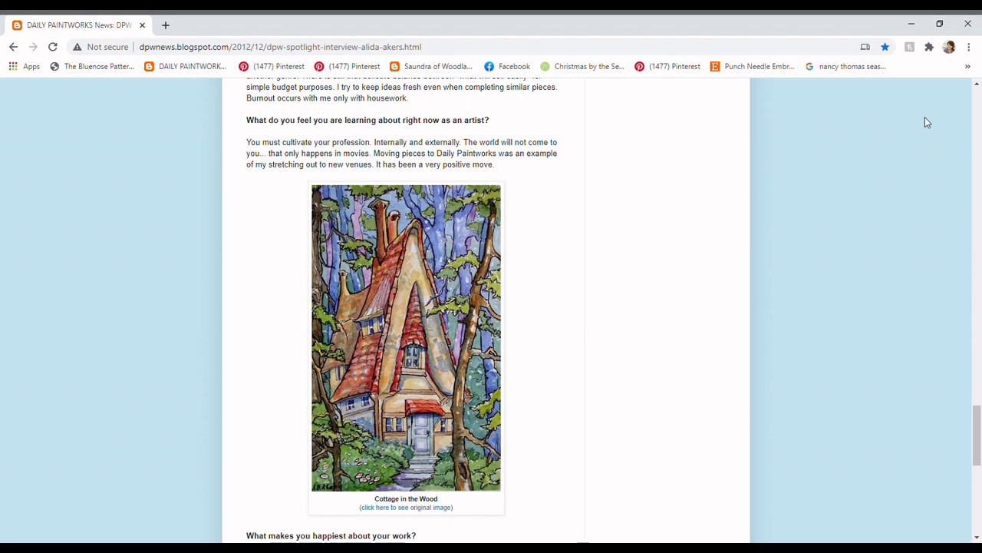